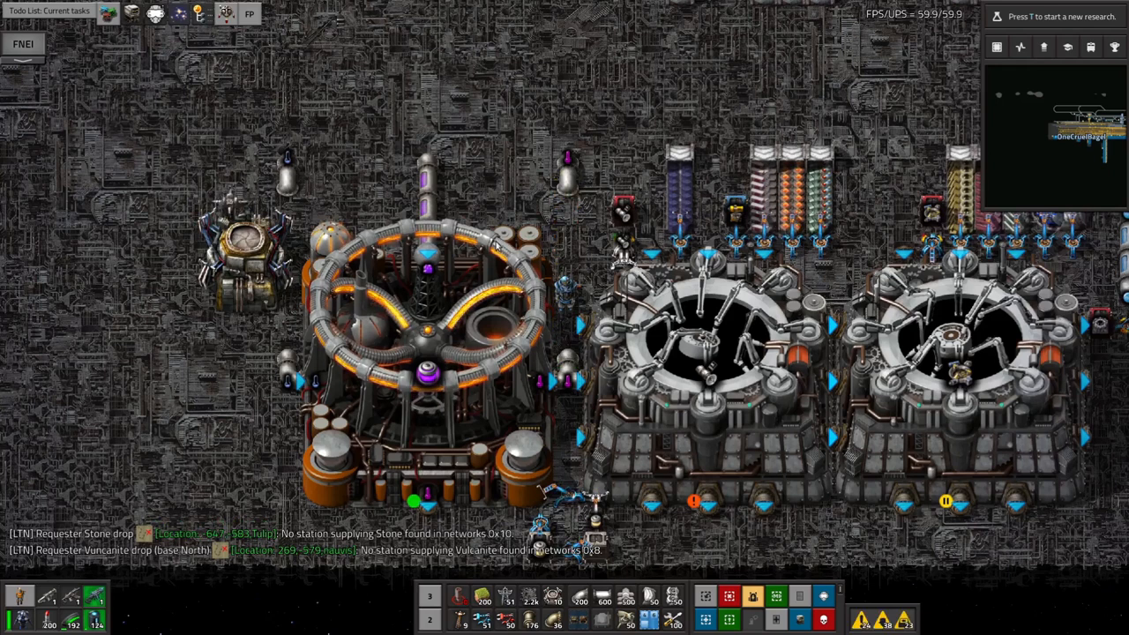
- Zoom out and bring up the space manufactory's details
{"action": "scroll", "scroll_direction": "down", "scroll_amount": 3}
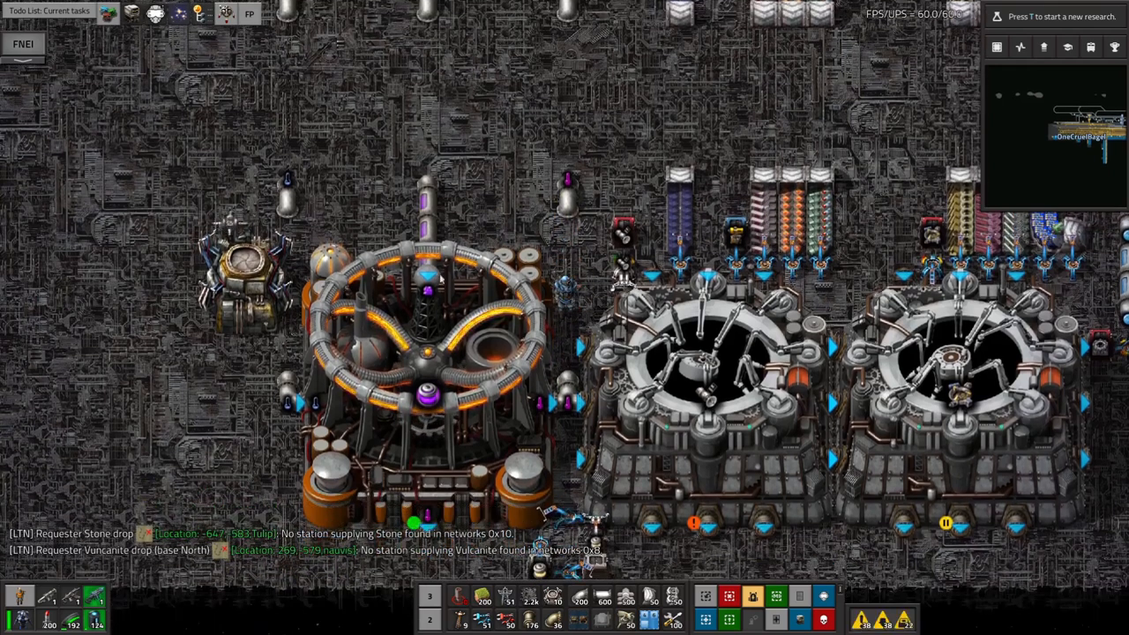
{"action": "left_click", "coordinate": [705, 371]}
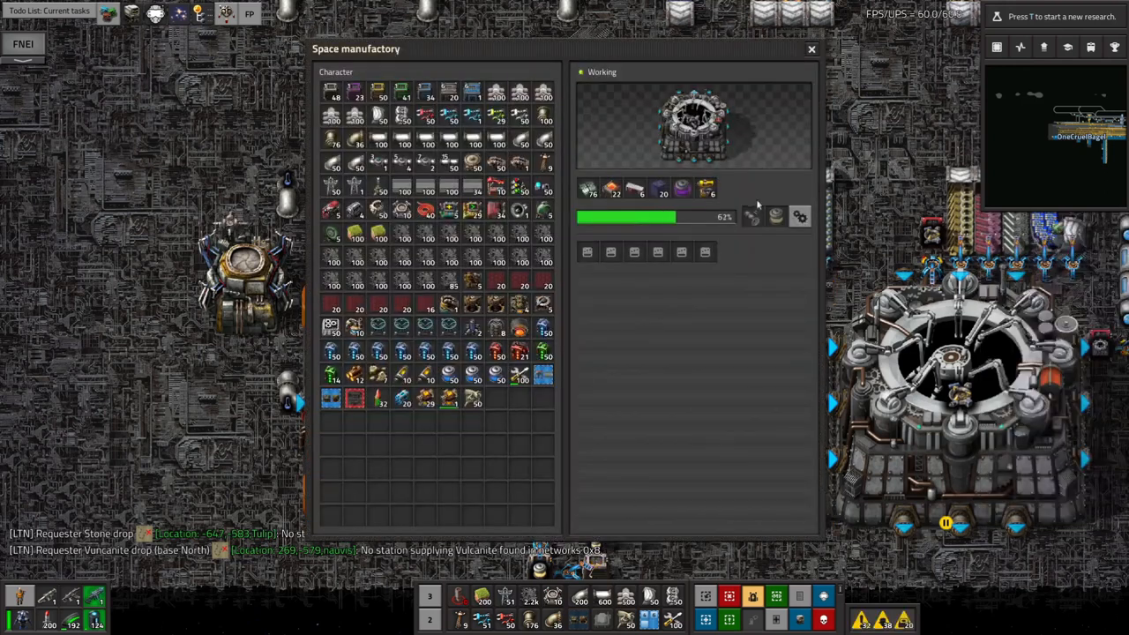
{"action": "mouse_move", "coordinate": [752, 216]}
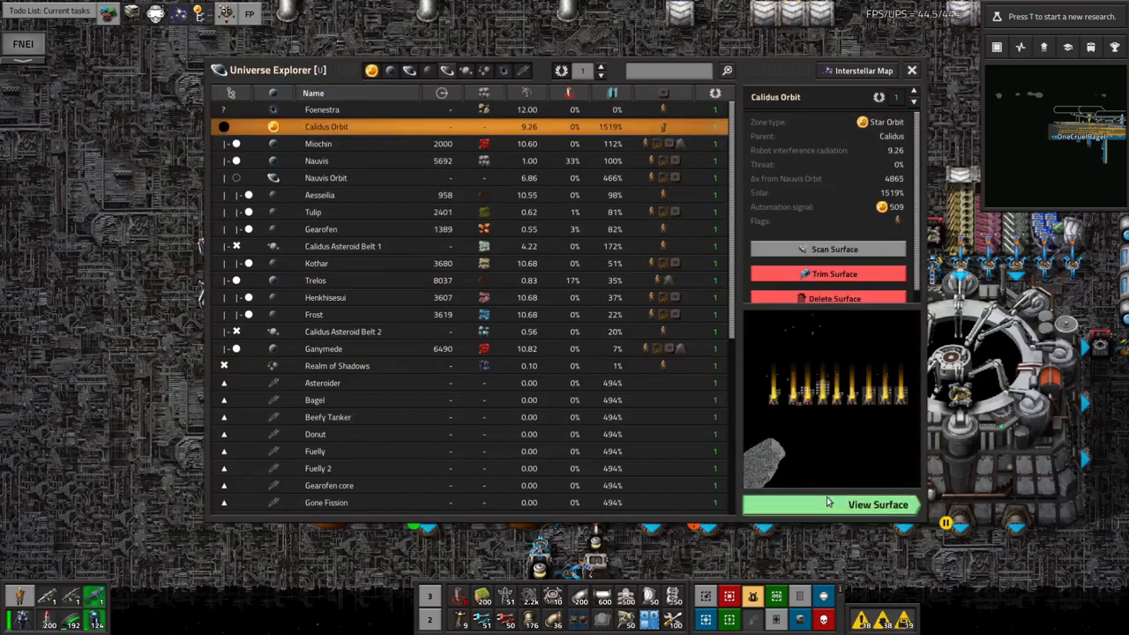
{"action": "left_click", "coordinate": [876, 504]}
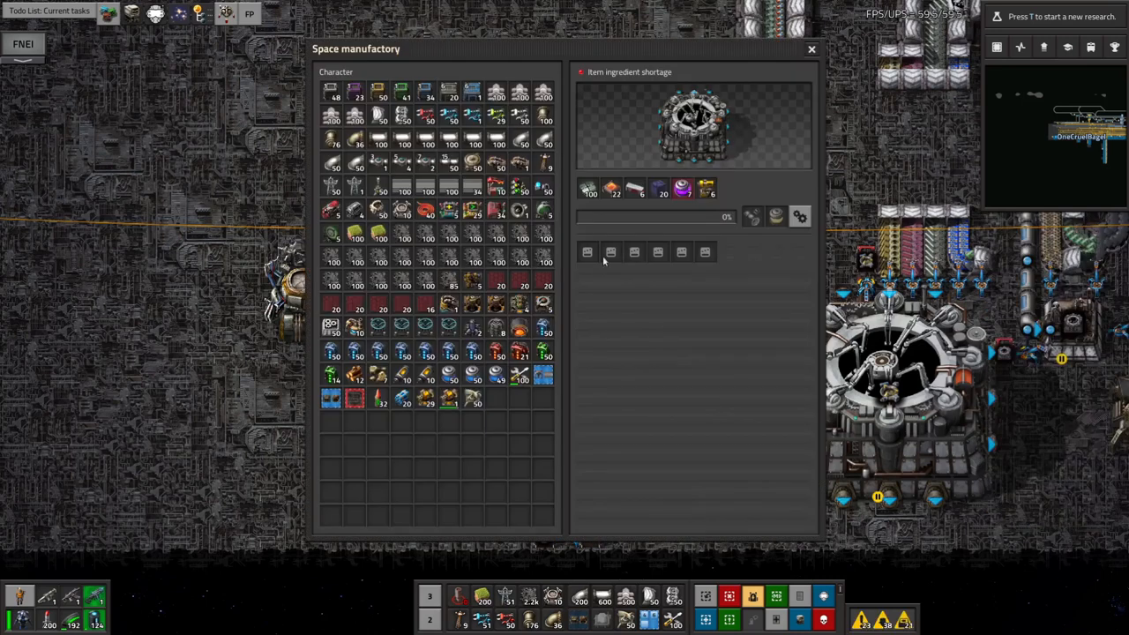
{"action": "mouse_move", "coordinate": [751, 216]}
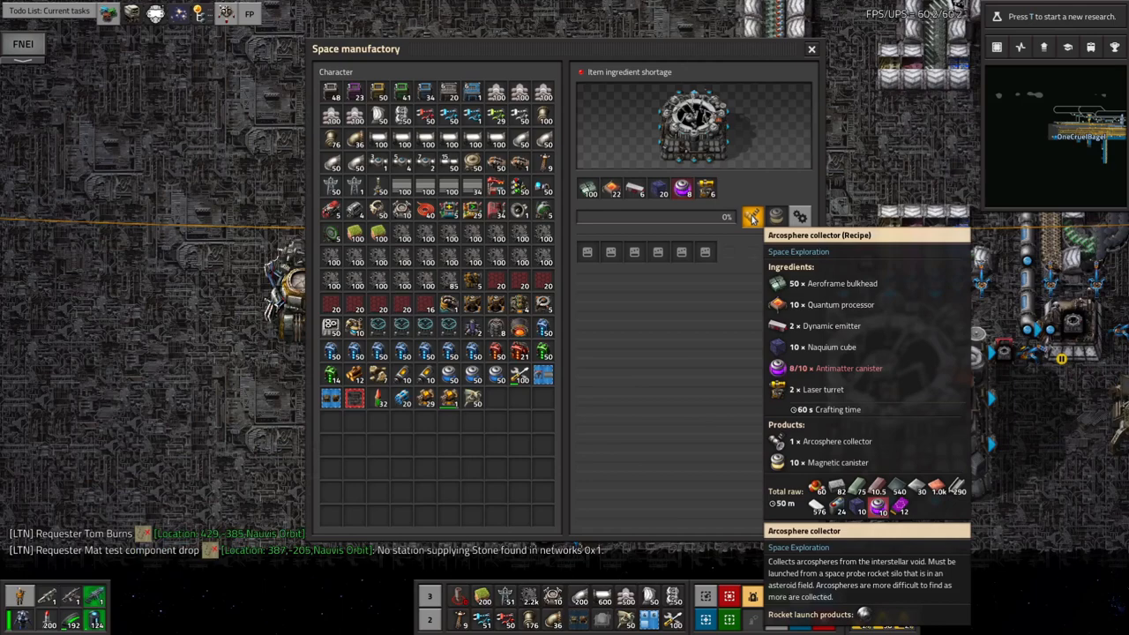
- Close the space manufactory details to return to the factory view
{"action": "left_click", "coordinate": [811, 49]}
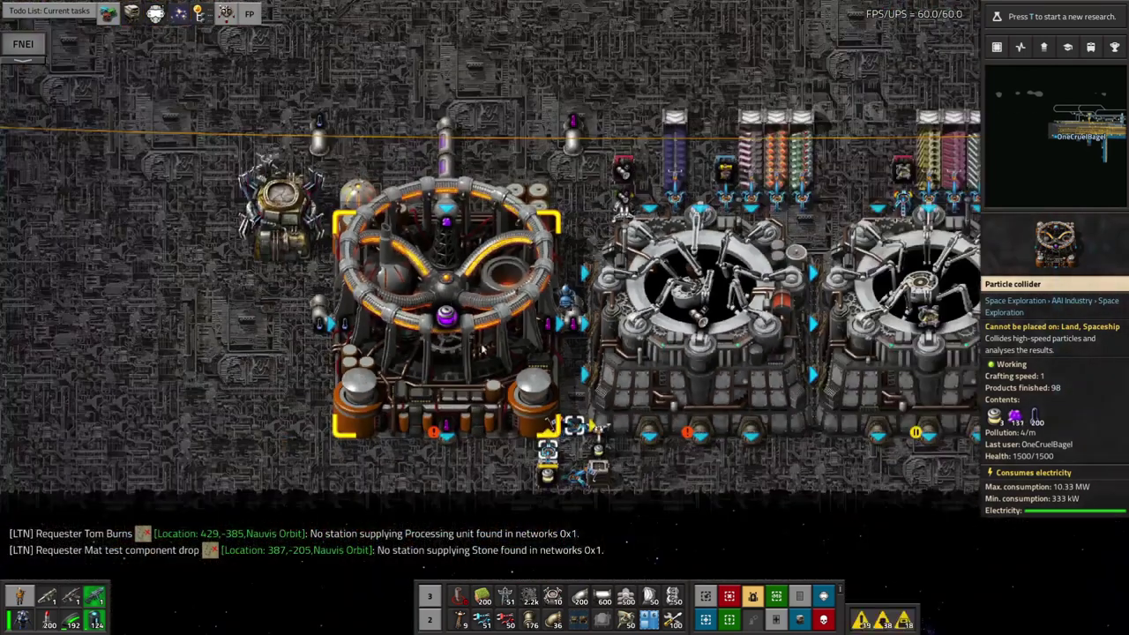
- Bring up the particle collider's details showing its fluid ingredient shortage
{"action": "left_click", "coordinate": [441, 309]}
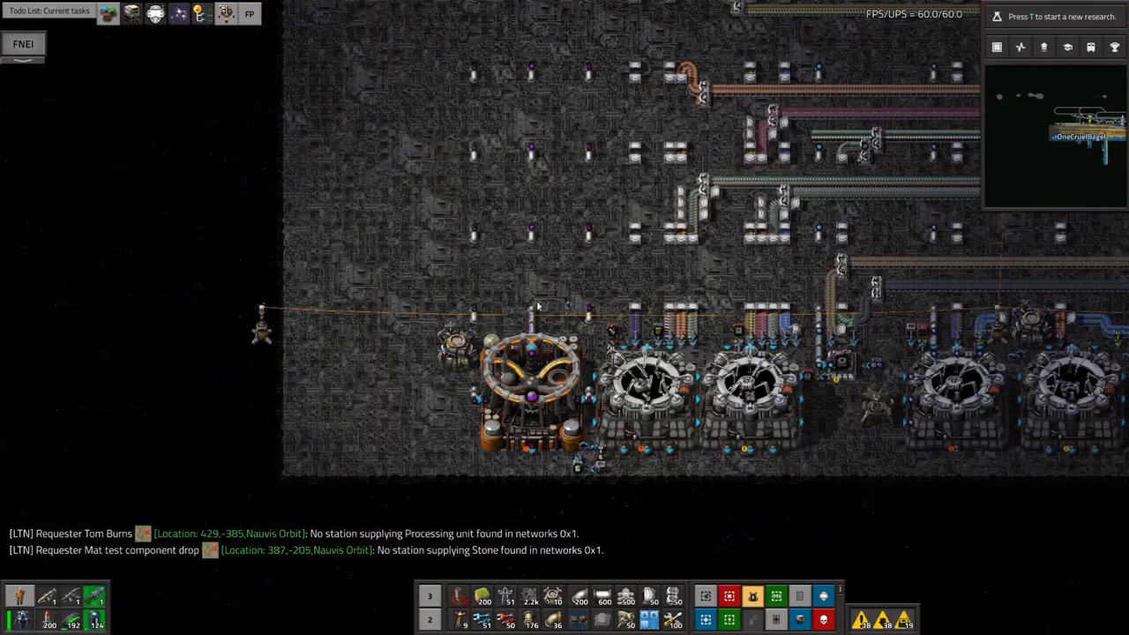
{"action": "left_click", "coordinate": [529, 353]}
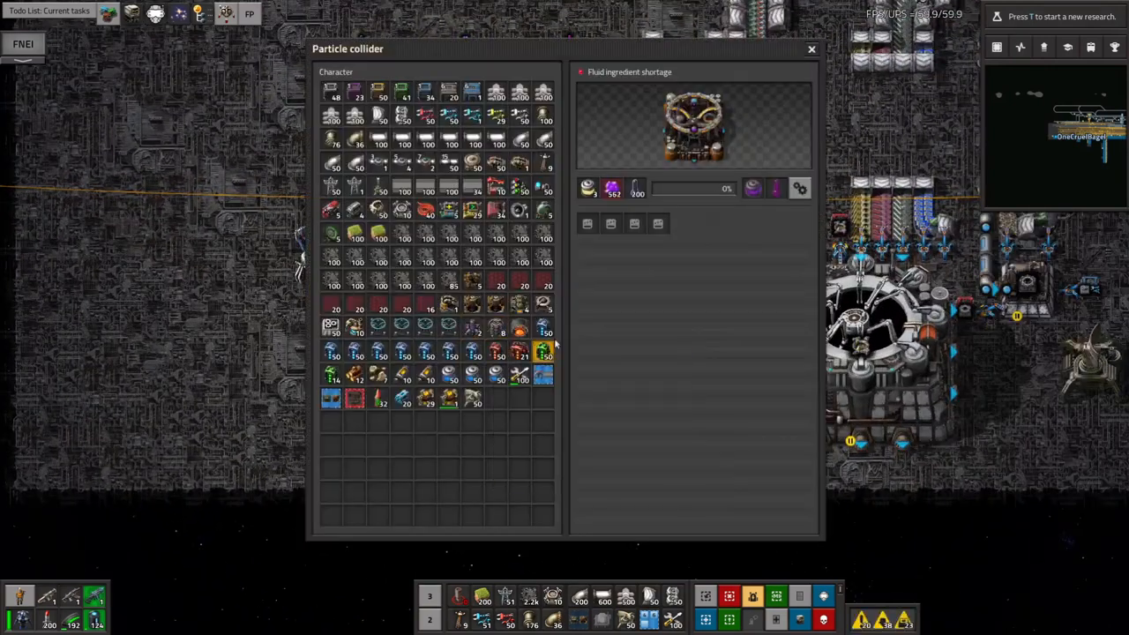
{"action": "mouse_move", "coordinate": [752, 188]}
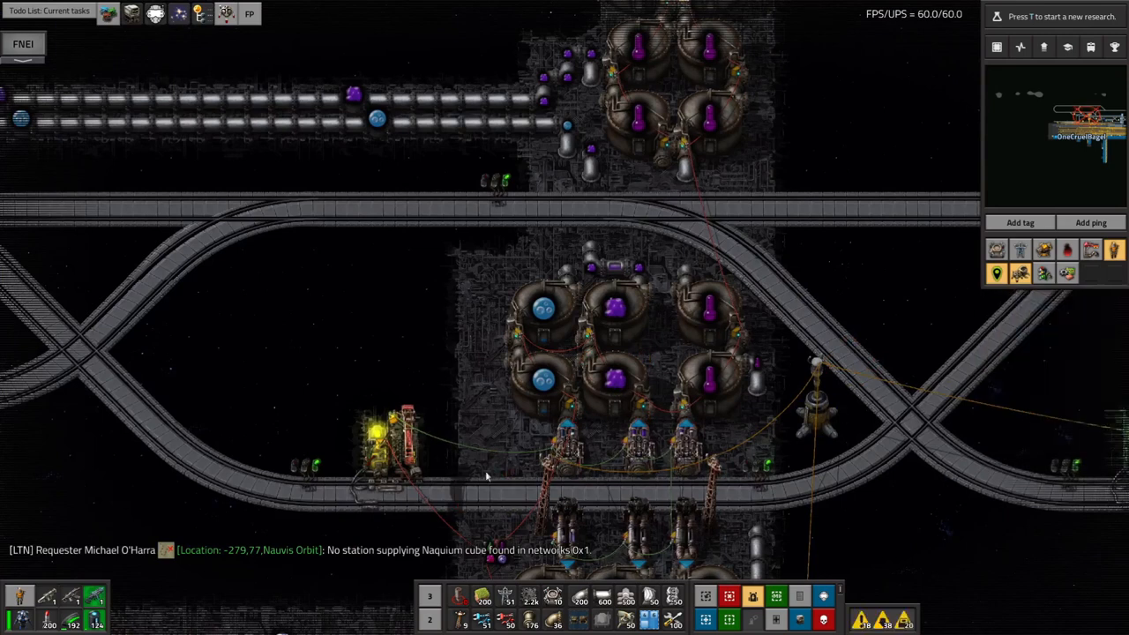
{"action": "mouse_move", "coordinate": [494, 462]}
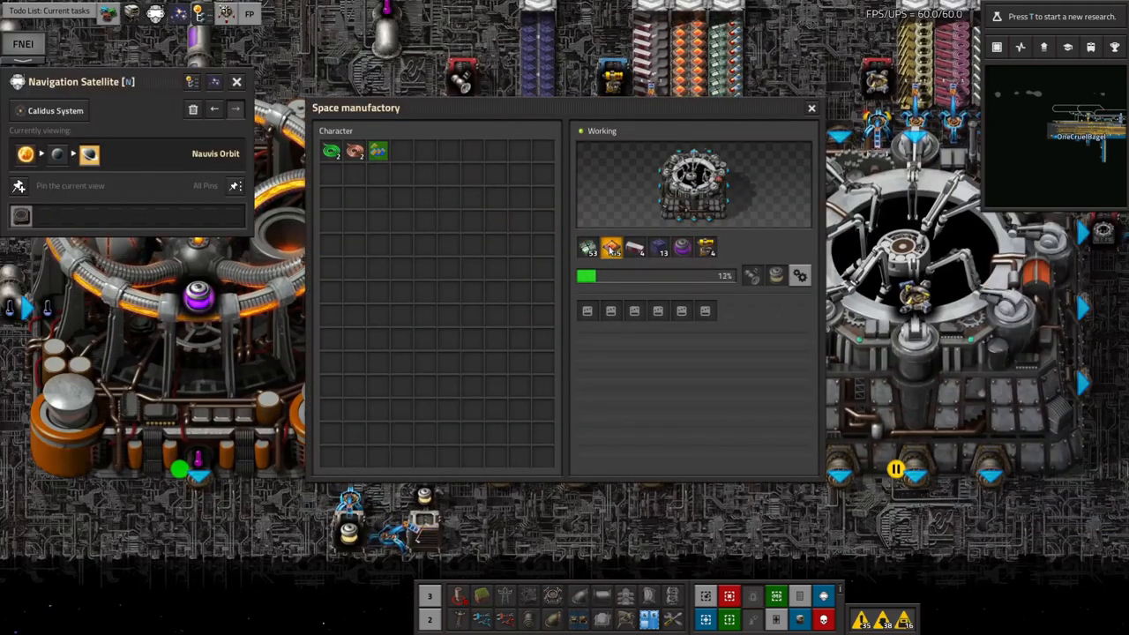
{"action": "mouse_move", "coordinate": [633, 247]}
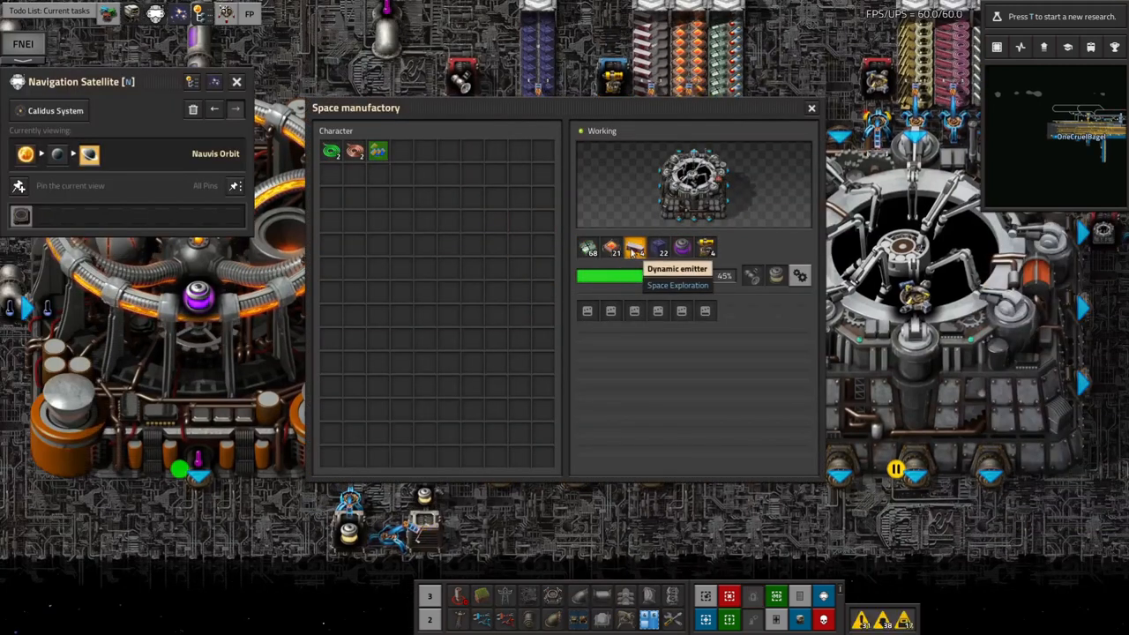
{"action": "mouse_move", "coordinate": [657, 248]}
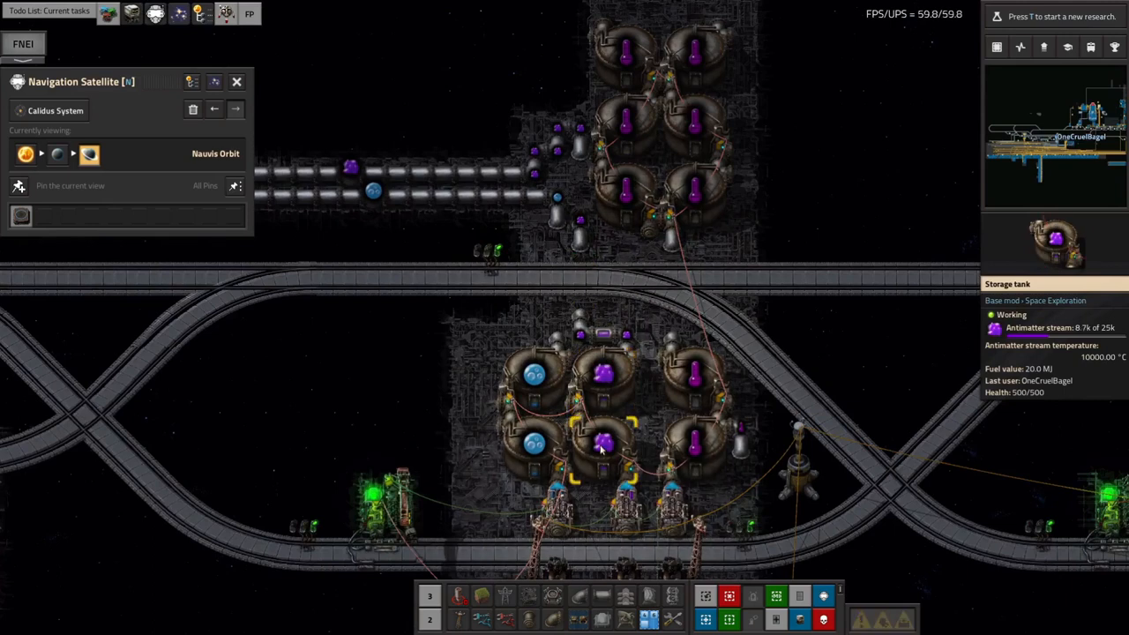
{"action": "mouse_move", "coordinate": [604, 361]}
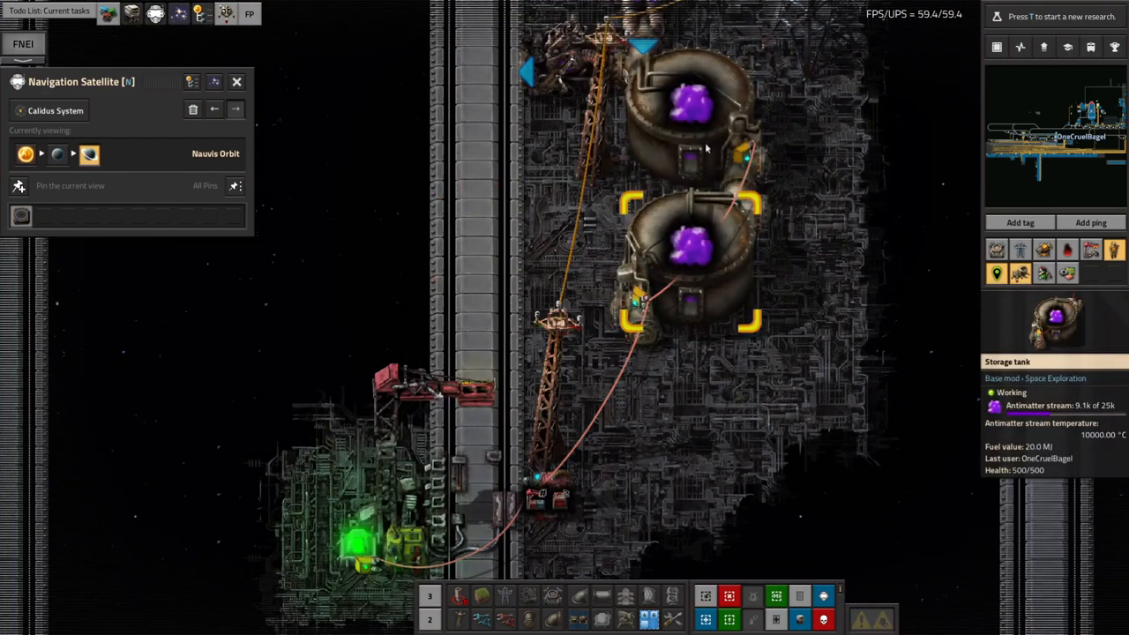
{"action": "mouse_move", "coordinate": [716, 238]}
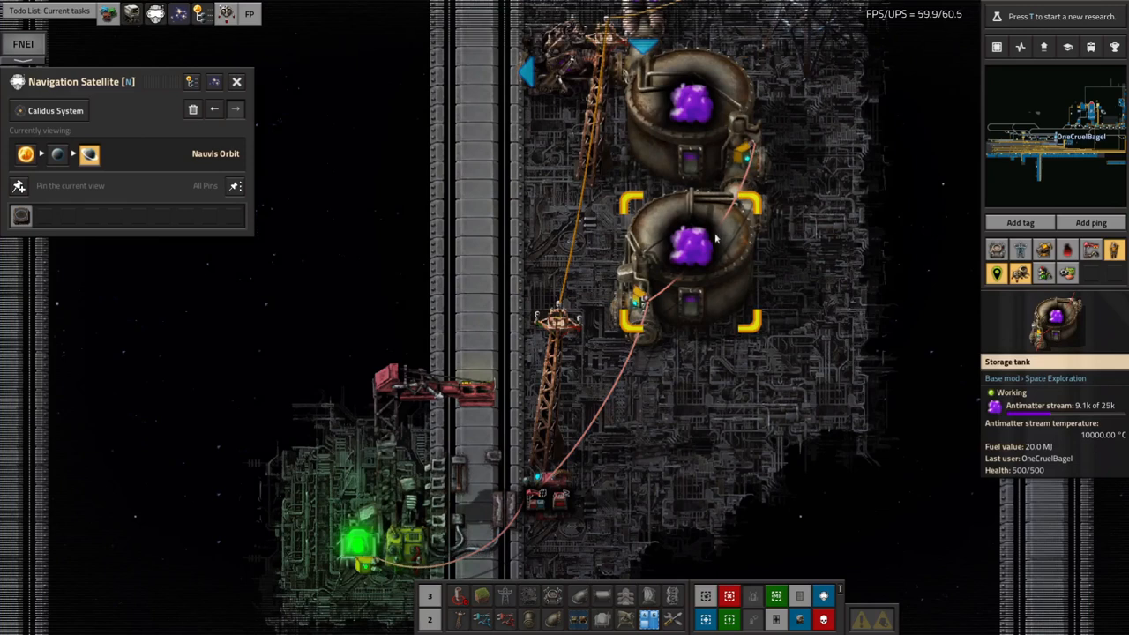
- Show the constant combinator's settings and start picking a signal for an empty output slot
{"action": "left_click", "coordinate": [549, 498]}
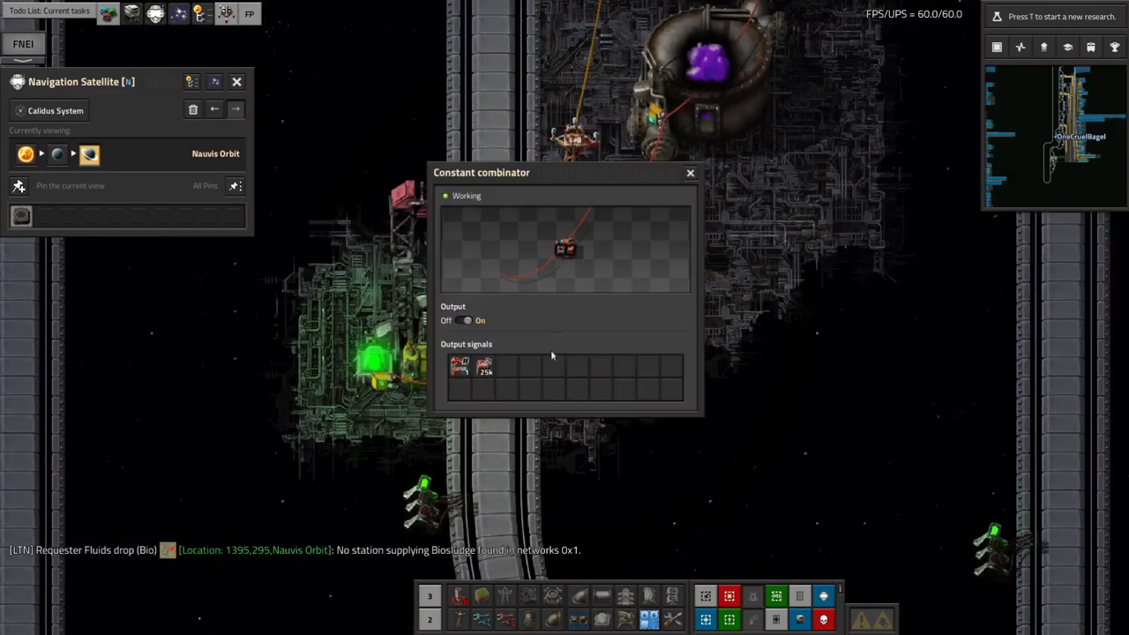
{"action": "left_click", "coordinate": [690, 172]}
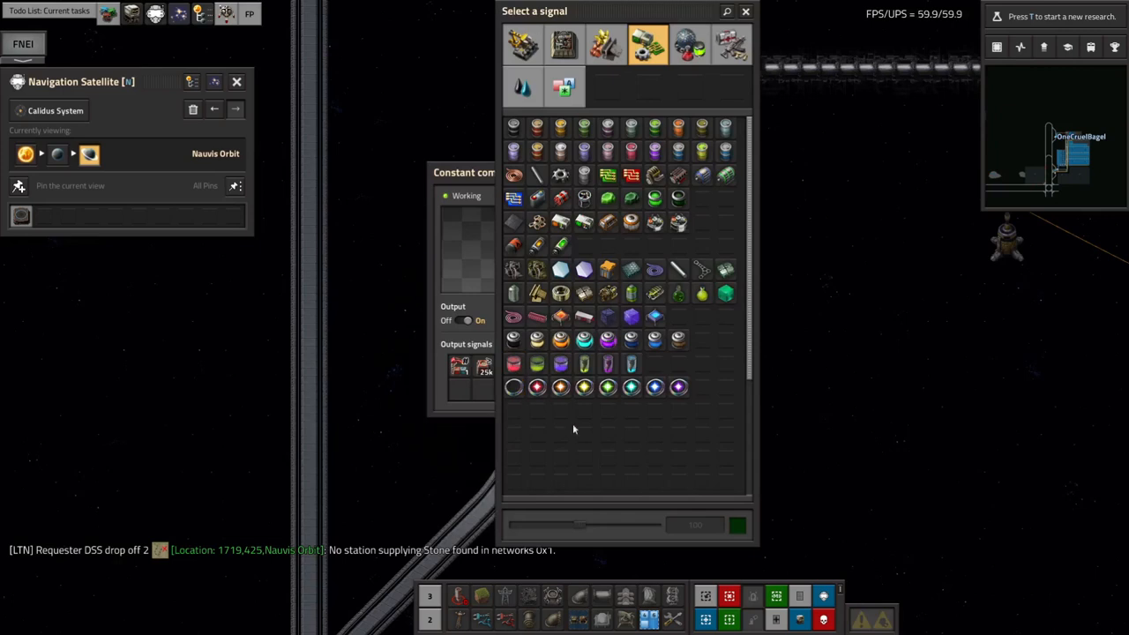
- Dismiss the signal picker over the constant combinator
{"action": "left_click", "coordinate": [565, 86]}
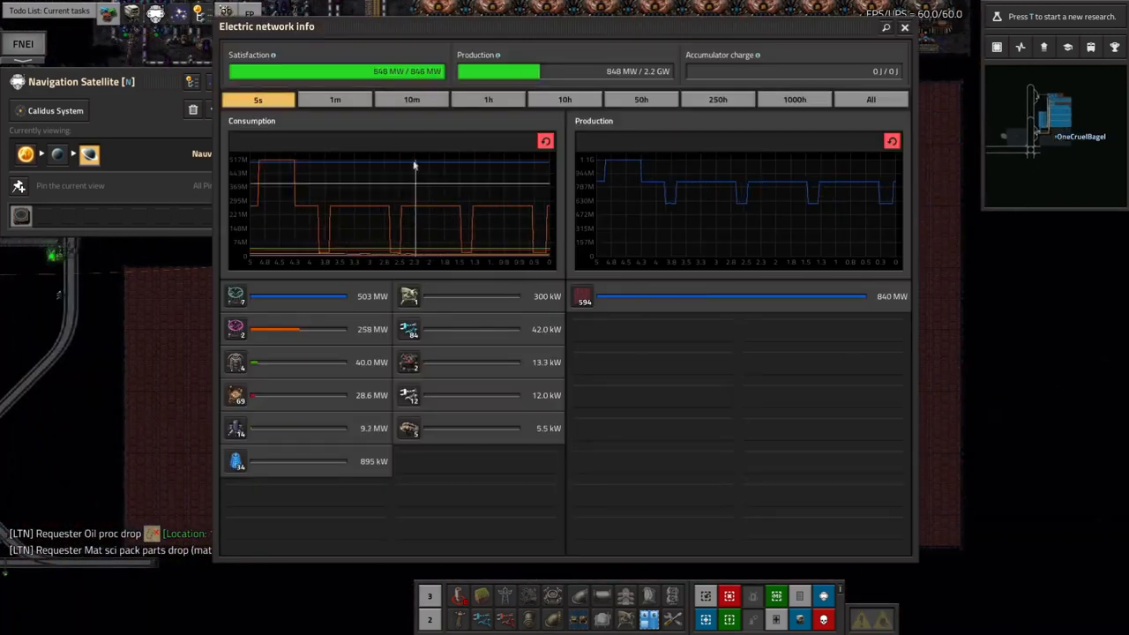
- Switch the power graph to 10 minutes then 1 hour of history, then inspect a material fabricator
{"action": "left_click", "coordinate": [411, 98]}
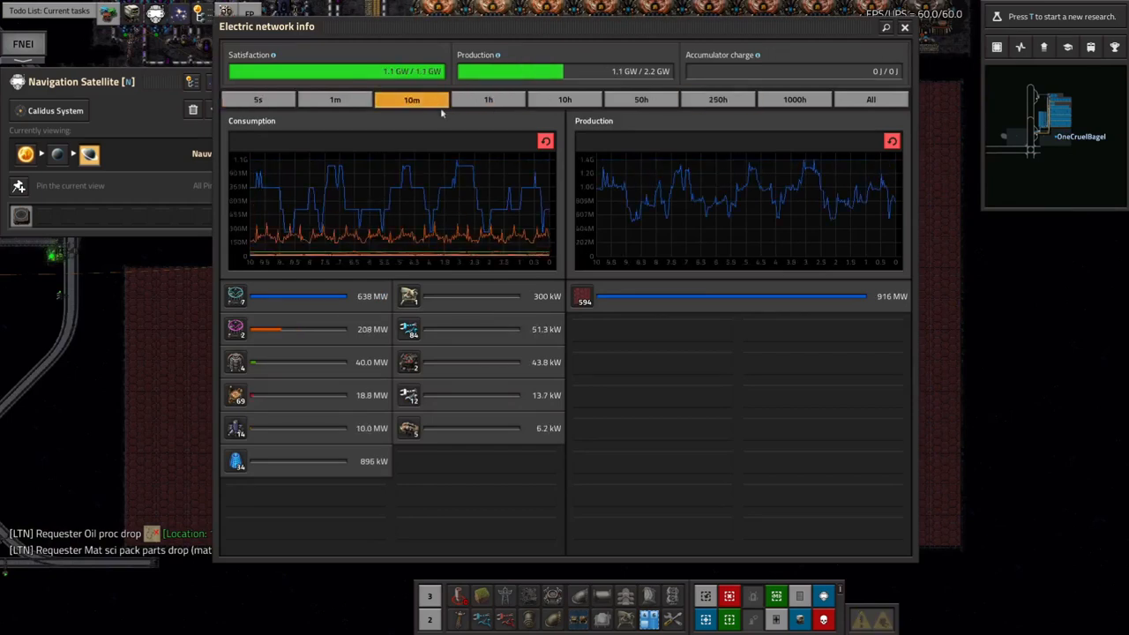
{"action": "mouse_move", "coordinate": [816, 167]}
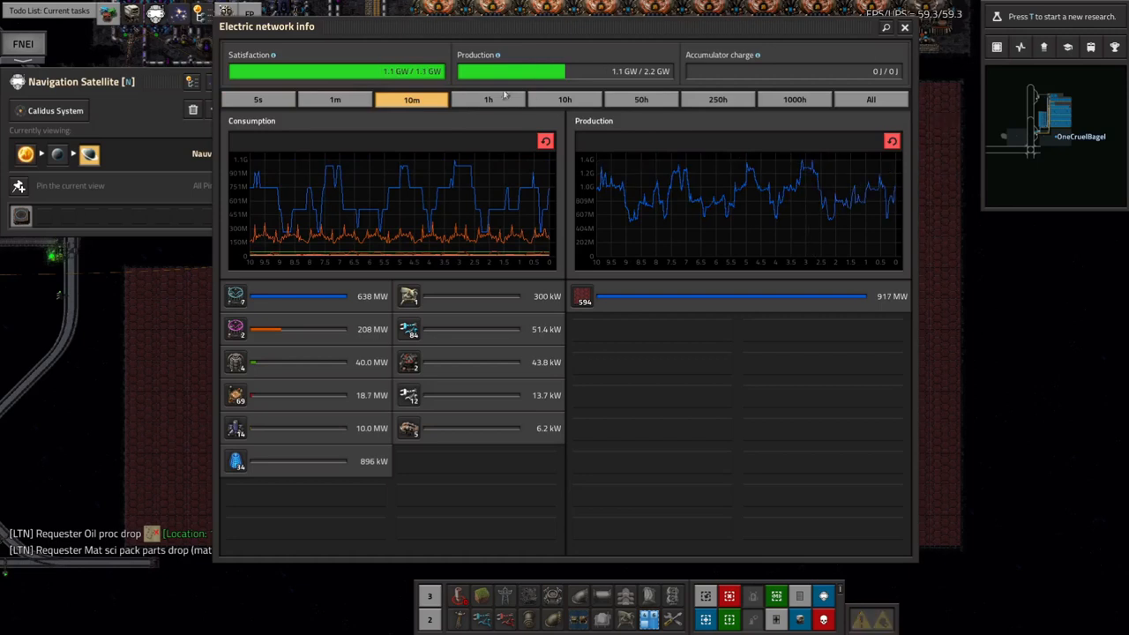
{"action": "left_click", "coordinate": [487, 98]}
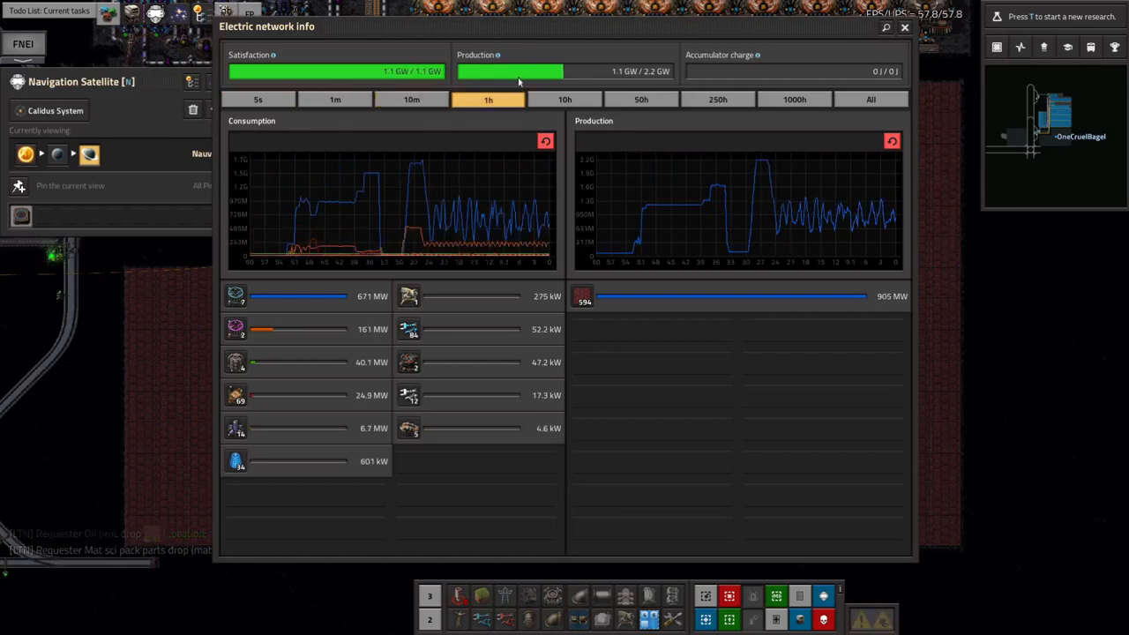
{"action": "mouse_move", "coordinate": [764, 164]}
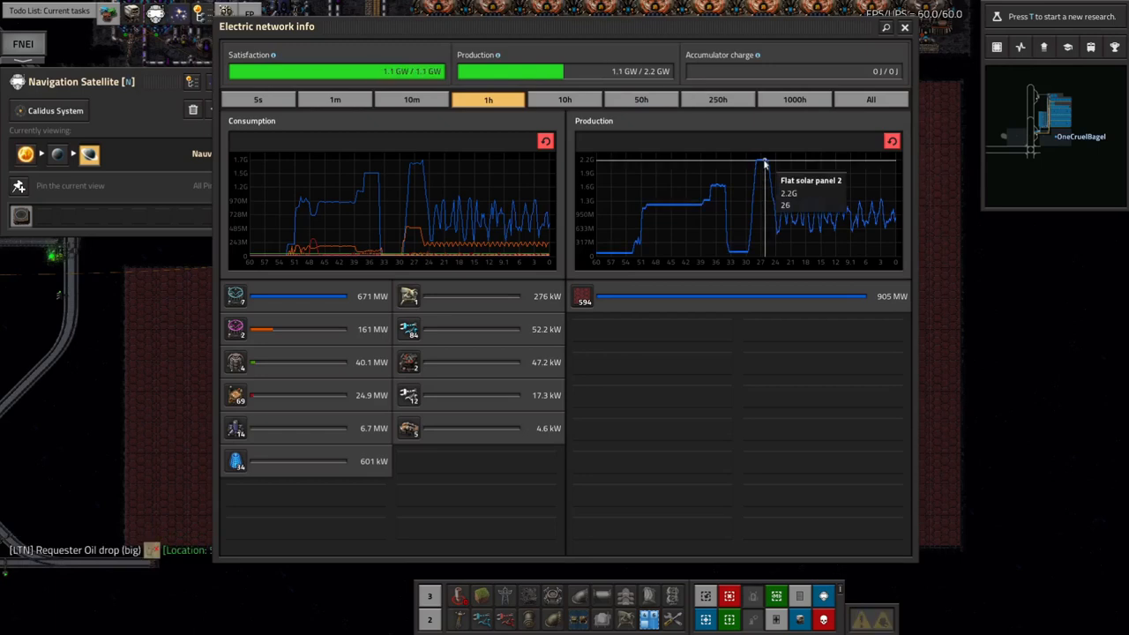
{"action": "mouse_move", "coordinate": [247, 306]}
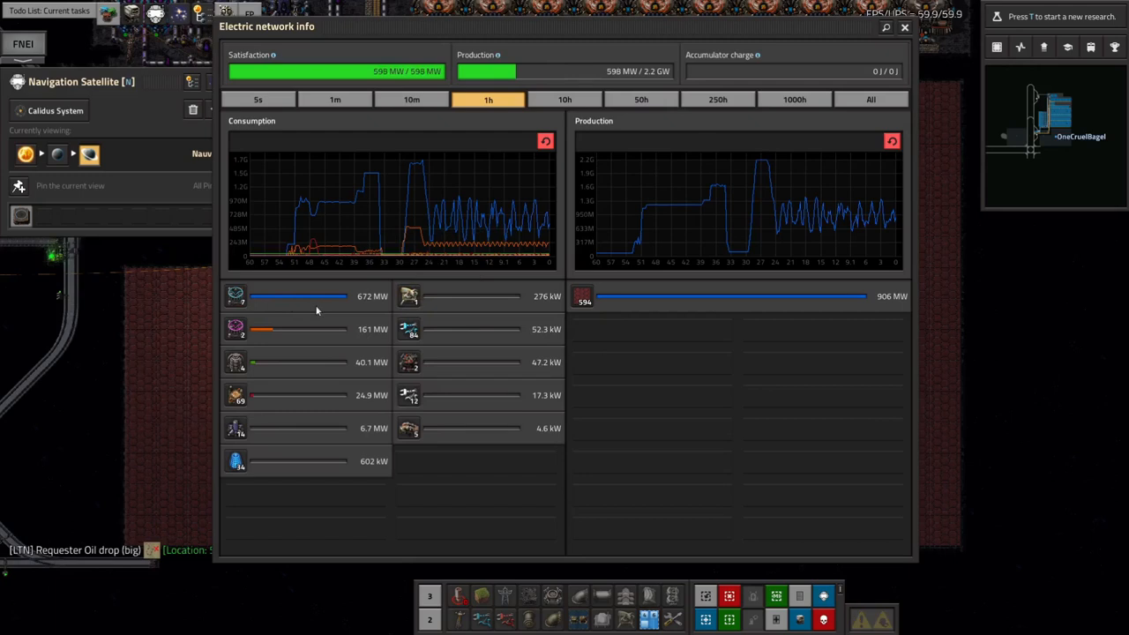
{"action": "mouse_move", "coordinate": [401, 259]}
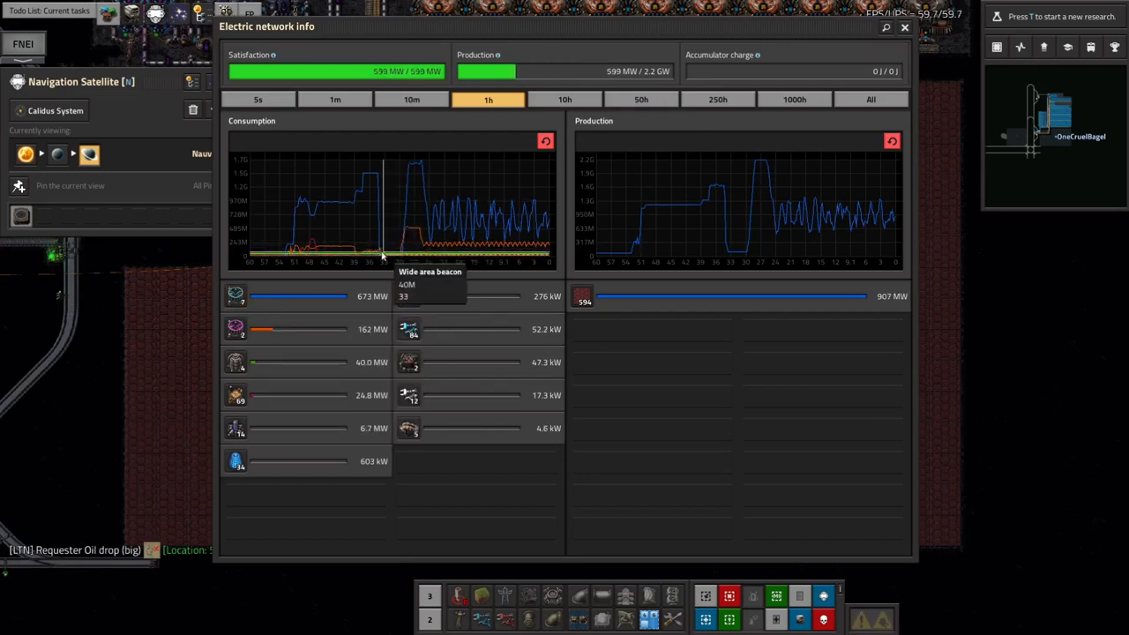
{"action": "mouse_move", "coordinate": [402, 257]}
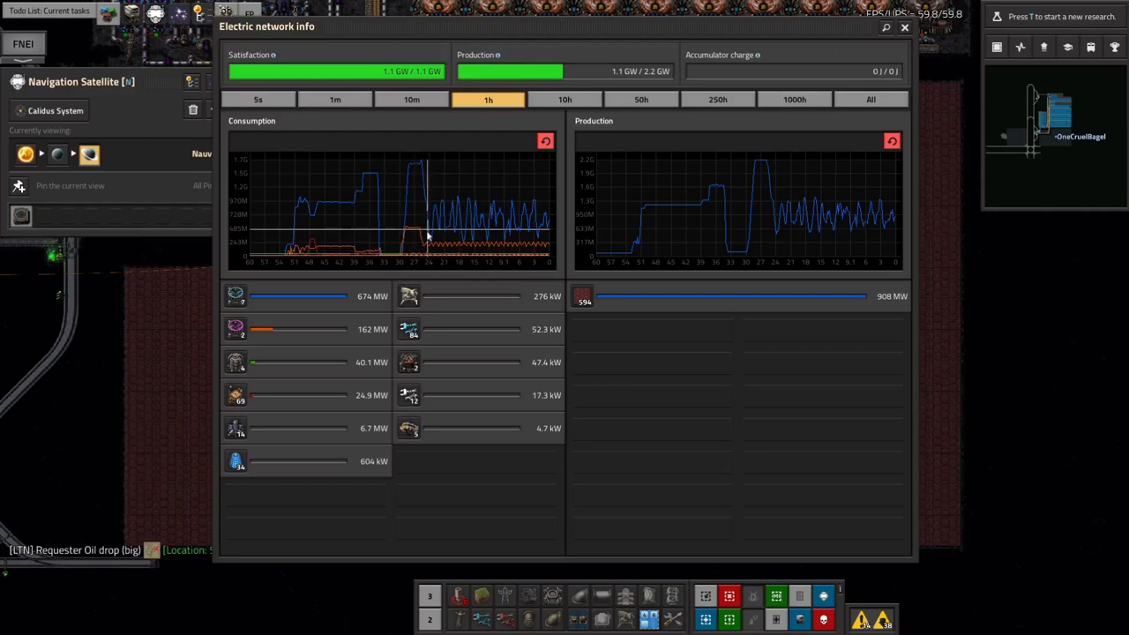
{"action": "mouse_move", "coordinate": [427, 256]}
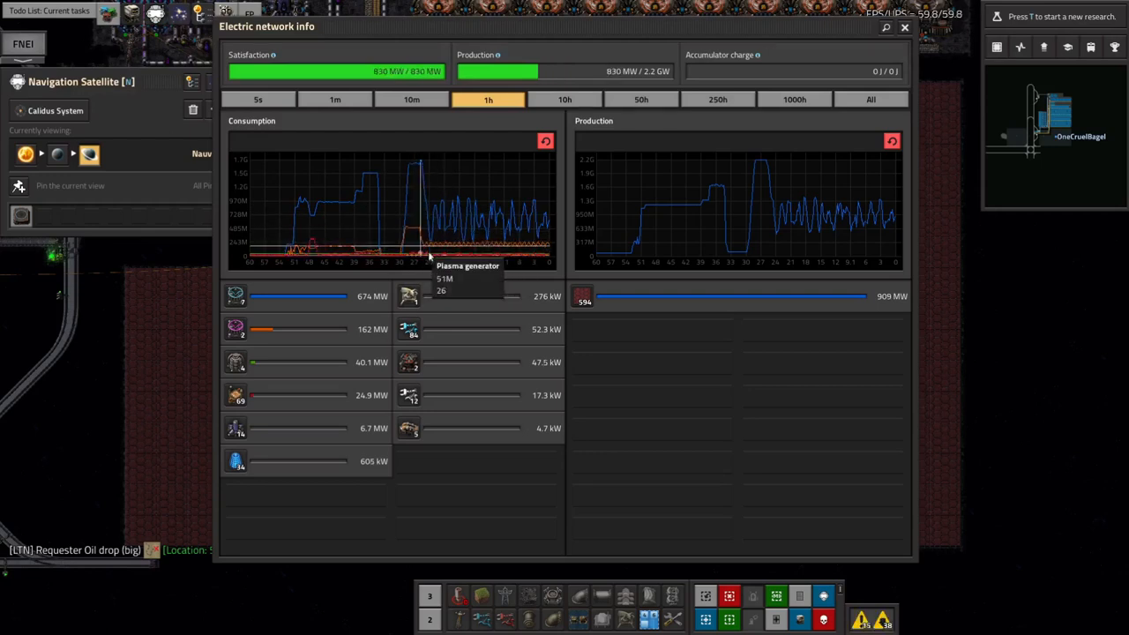
{"action": "mouse_move", "coordinate": [488, 256]}
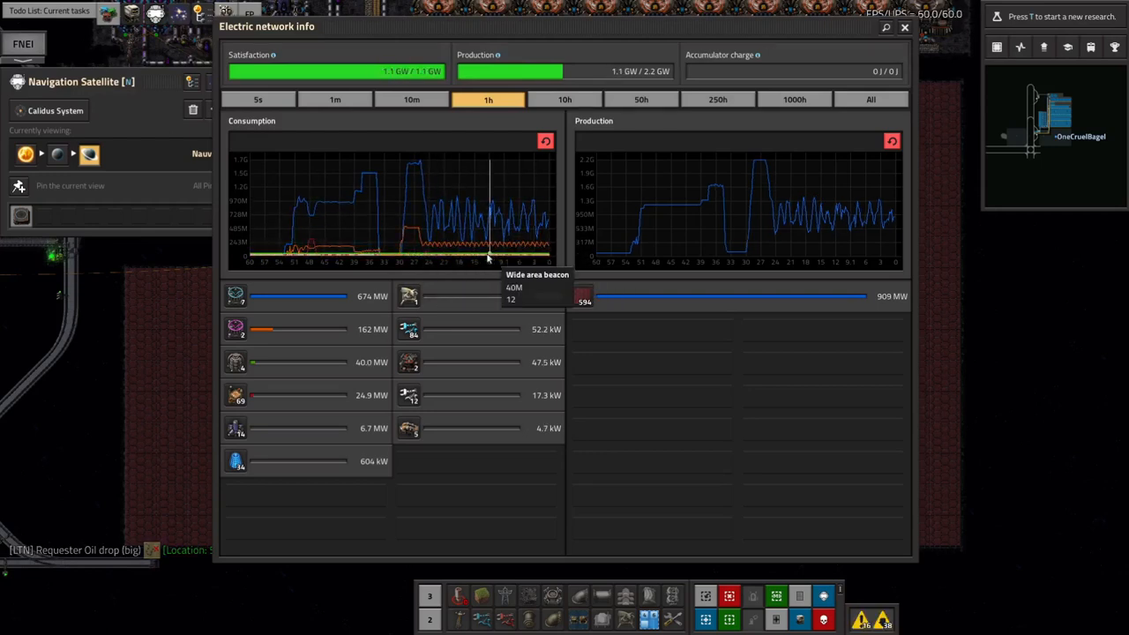
{"action": "left_click", "coordinate": [904, 27]}
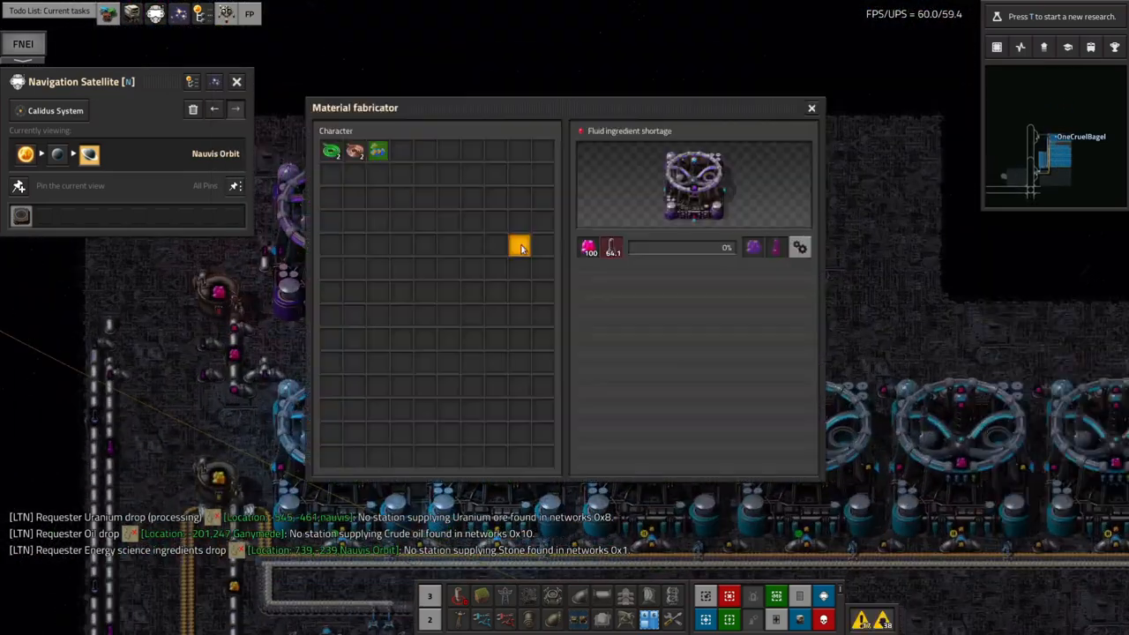
- Close the material fabricator details, leaving the thermofluid tanks in view
{"action": "left_click", "coordinate": [810, 108]}
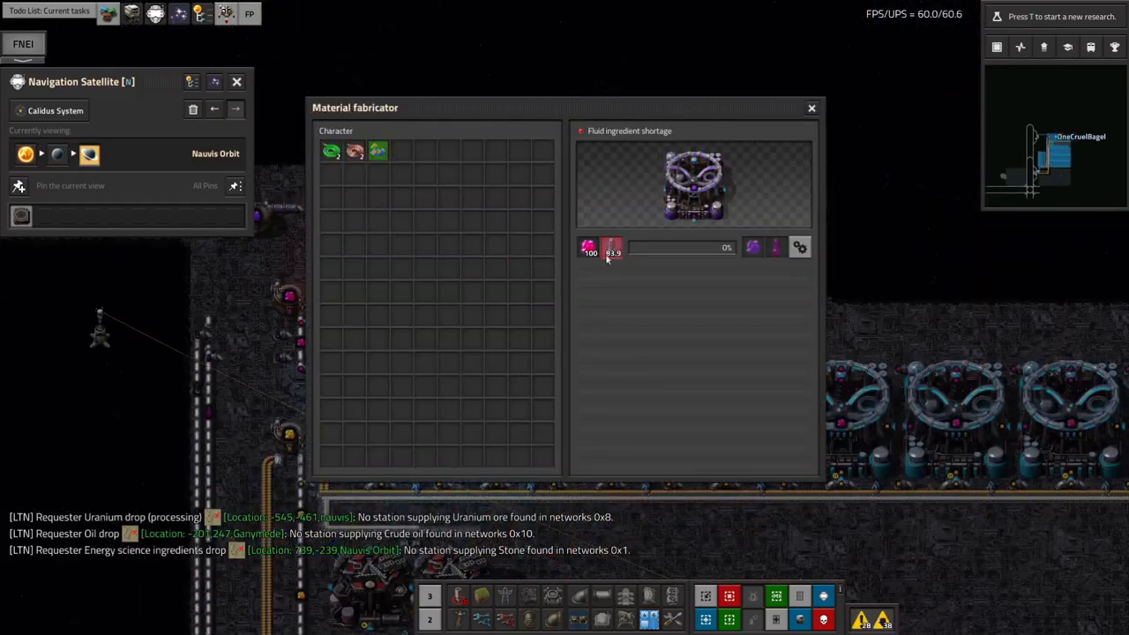
{"action": "left_click", "coordinate": [811, 108]}
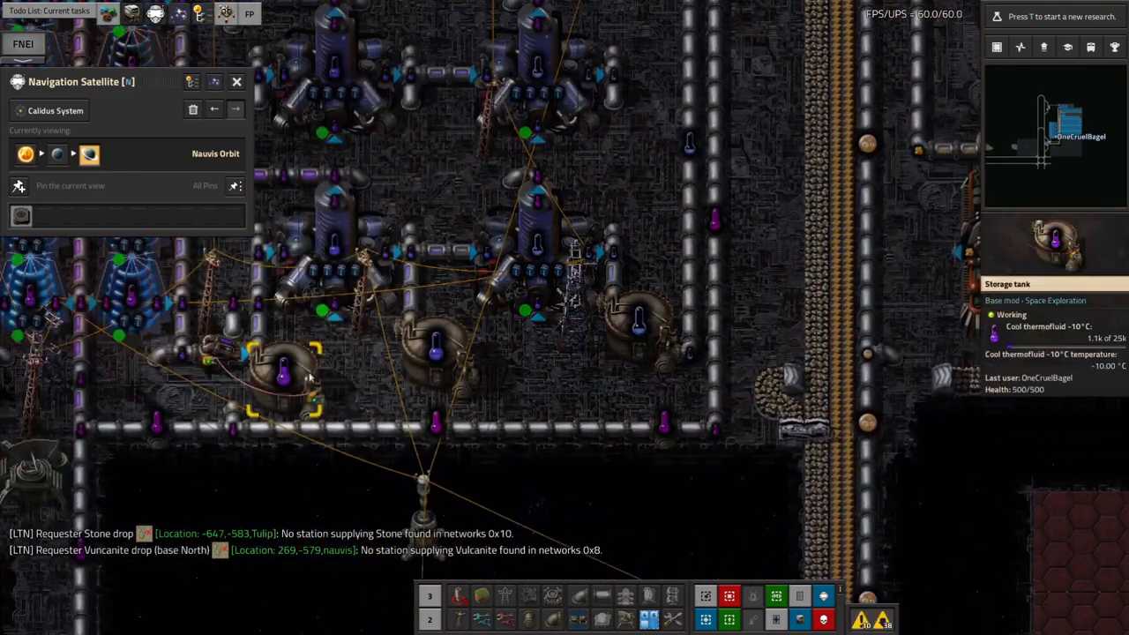
- Zoom the map out over the hypercoolers to show the whole Nauvis Orbit base
{"action": "key", "text": "e"}
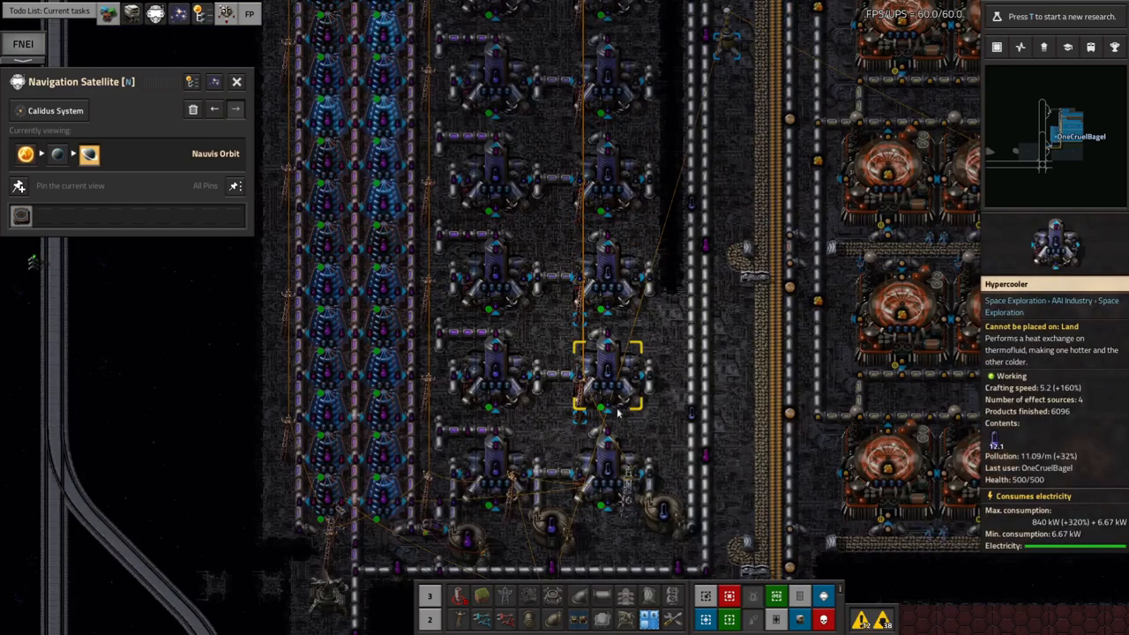
{"action": "scroll", "scroll_direction": "up", "scroll_amount": 3}
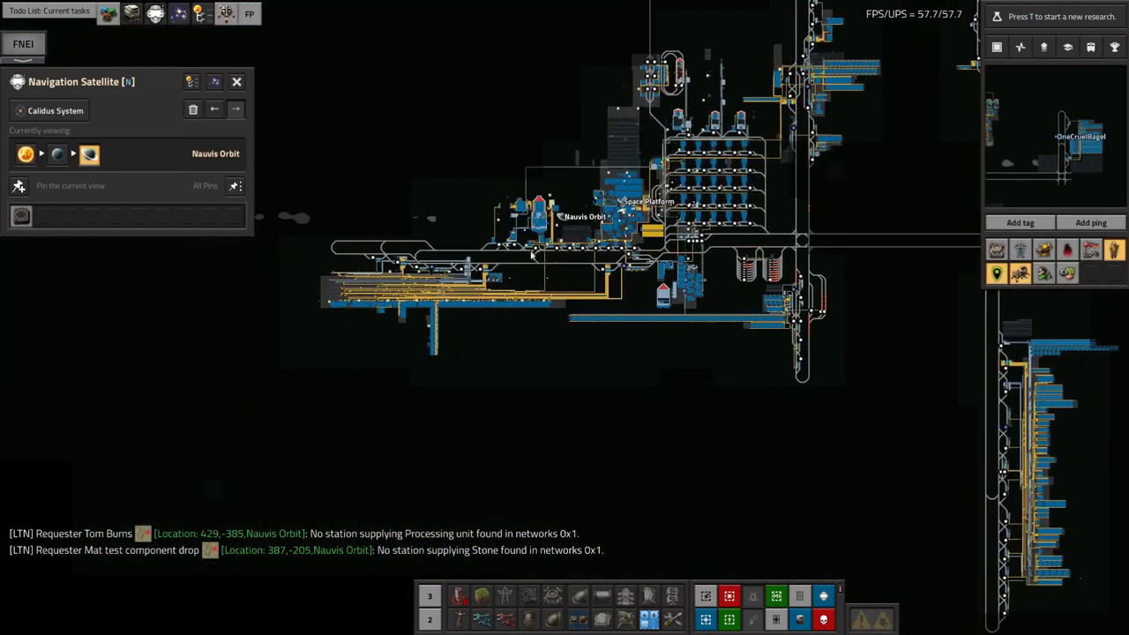
- Search the Universe Explorer for 'donu' to find the Donut spaceship
{"action": "scroll", "scroll_direction": "up", "scroll_amount": 3}
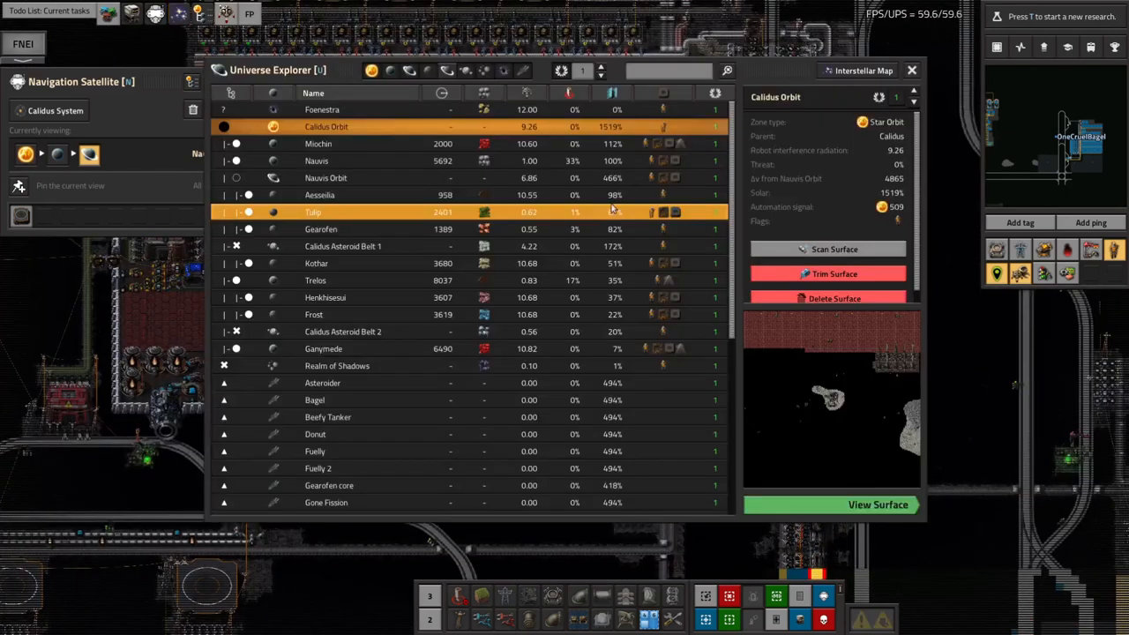
{"action": "type", "text": "donu"}
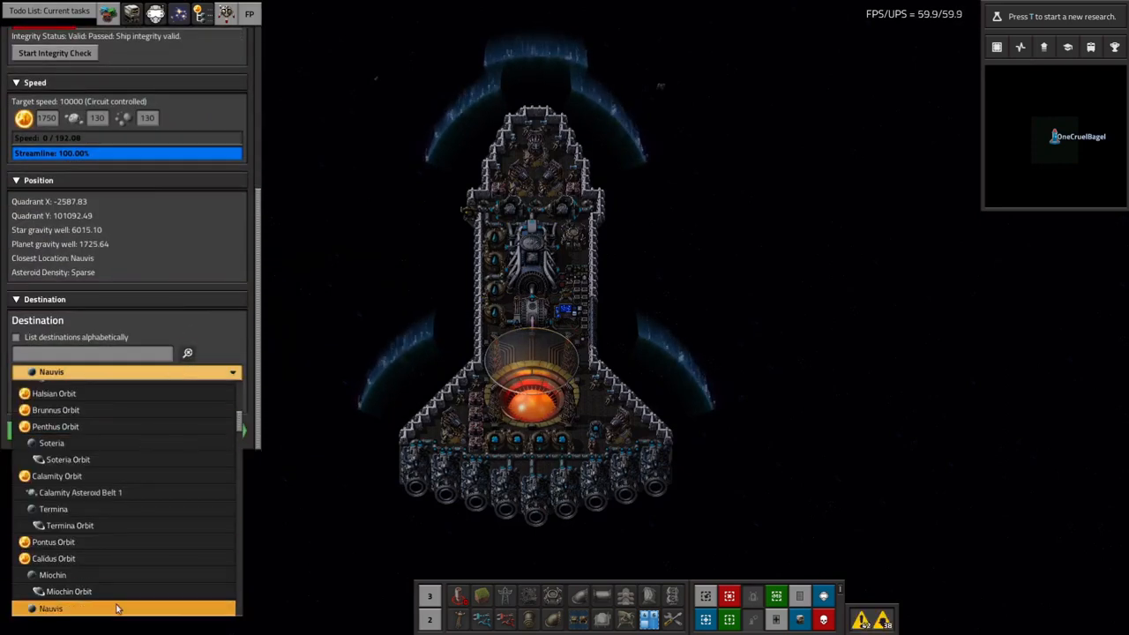
- Choose Nauvis from the spaceship's destination list
{"action": "left_click", "coordinate": [69, 591]}
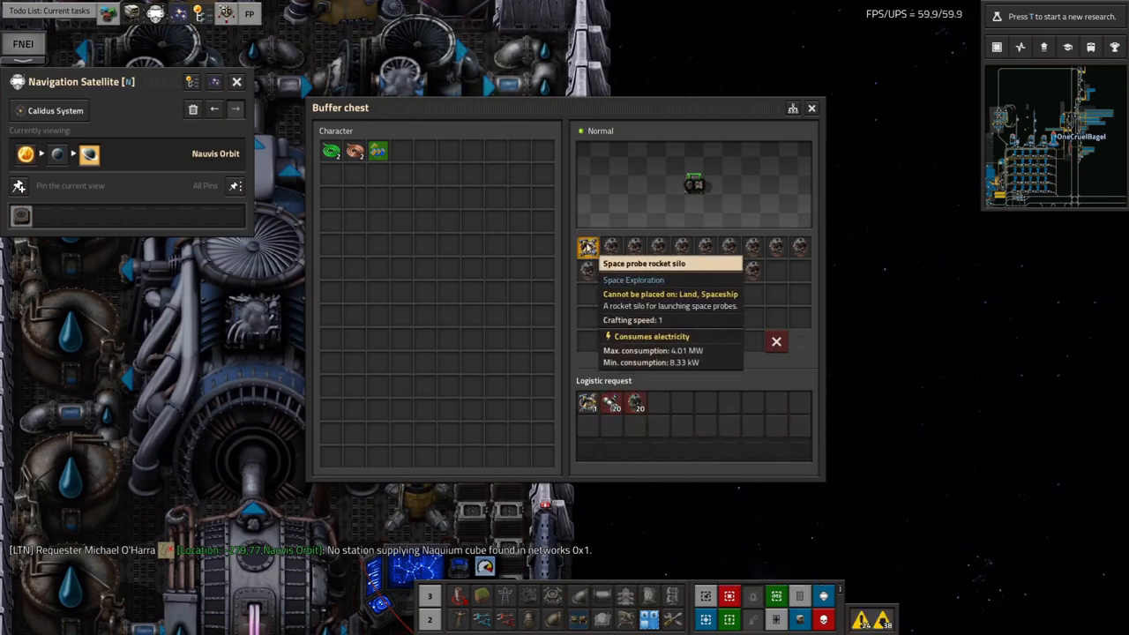
{"action": "mouse_move", "coordinate": [587, 270]}
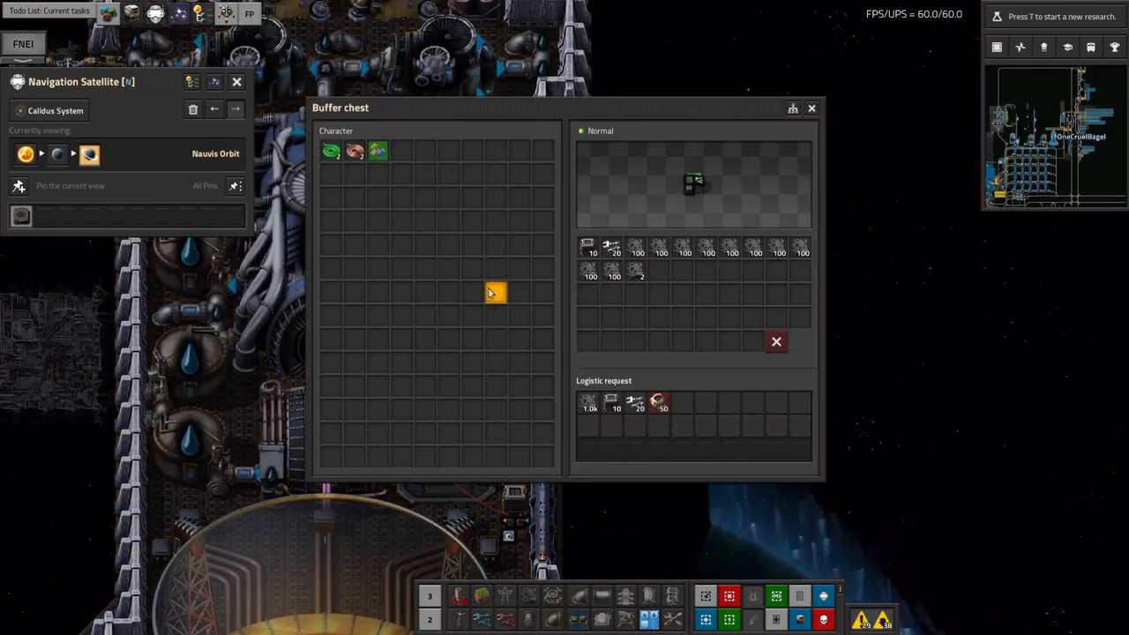
{"action": "mouse_move", "coordinate": [753, 245]}
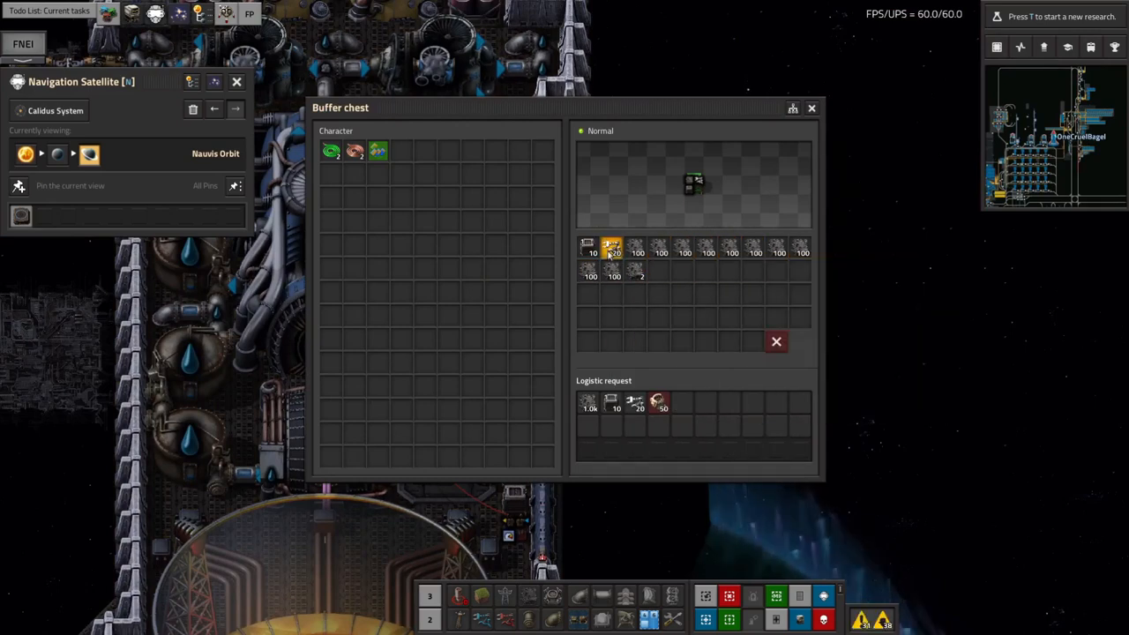
- Stock the character inventory from the ship's buffer chest holding space probe rocket silos
{"action": "left_click", "coordinate": [811, 108]}
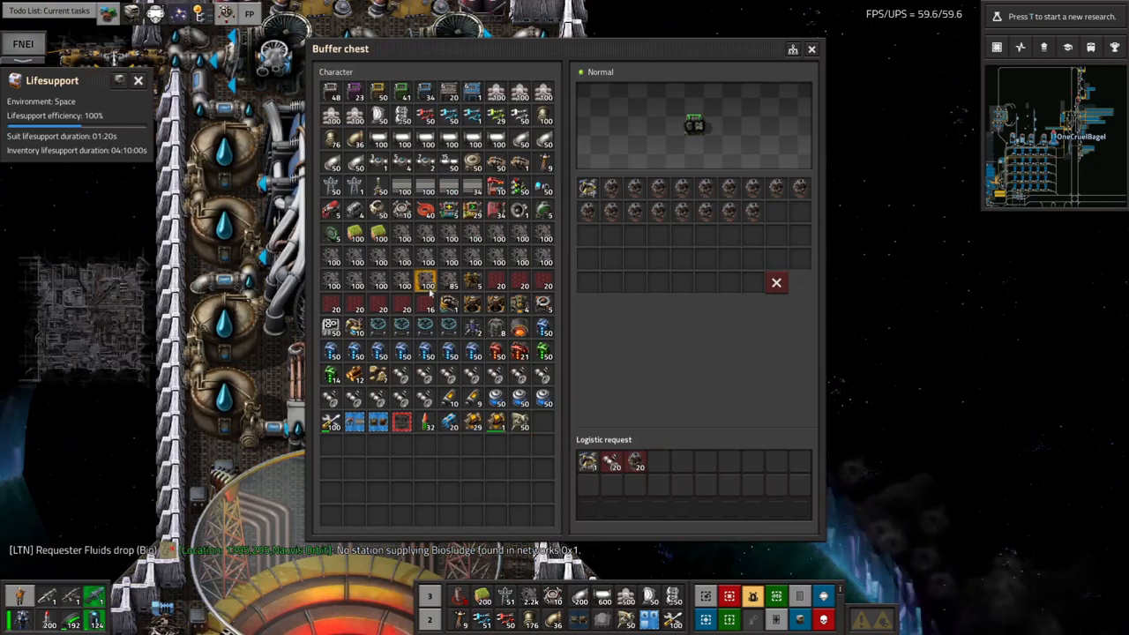
{"action": "left_click", "coordinate": [811, 49]}
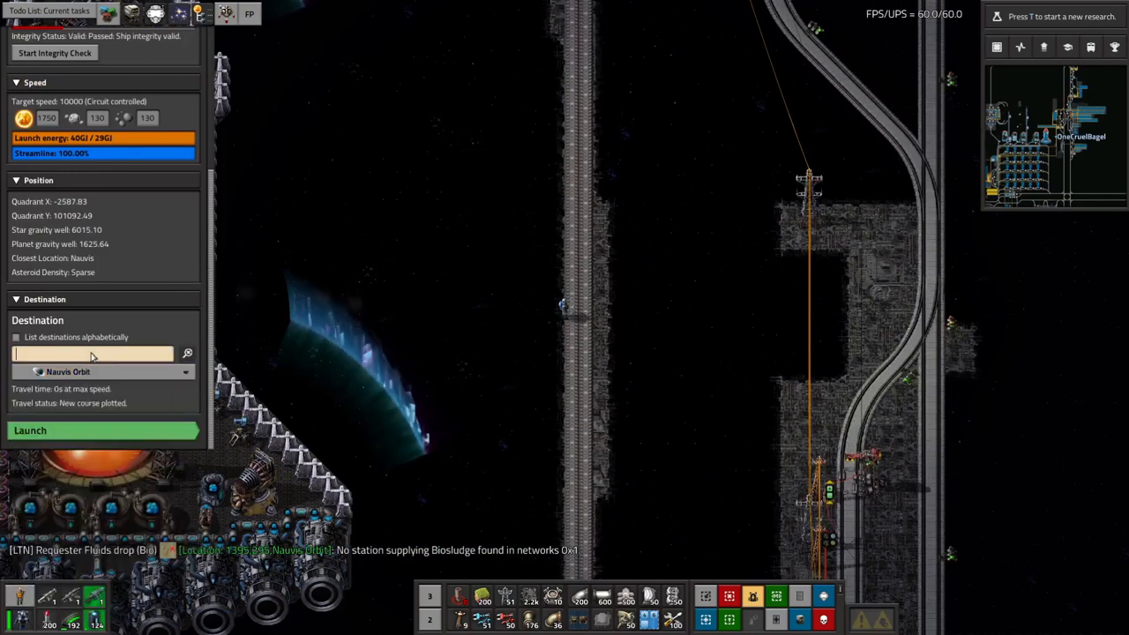
- Search destinations for 'caltr' and pick the single matching location
{"action": "type", "text": "caltr"}
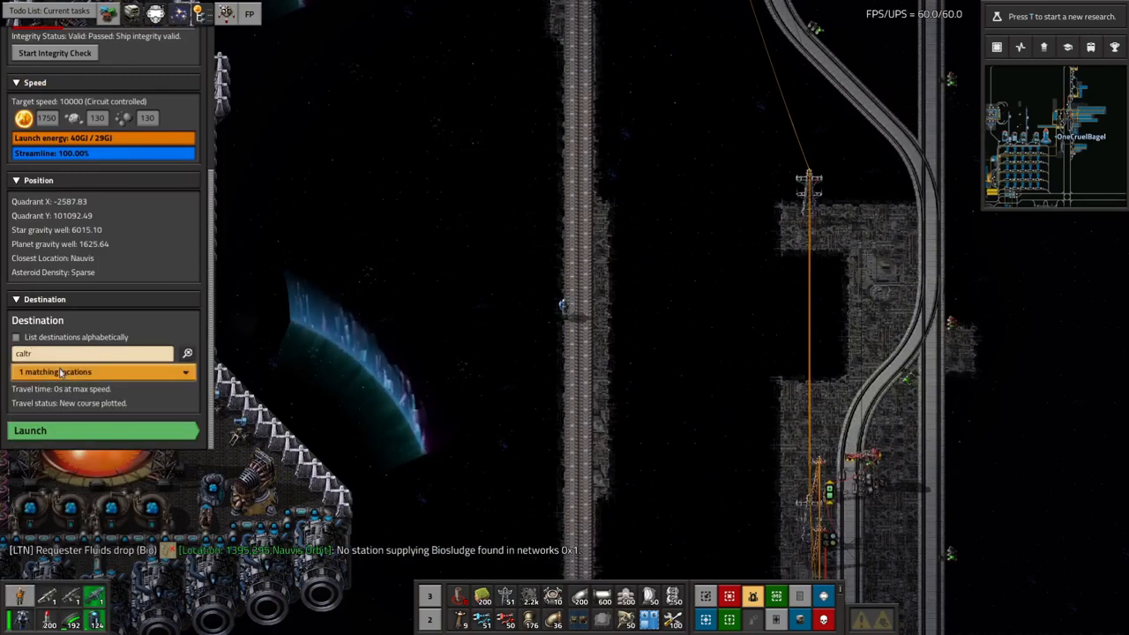
{"action": "left_click", "coordinate": [101, 371]}
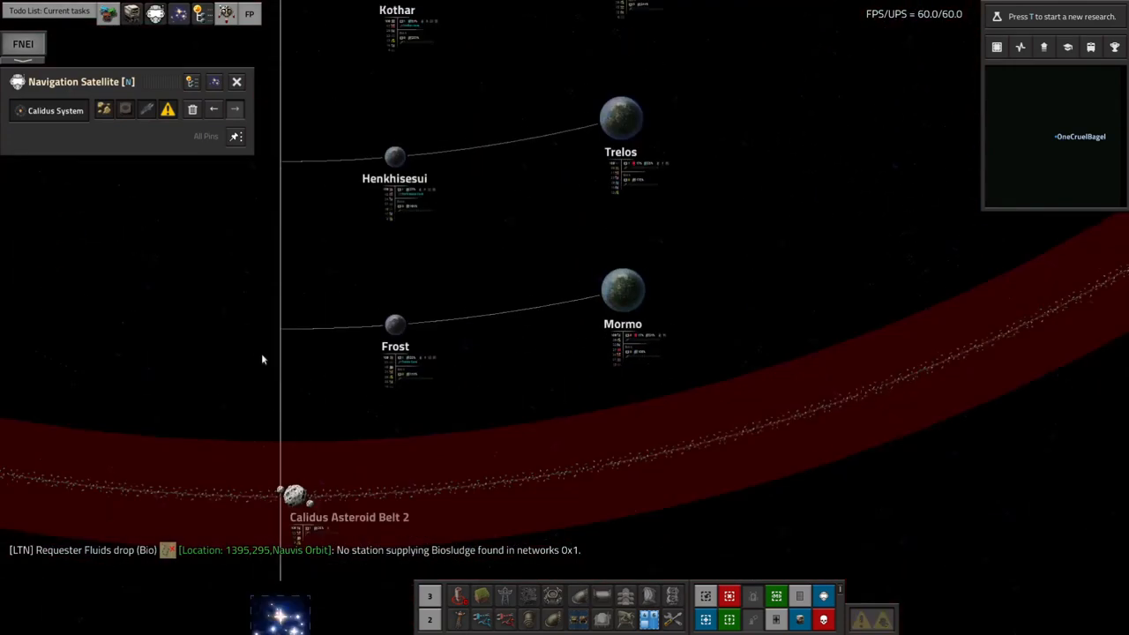
- View the interstellar map and select the Caltrops asteroid field beside Calidus and Nalara
{"action": "left_click", "coordinate": [213, 109]}
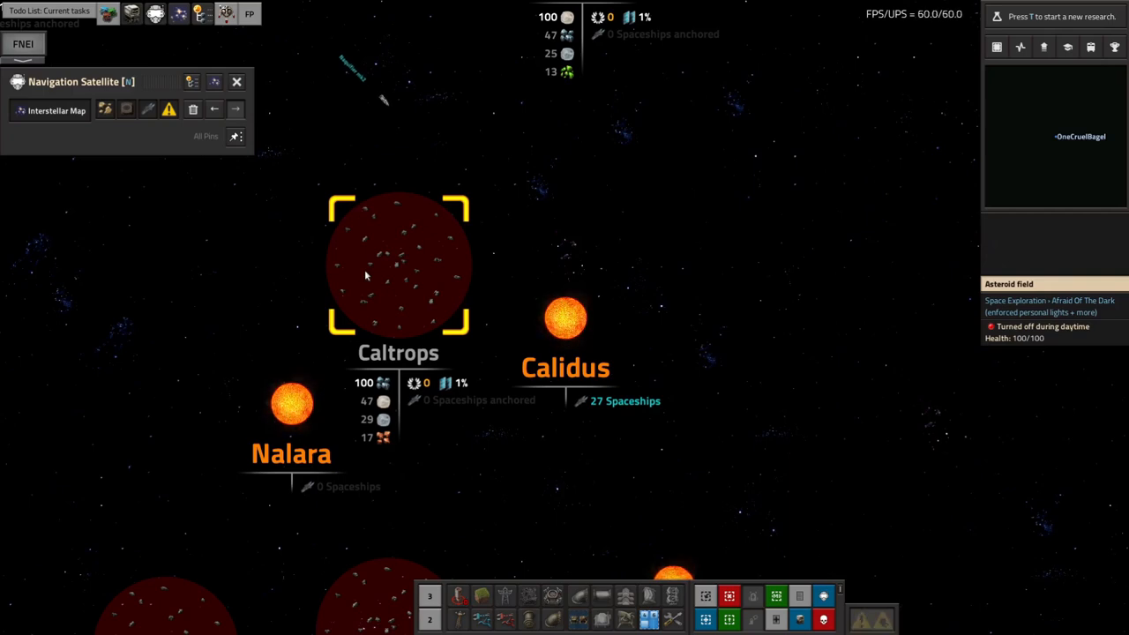
{"action": "left_click", "coordinate": [444, 498]}
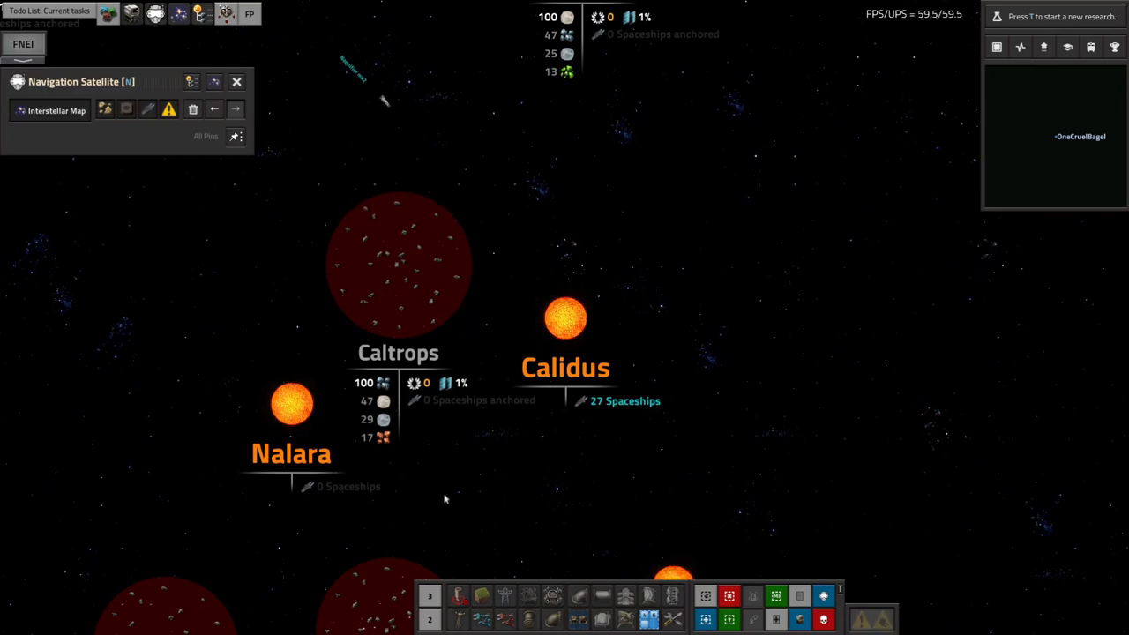
{"action": "scroll", "scroll_direction": "down", "scroll_amount": 3}
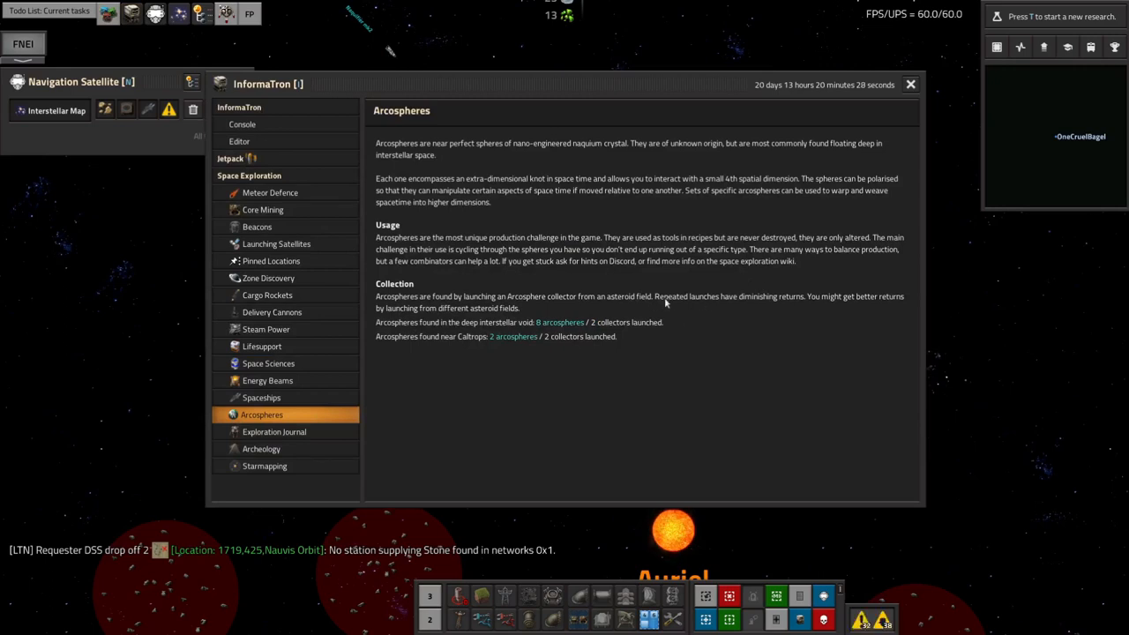
{"action": "mouse_move", "coordinate": [397, 321]}
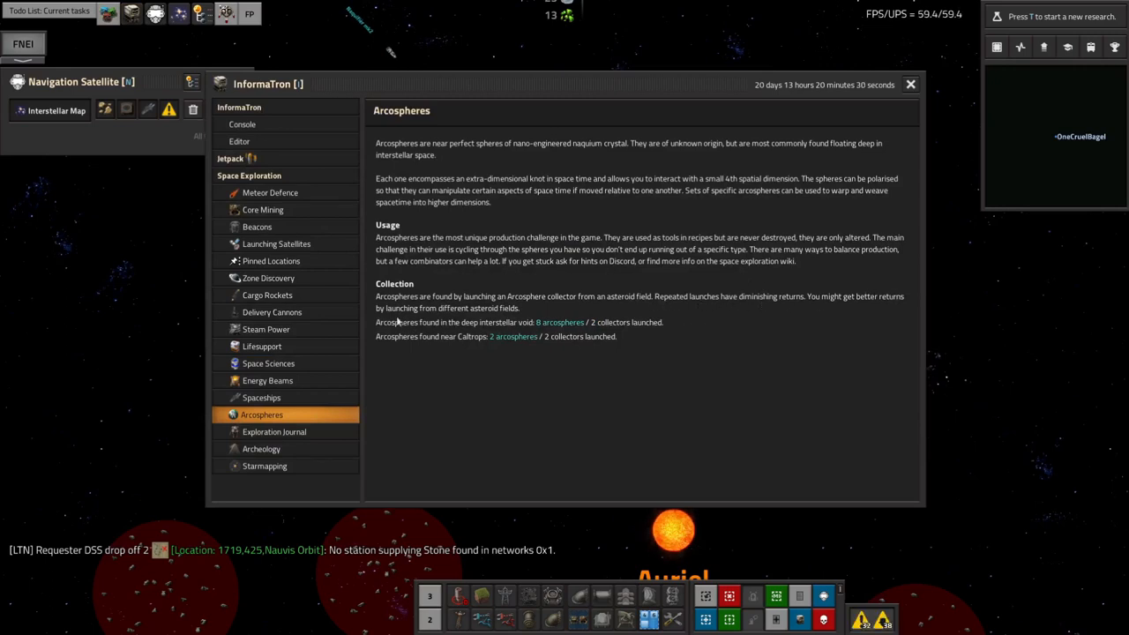
{"action": "mouse_move", "coordinate": [500, 309]}
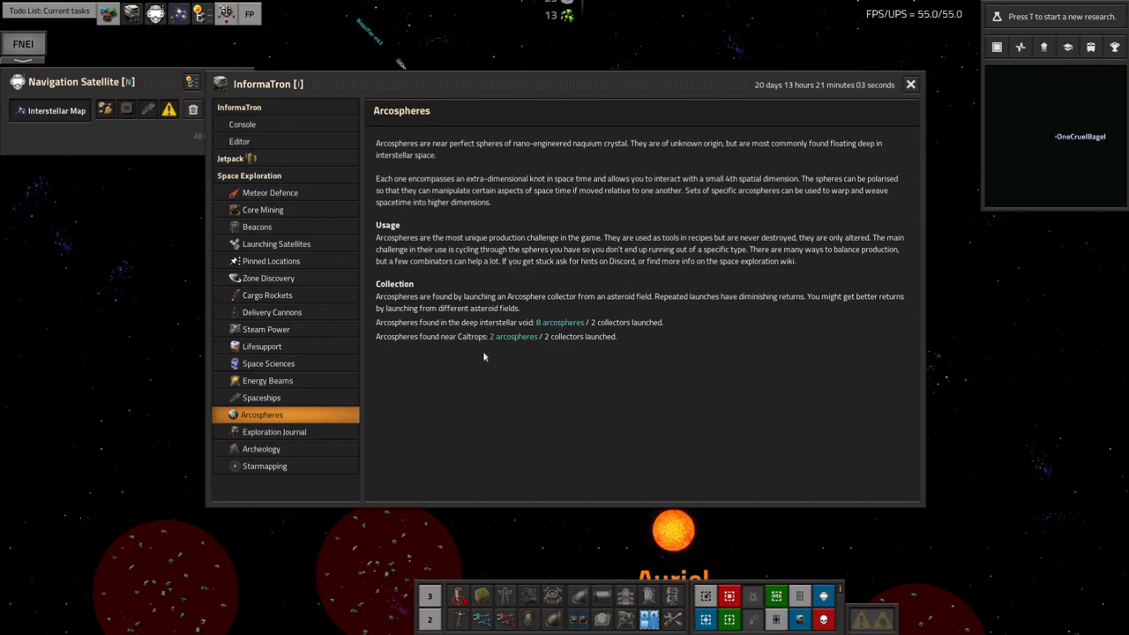
{"action": "mouse_move", "coordinate": [531, 334]}
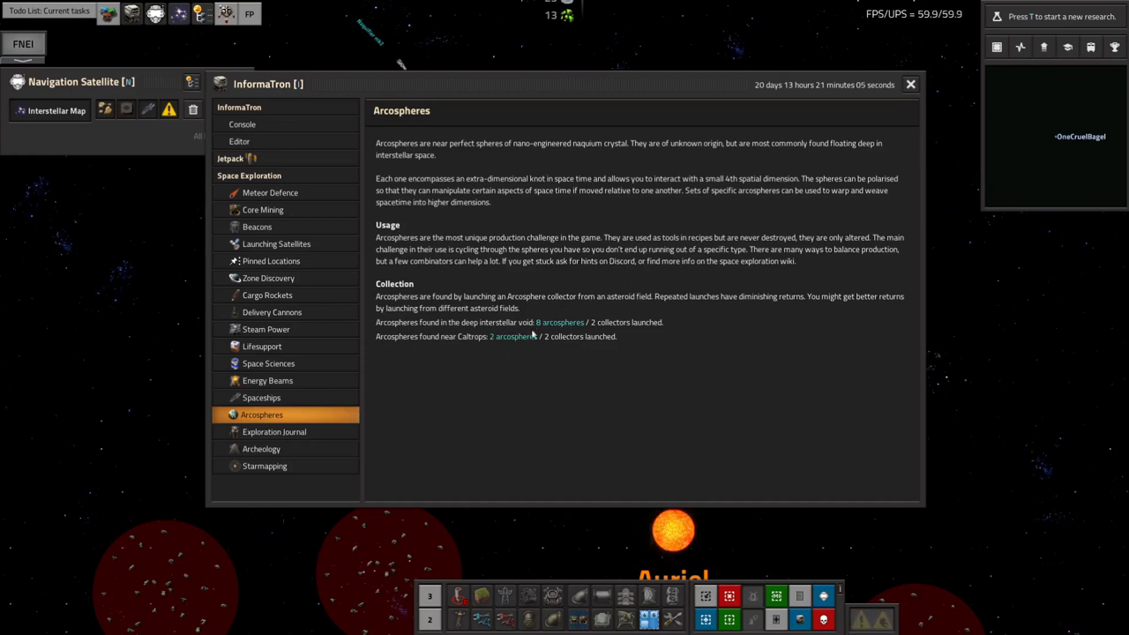
{"action": "mouse_move", "coordinate": [500, 358]}
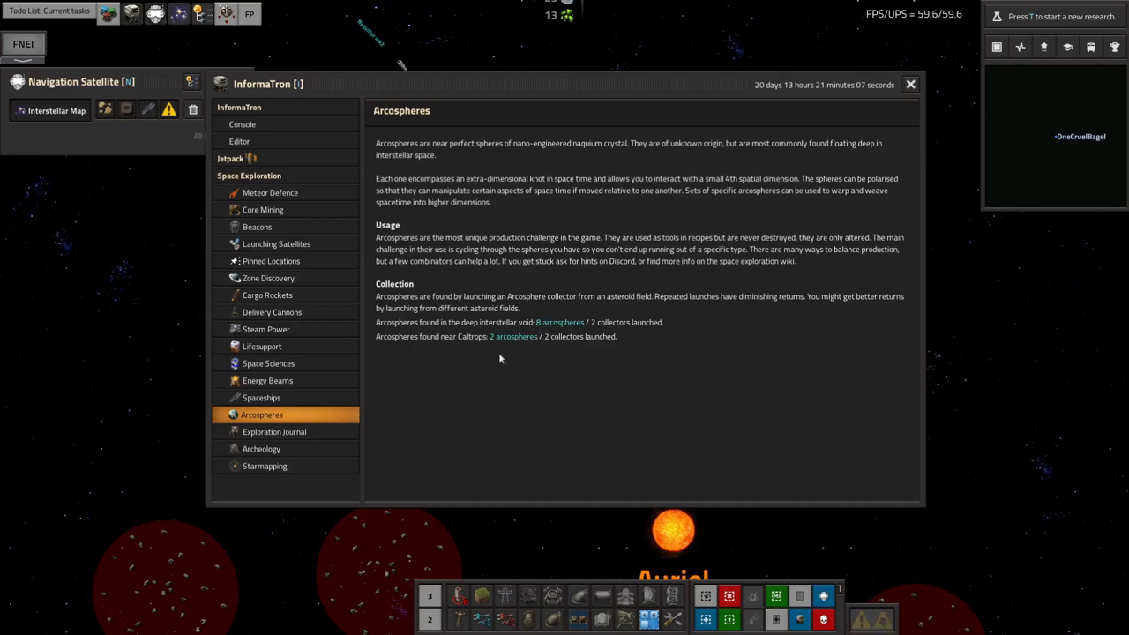
{"action": "mouse_move", "coordinate": [508, 347]}
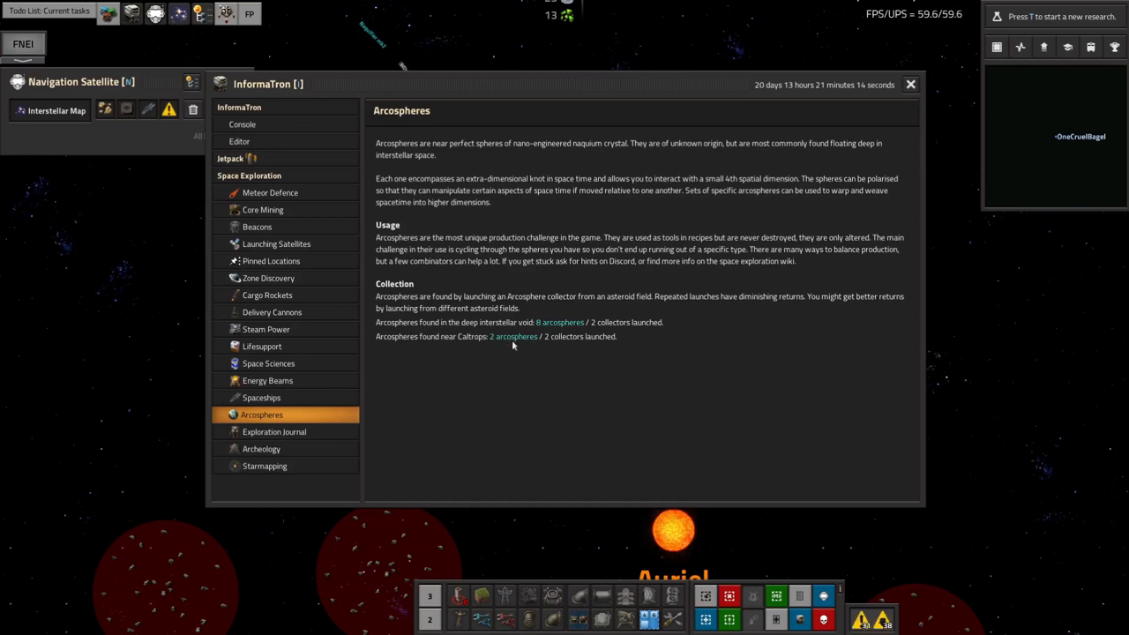
{"action": "mouse_move", "coordinate": [555, 326]}
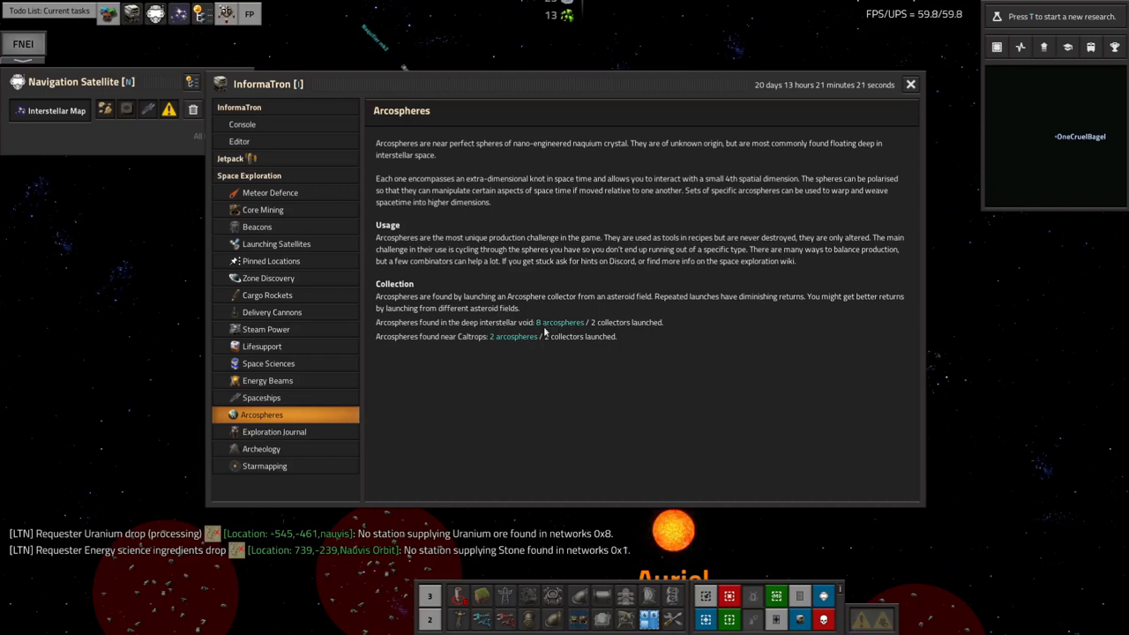
{"action": "mouse_move", "coordinate": [523, 340]}
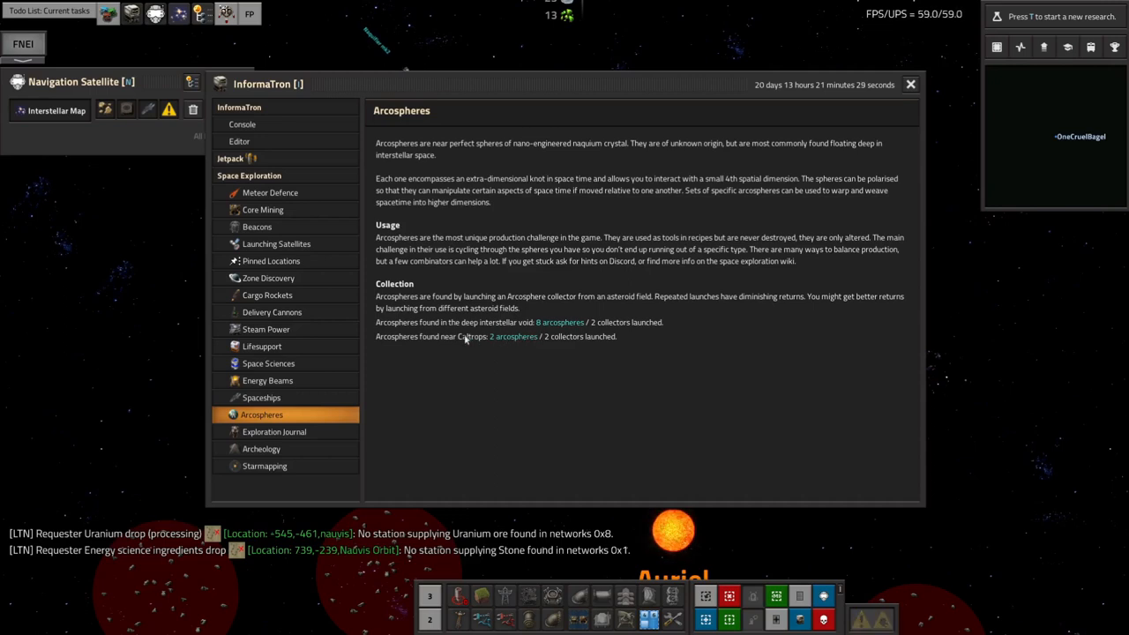
{"action": "mouse_move", "coordinate": [506, 341]}
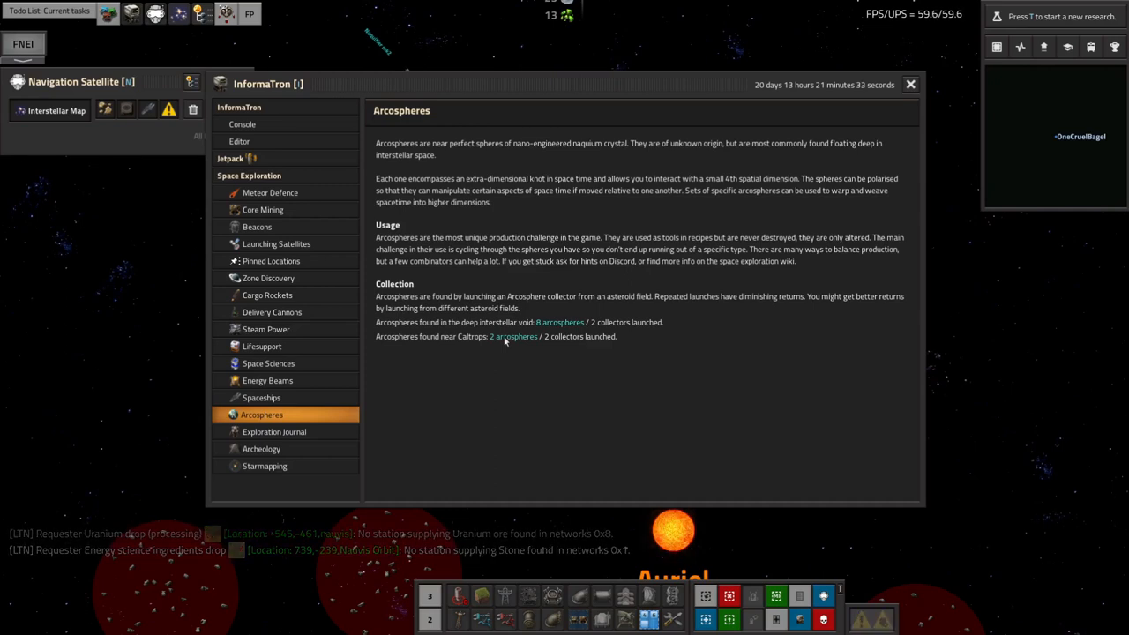
{"action": "mouse_move", "coordinate": [551, 331]}
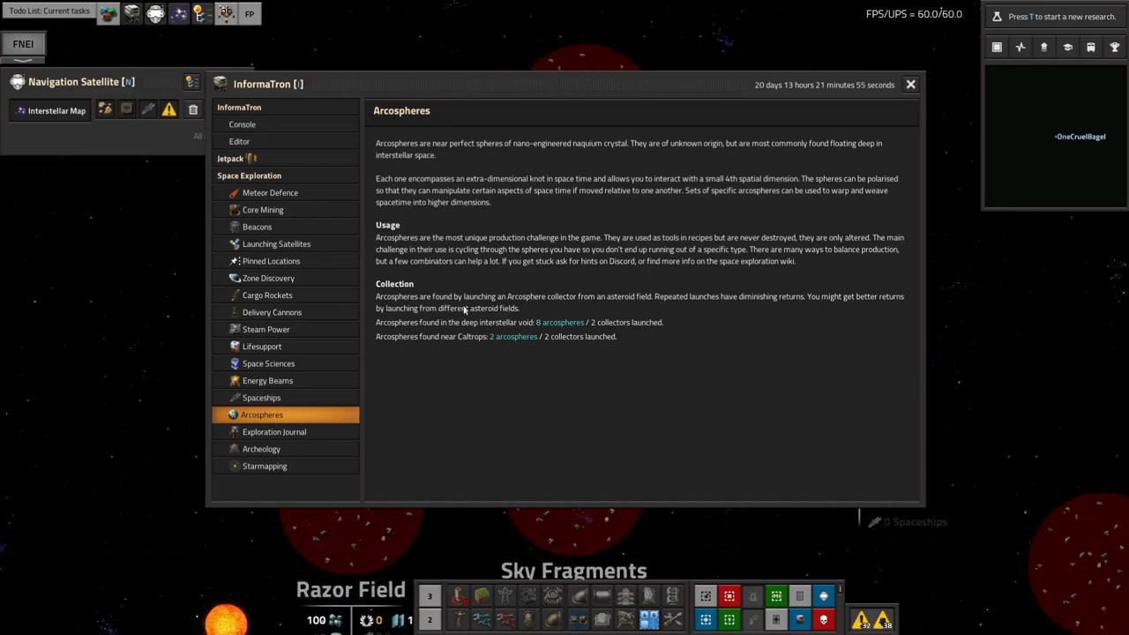
{"action": "mouse_move", "coordinate": [642, 326]}
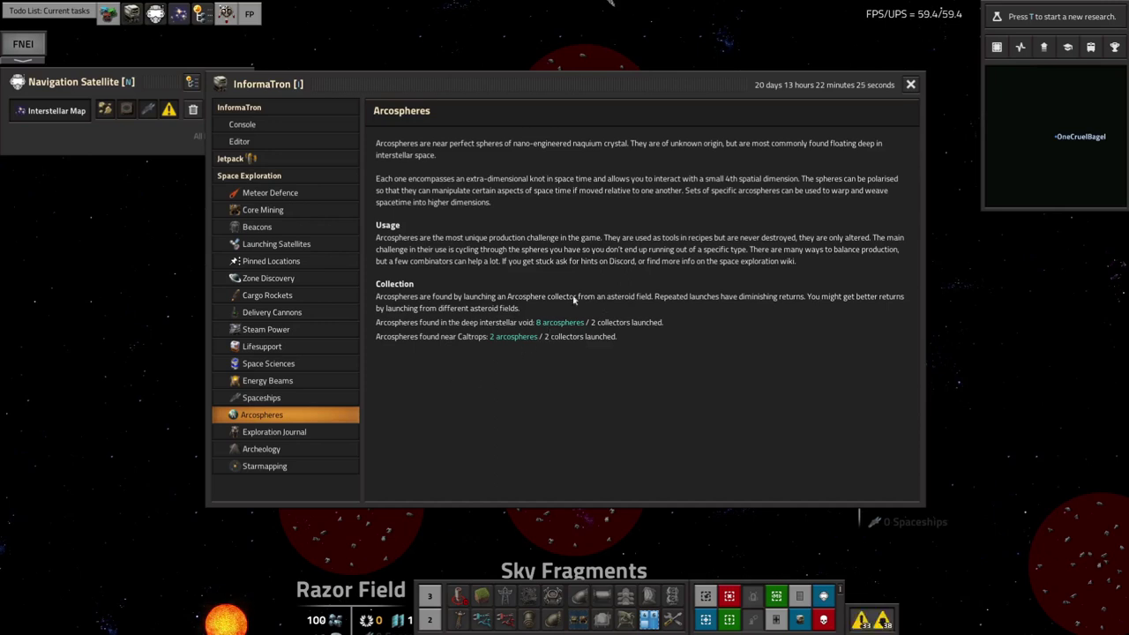
{"action": "mouse_move", "coordinate": [545, 443]}
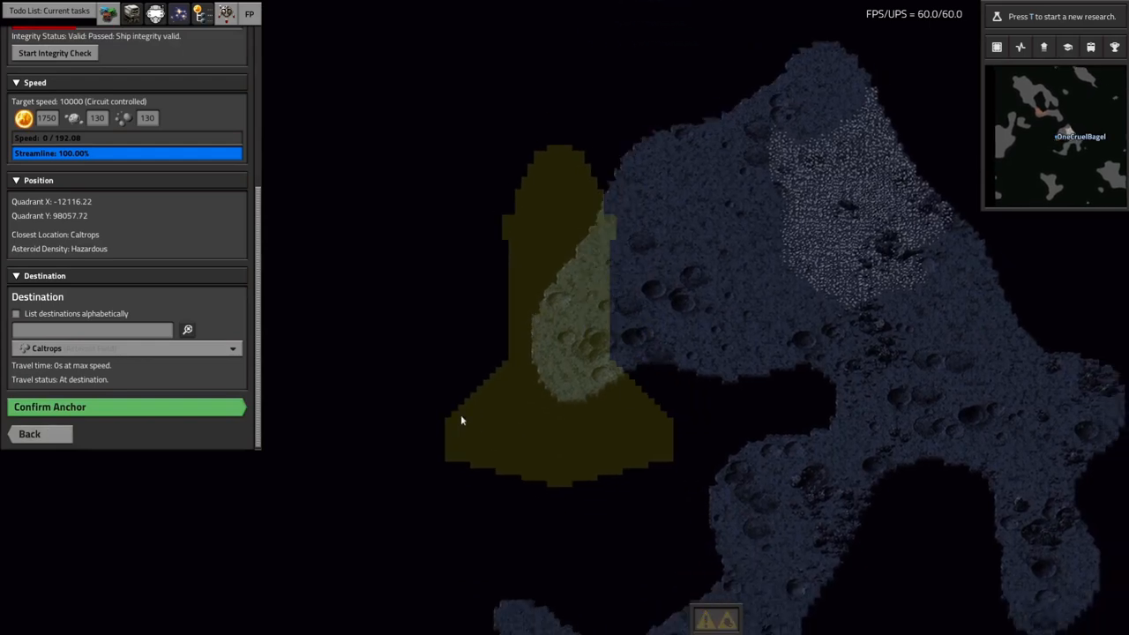
{"action": "mouse_move", "coordinate": [108, 406]}
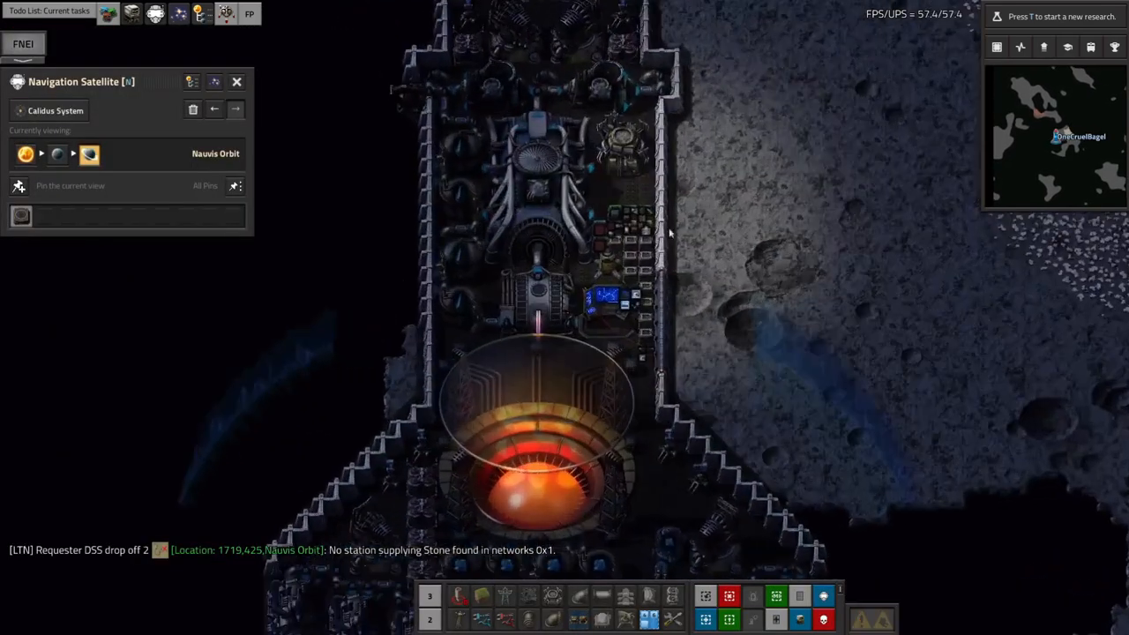
- Place a space probe rocket silo on the asteroid with a chest and stack filter inserter beside it
{"action": "key", "text": "e"}
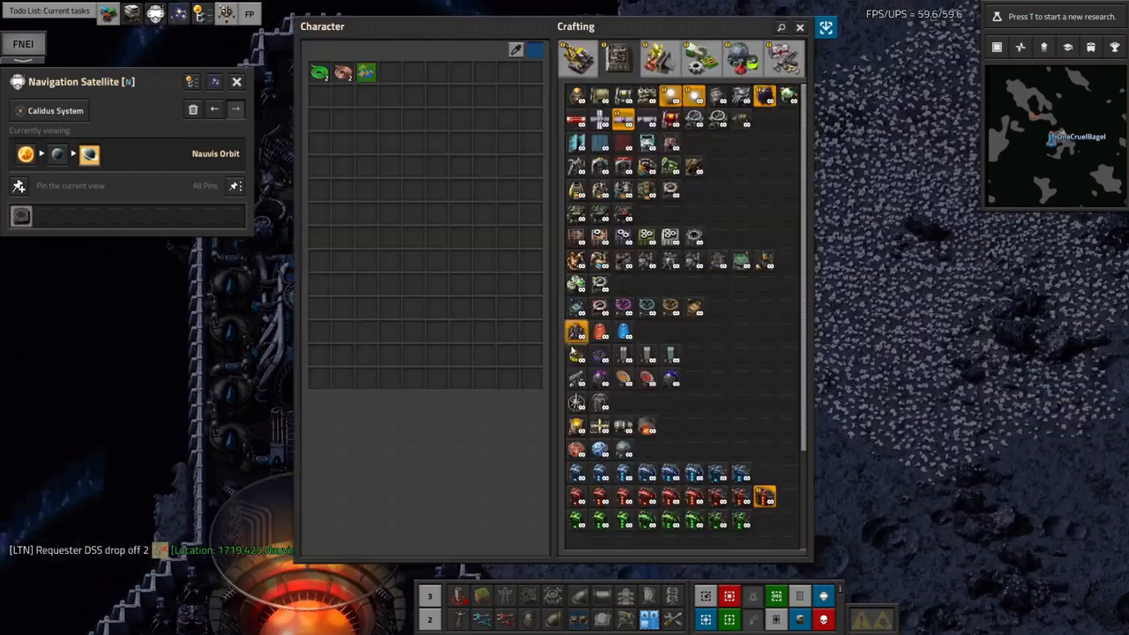
{"action": "mouse_move", "coordinate": [622, 260]}
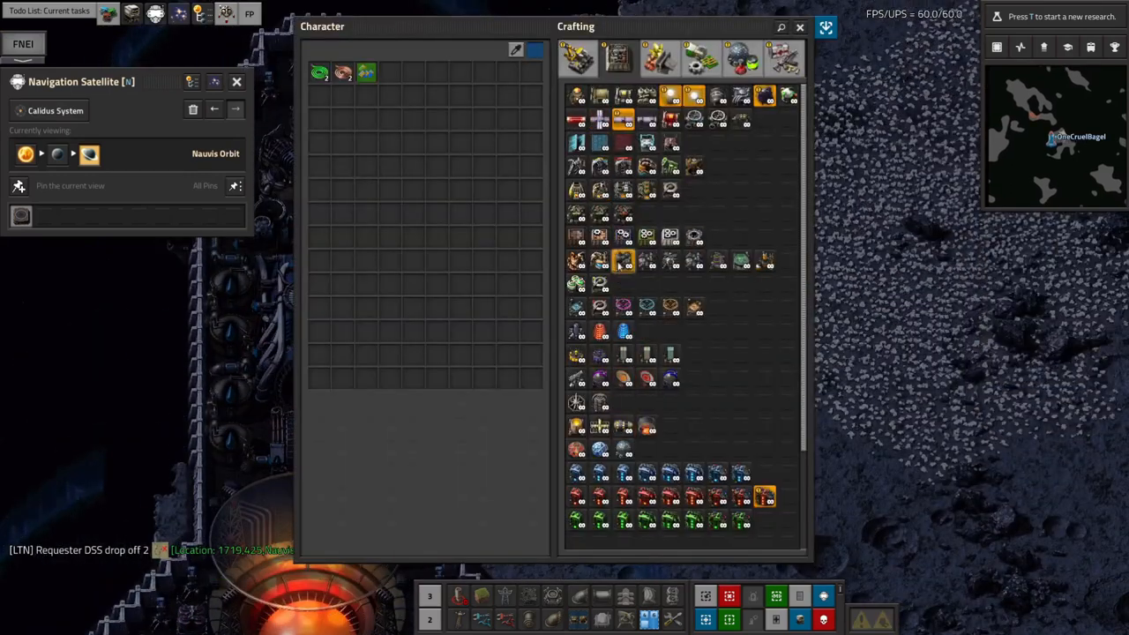
{"action": "left_click", "coordinate": [577, 59]}
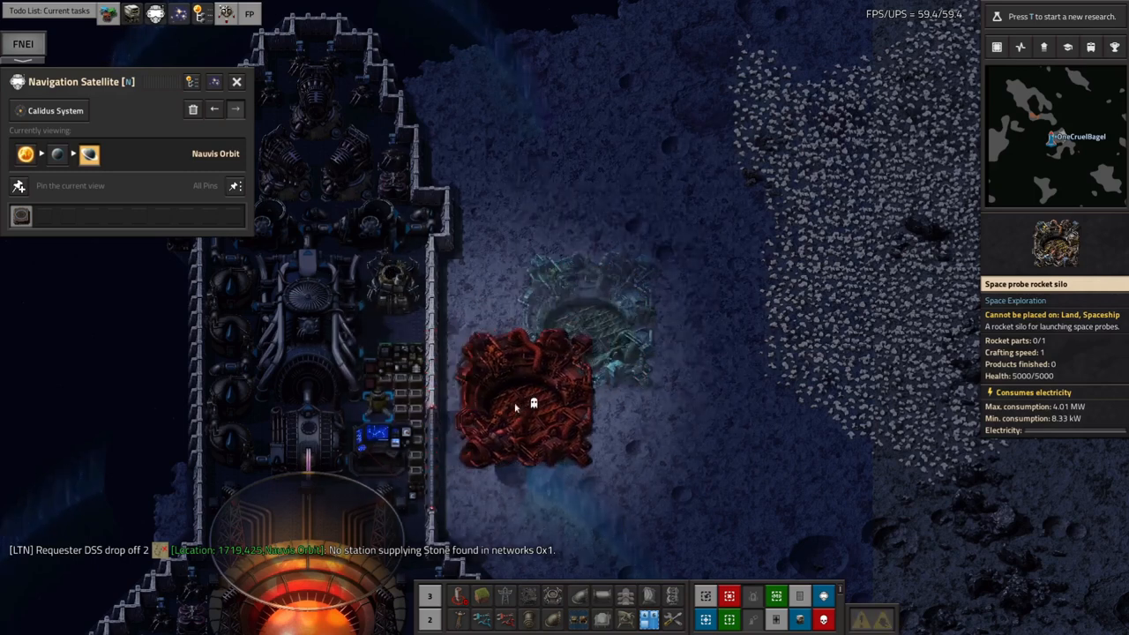
{"action": "key", "text": "e"}
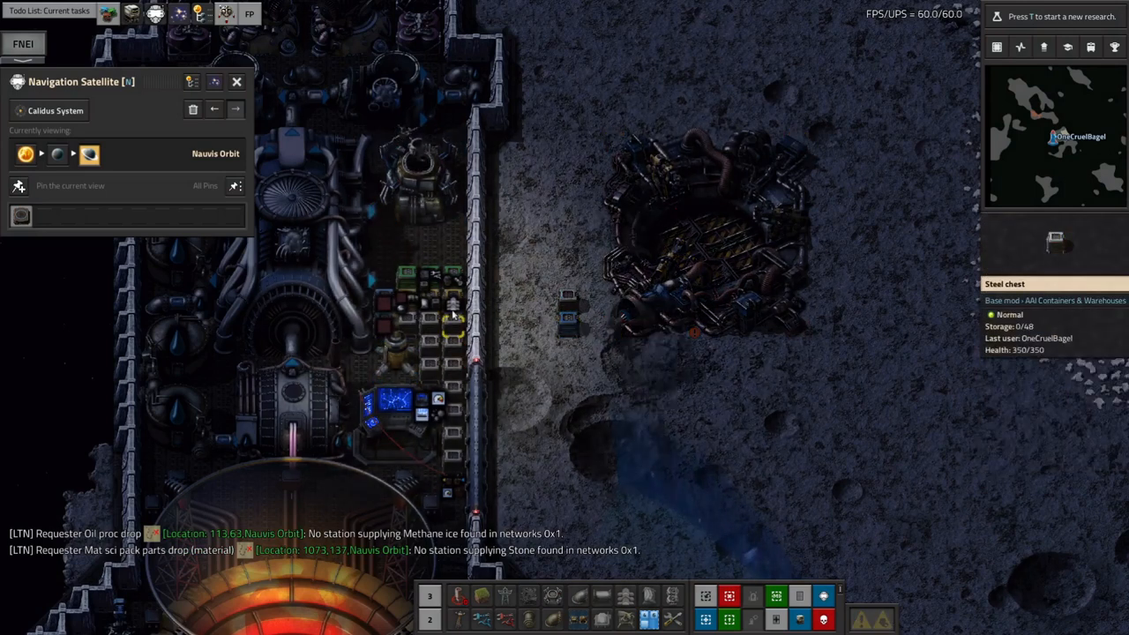
{"action": "key", "text": "e"}
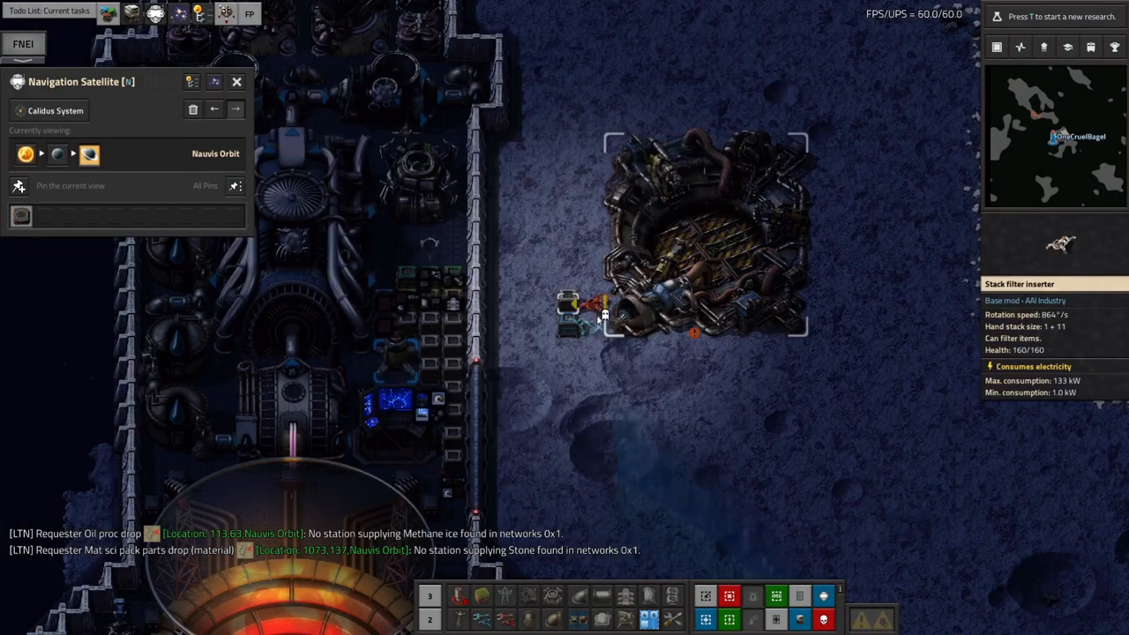
- Set a logistic request on the requester chest beside the probe silo and confirm the amount
{"action": "left_click", "coordinate": [568, 317]}
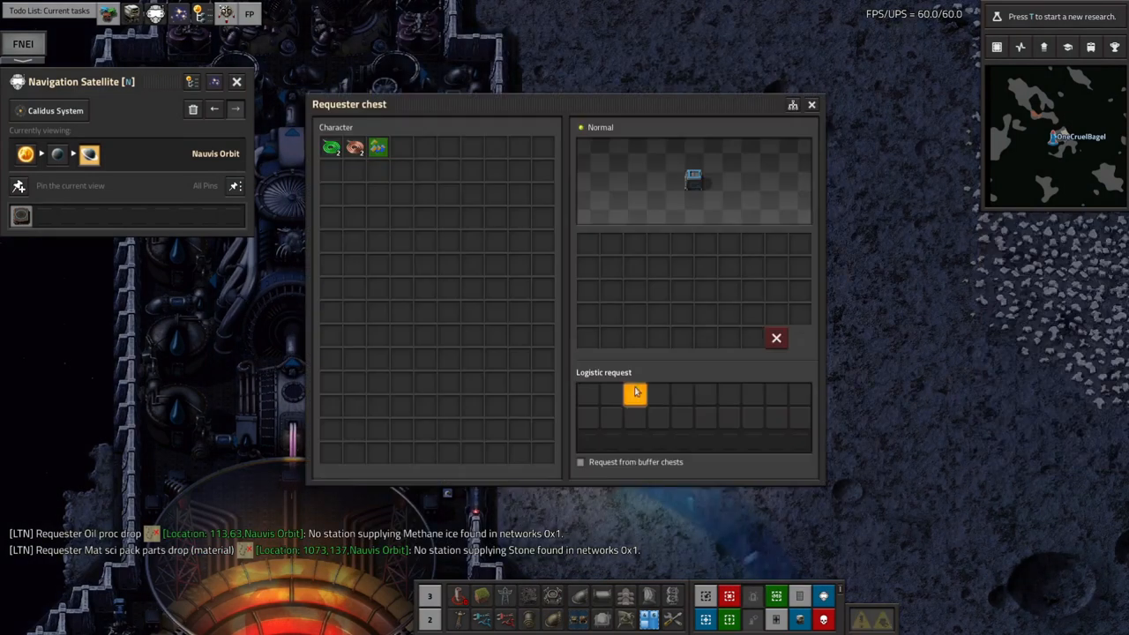
{"action": "left_click", "coordinate": [635, 394]}
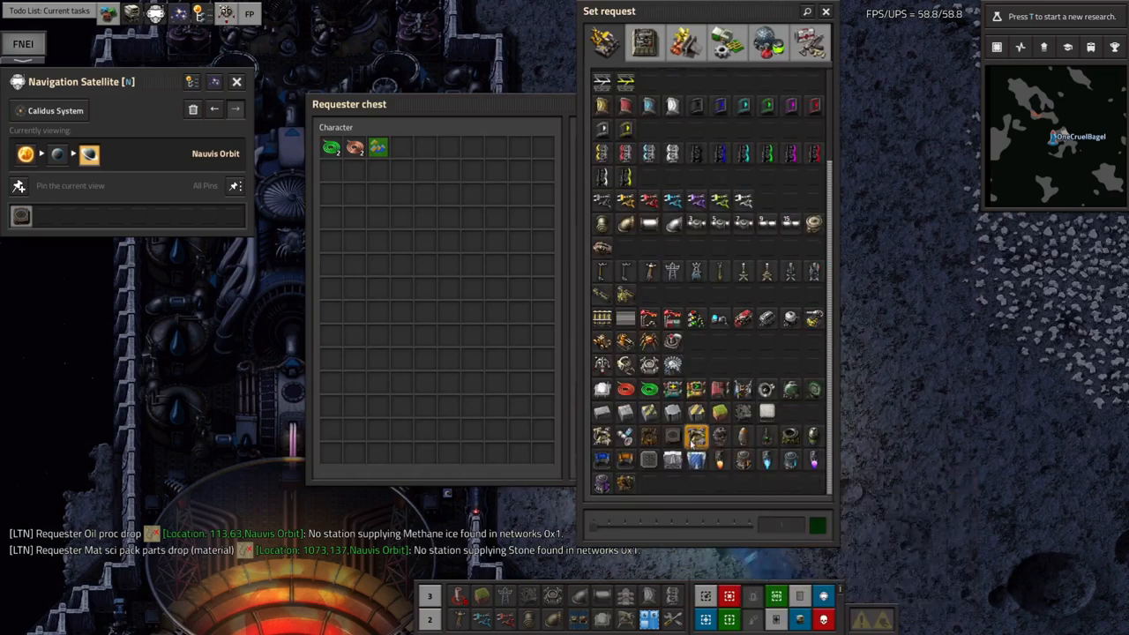
{"action": "left_click", "coordinate": [696, 436]}
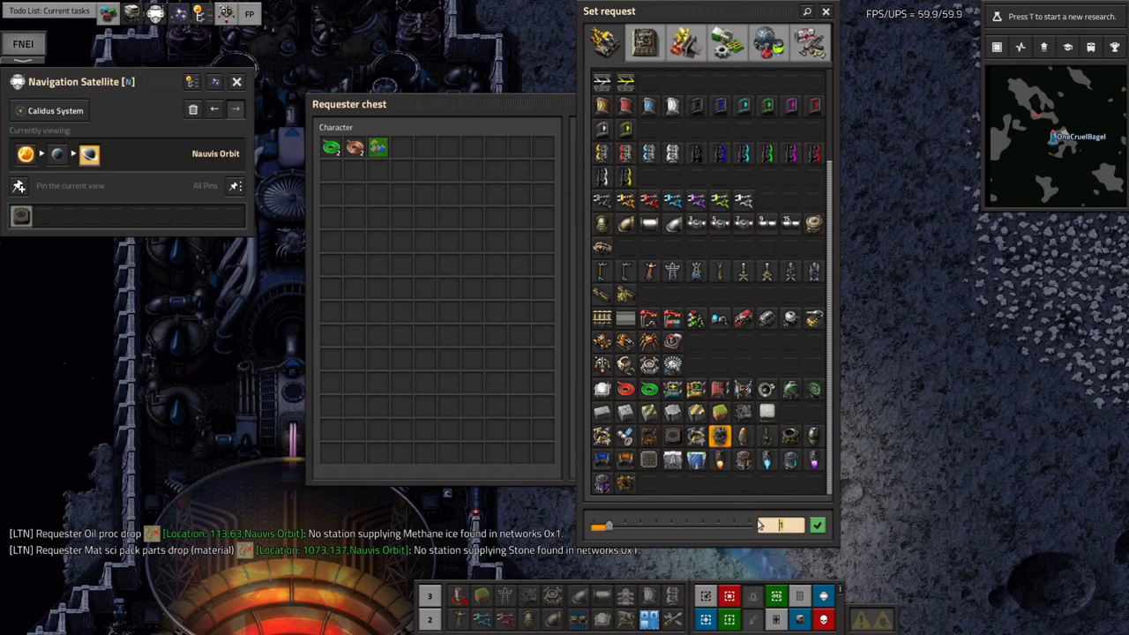
{"action": "left_click", "coordinate": [816, 525]}
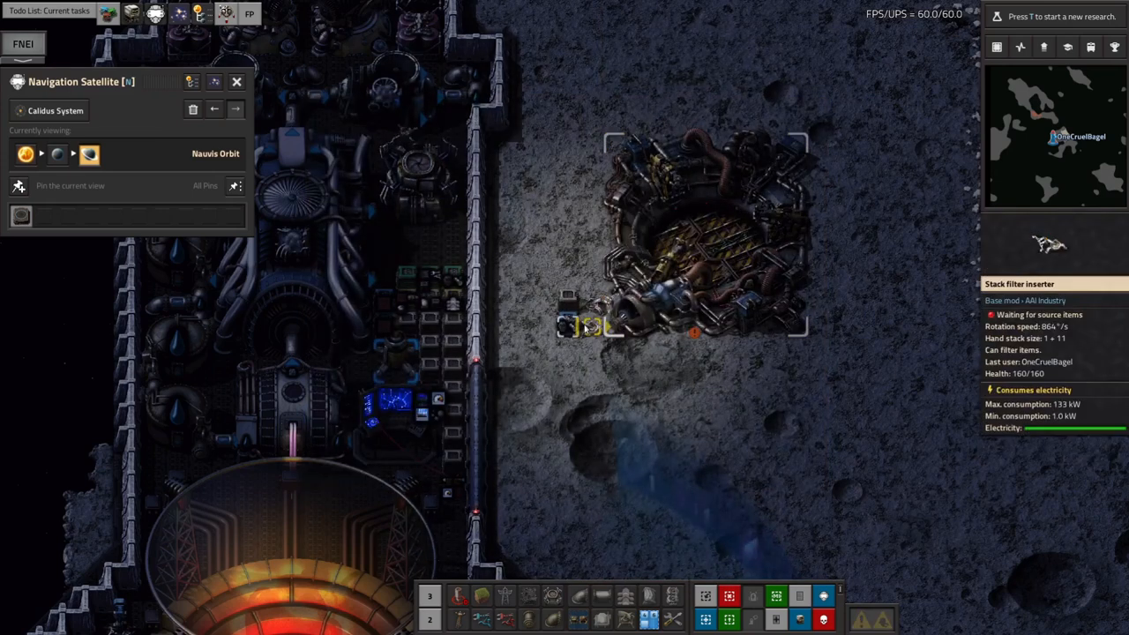
- Inspect the space probe silo and watch its rocket build progress
{"action": "left_click", "coordinate": [697, 234]}
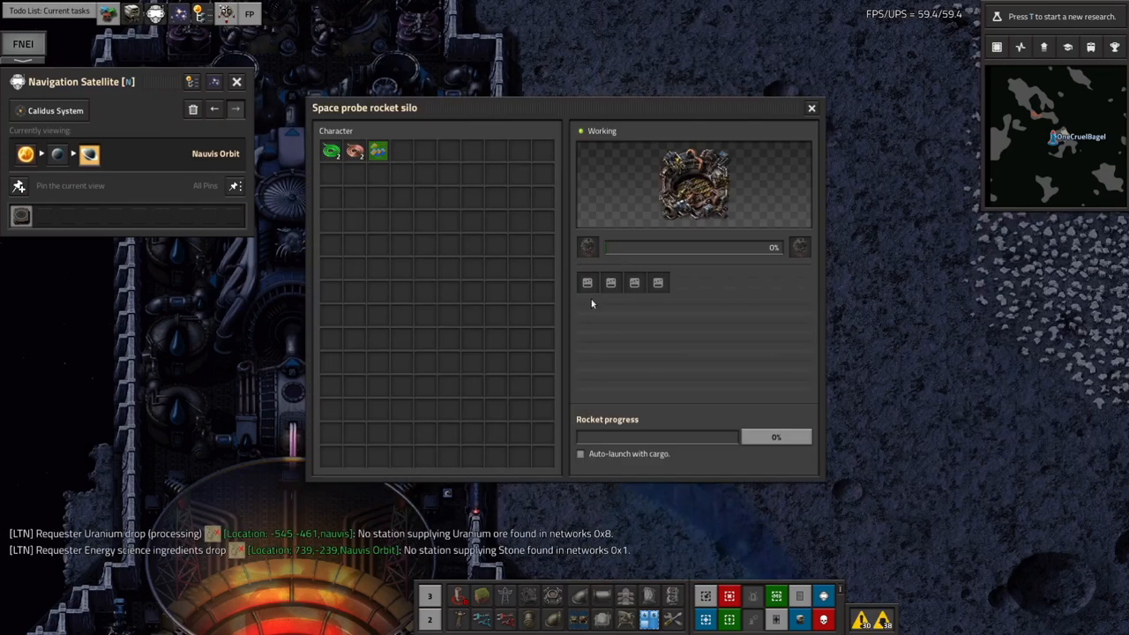
{"action": "left_click", "coordinate": [810, 107]}
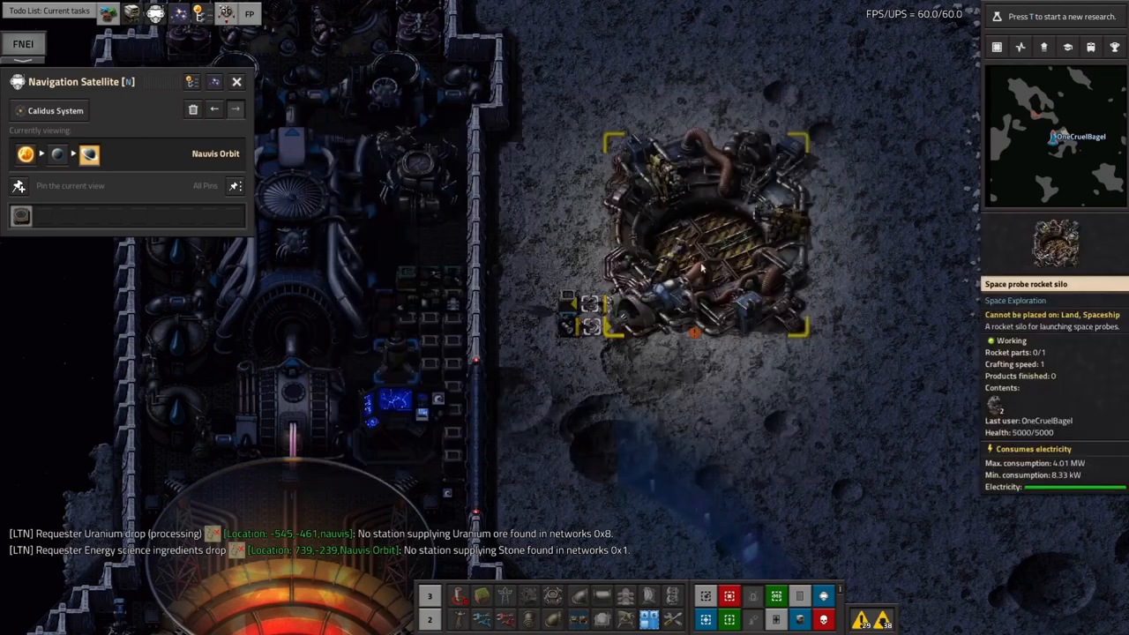
{"action": "left_click", "coordinate": [696, 256]}
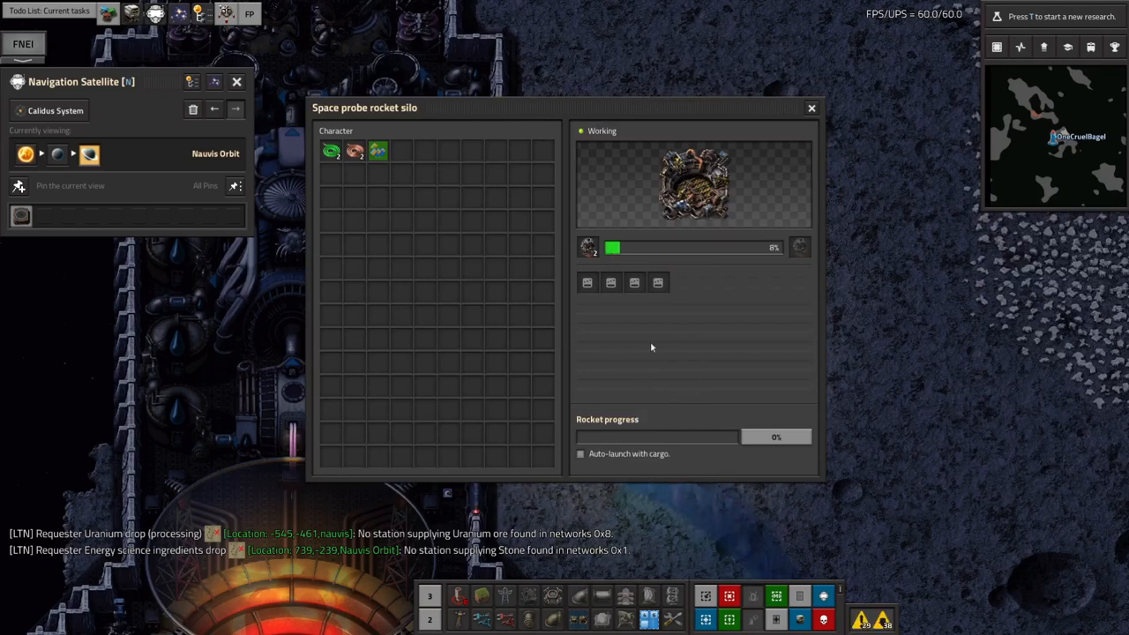
{"action": "left_click", "coordinate": [580, 453]}
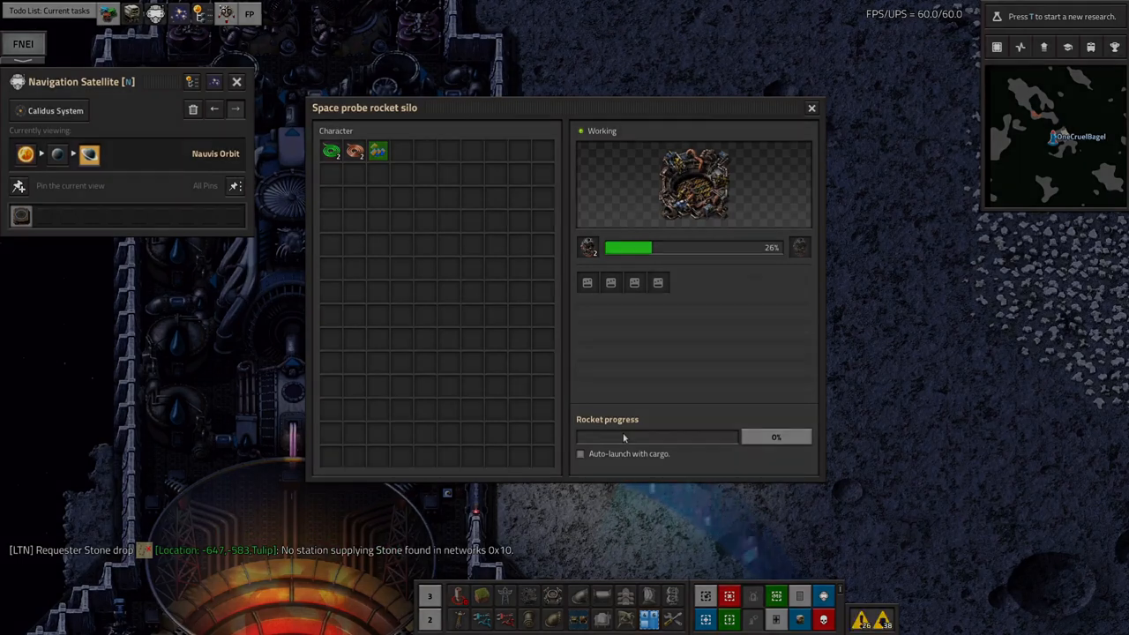
- Launch the probe silo's first rocket, showing one product finished
{"action": "left_click", "coordinate": [775, 437]}
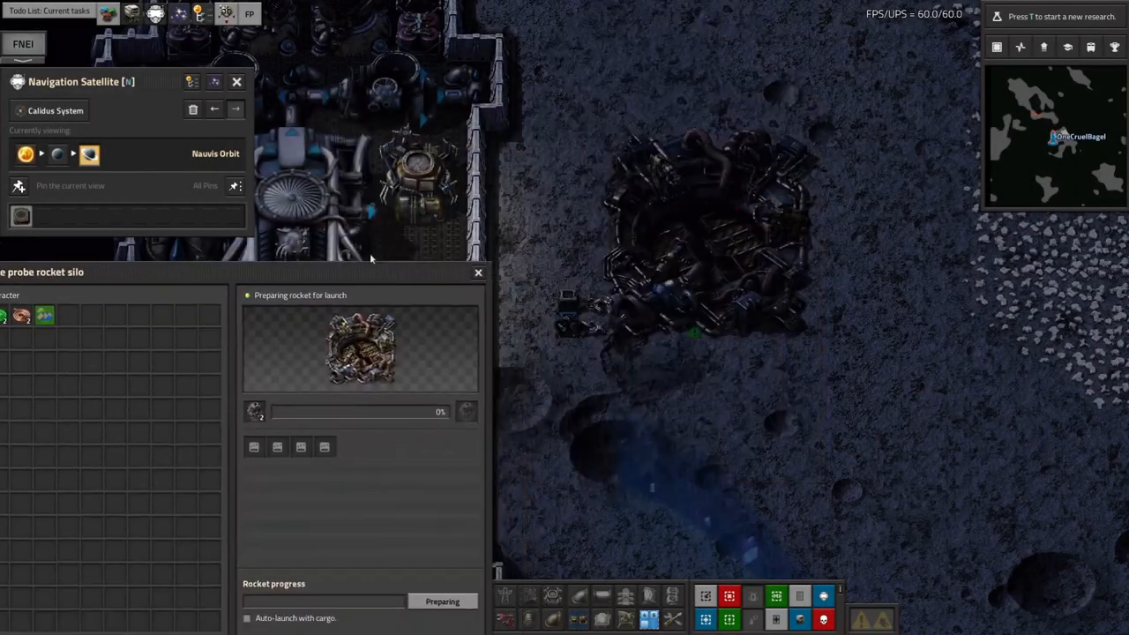
{"action": "left_click", "coordinate": [697, 238]}
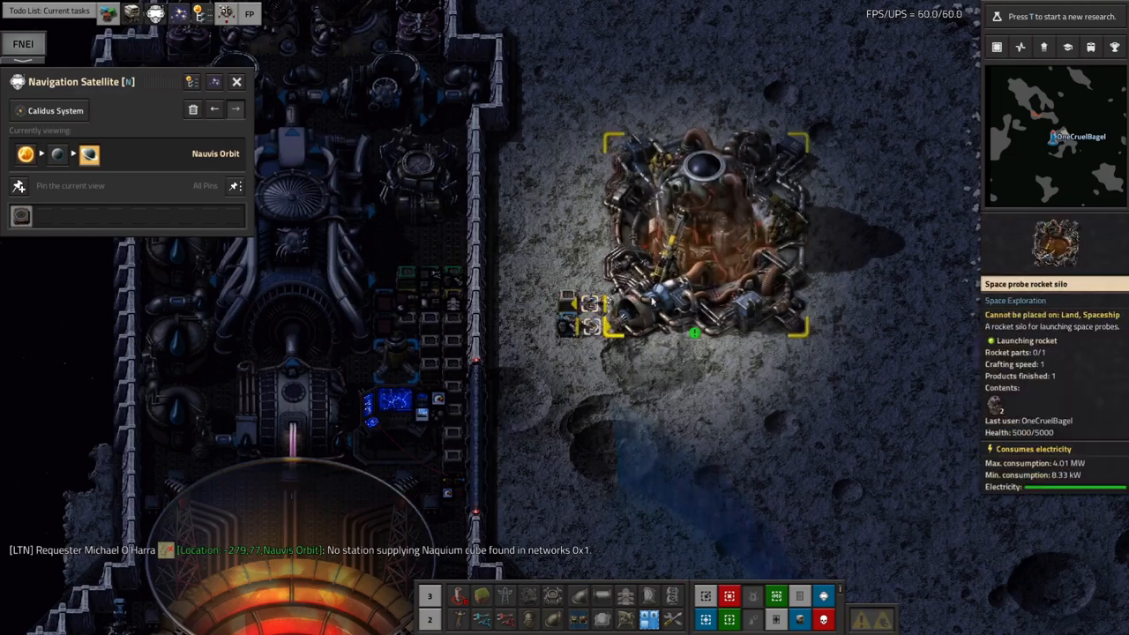
{"action": "left_click", "coordinate": [705, 229]}
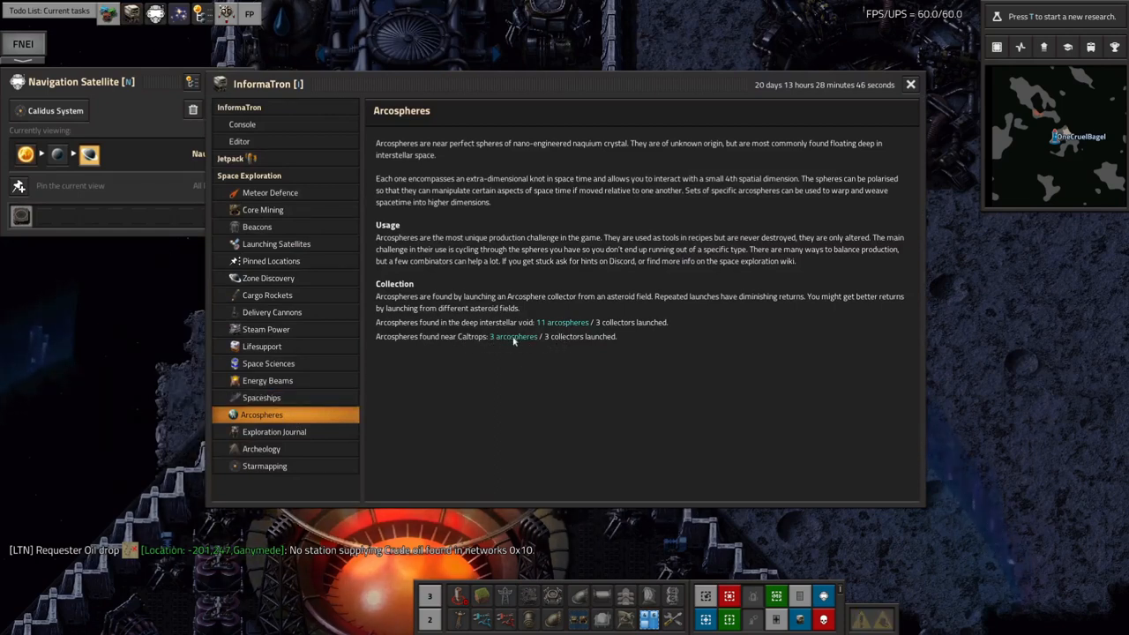
{"action": "mouse_move", "coordinate": [473, 330]}
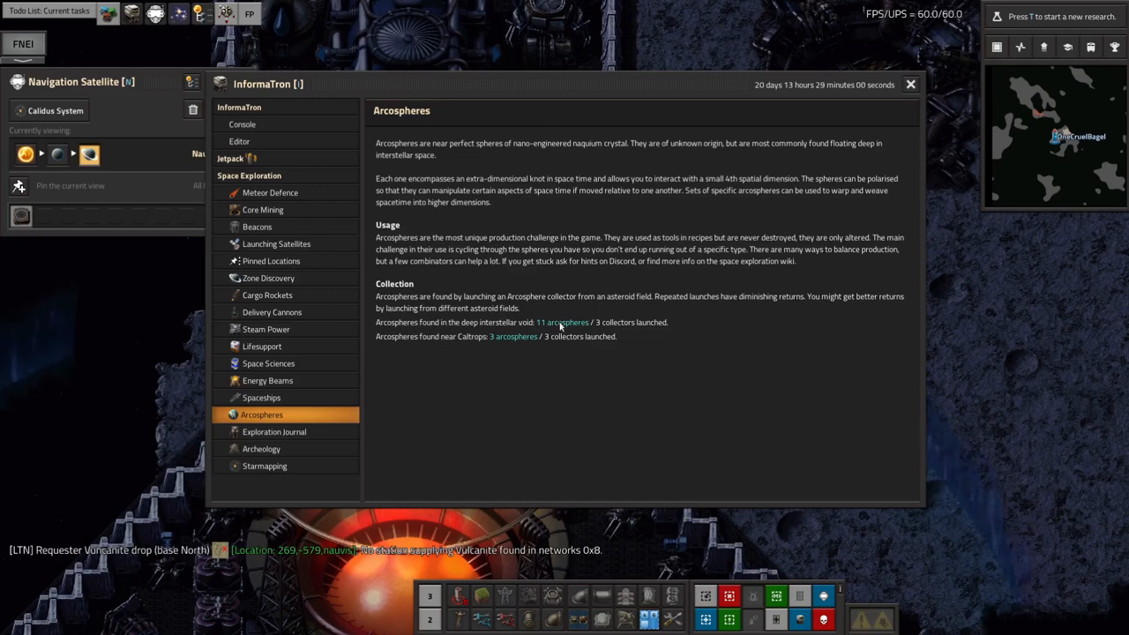
{"action": "mouse_move", "coordinate": [544, 344]}
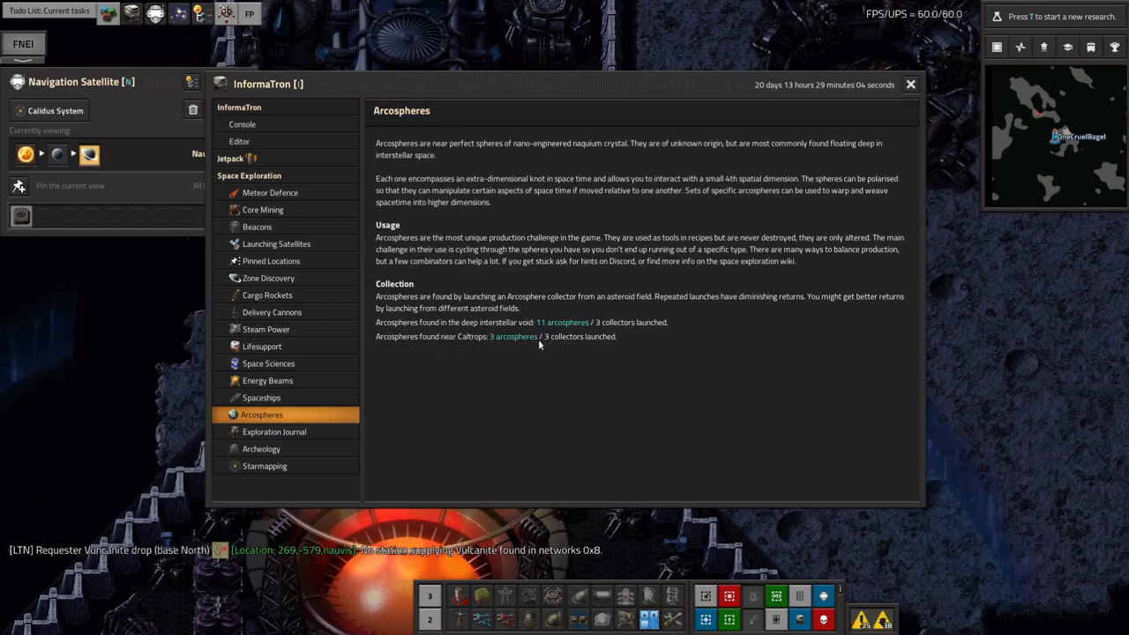
{"action": "mouse_move", "coordinate": [486, 341]}
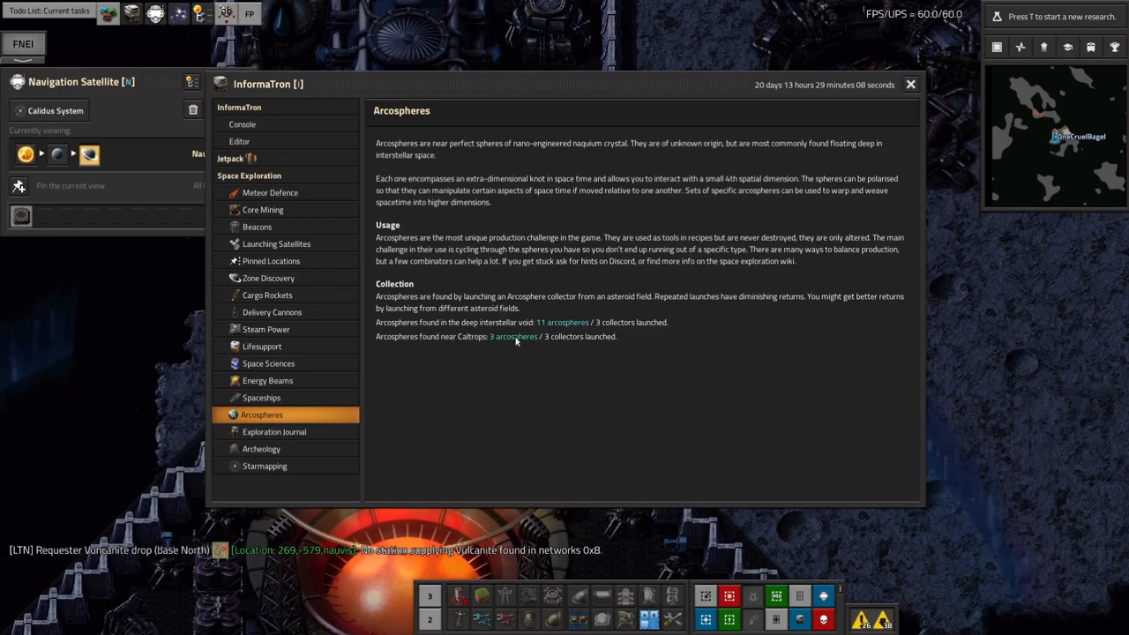
{"action": "mouse_move", "coordinate": [518, 328]}
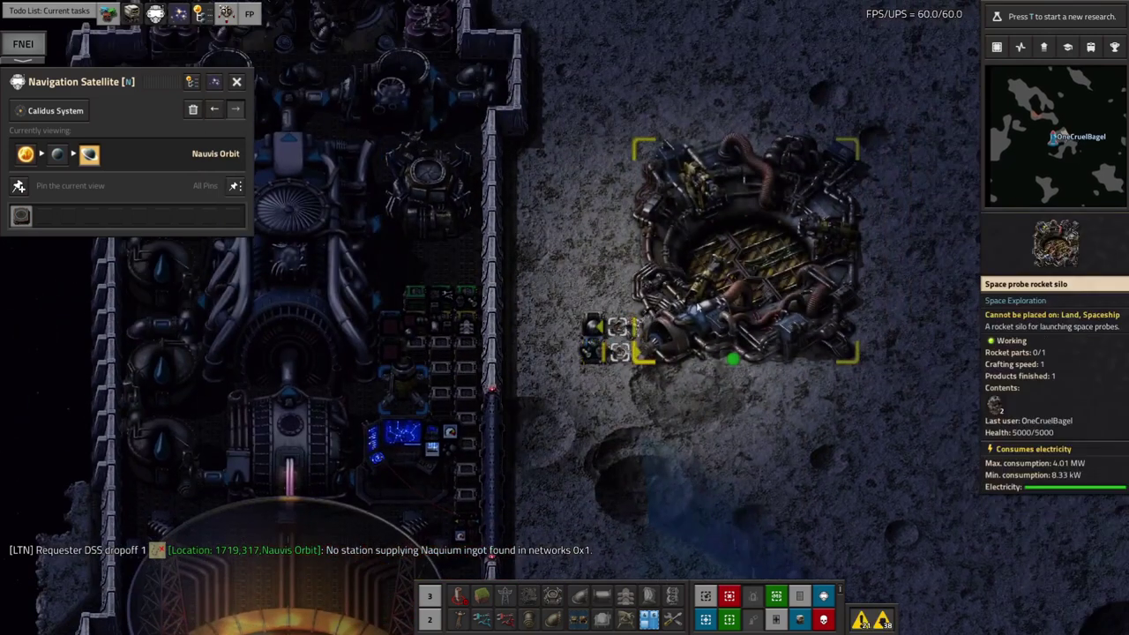
- Enable Auto-launch with cargo on the space probe silo
{"action": "left_click", "coordinate": [750, 256]}
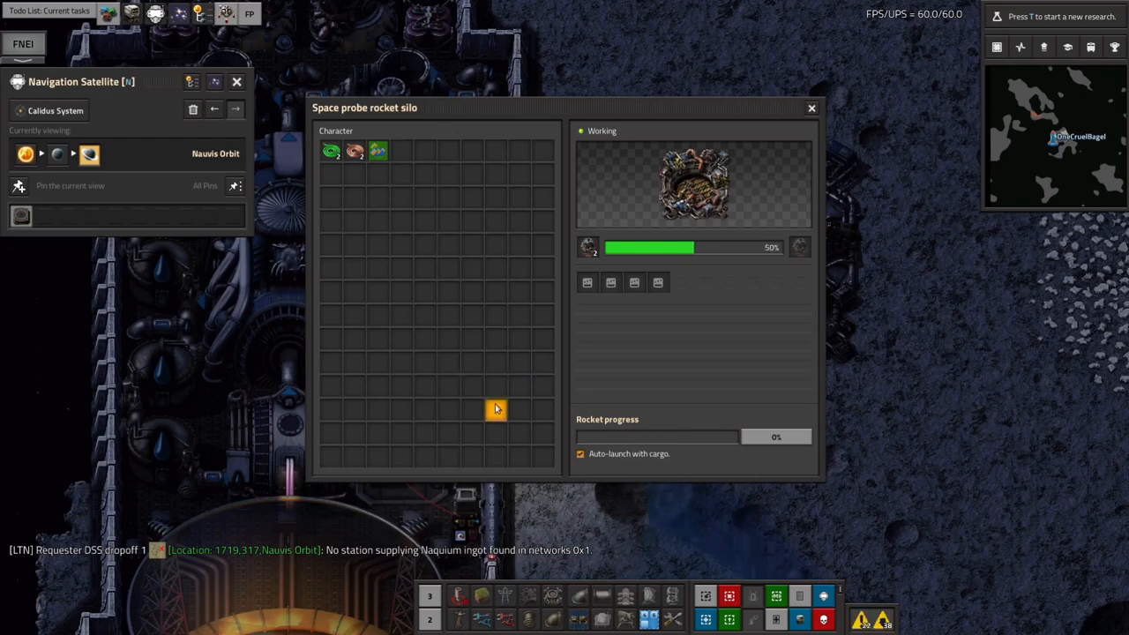
{"action": "left_click", "coordinate": [810, 107]}
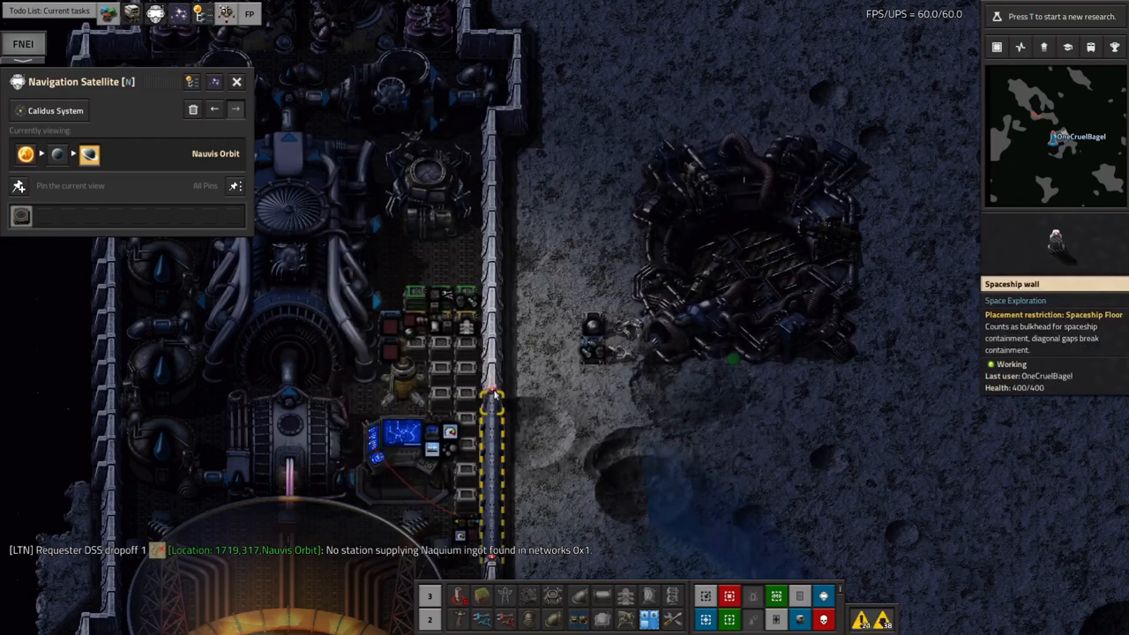
{"action": "left_click", "coordinate": [23, 43]}
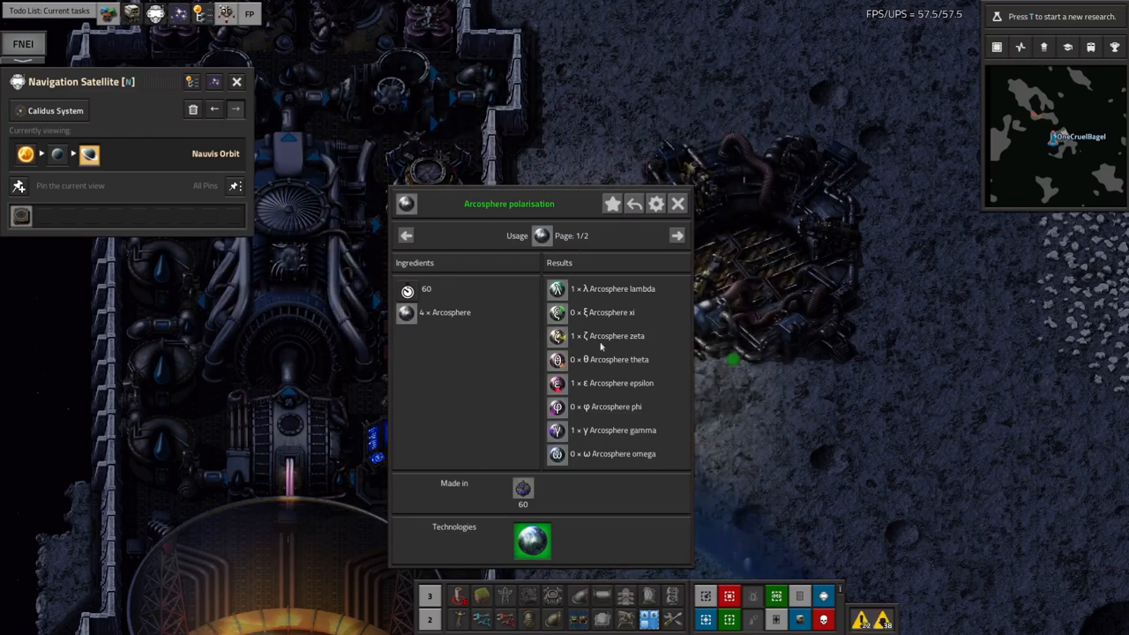
{"action": "mouse_move", "coordinate": [630, 283]}
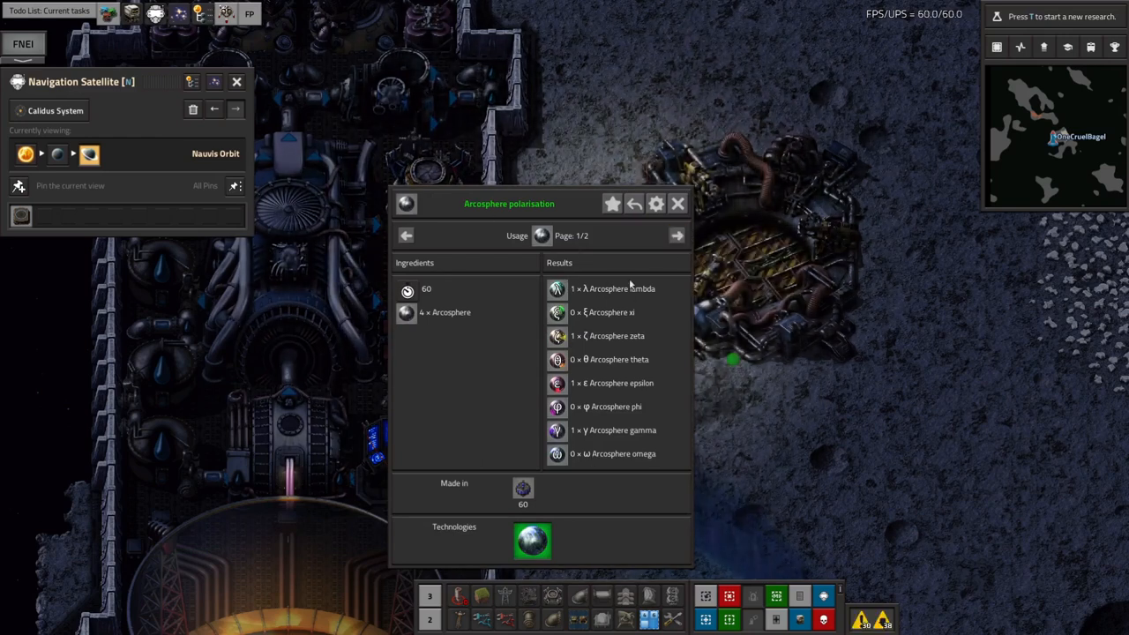
{"action": "mouse_move", "coordinate": [652, 385]}
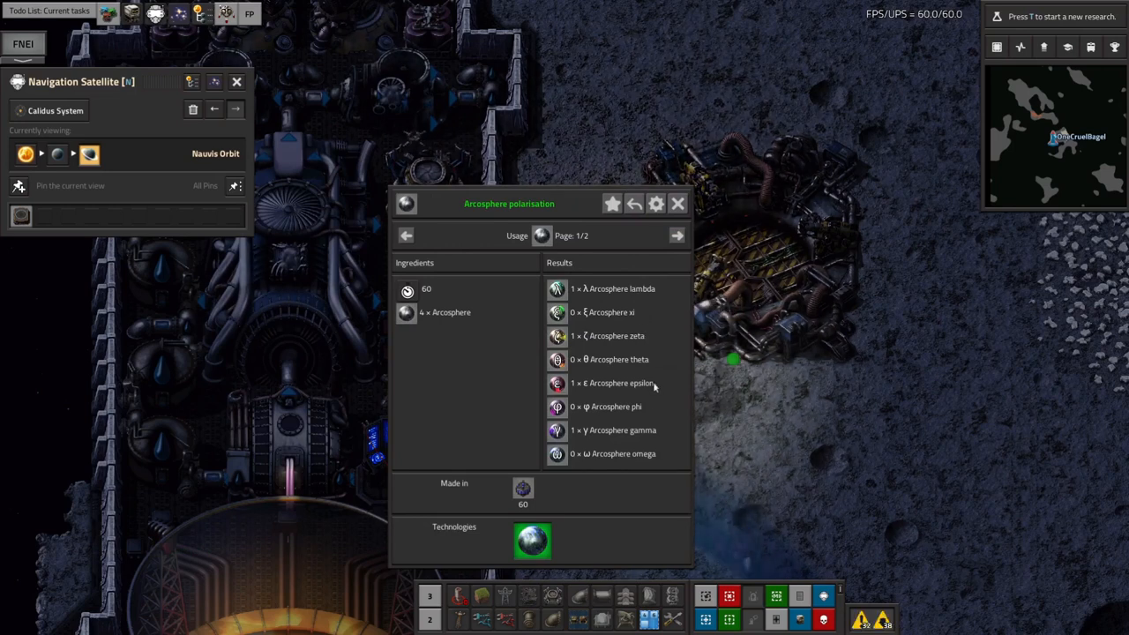
- Look up recipes for an arcosphere from the polarisation results, landing on Arcosphere folding page 1/8
{"action": "left_click", "coordinate": [676, 235]}
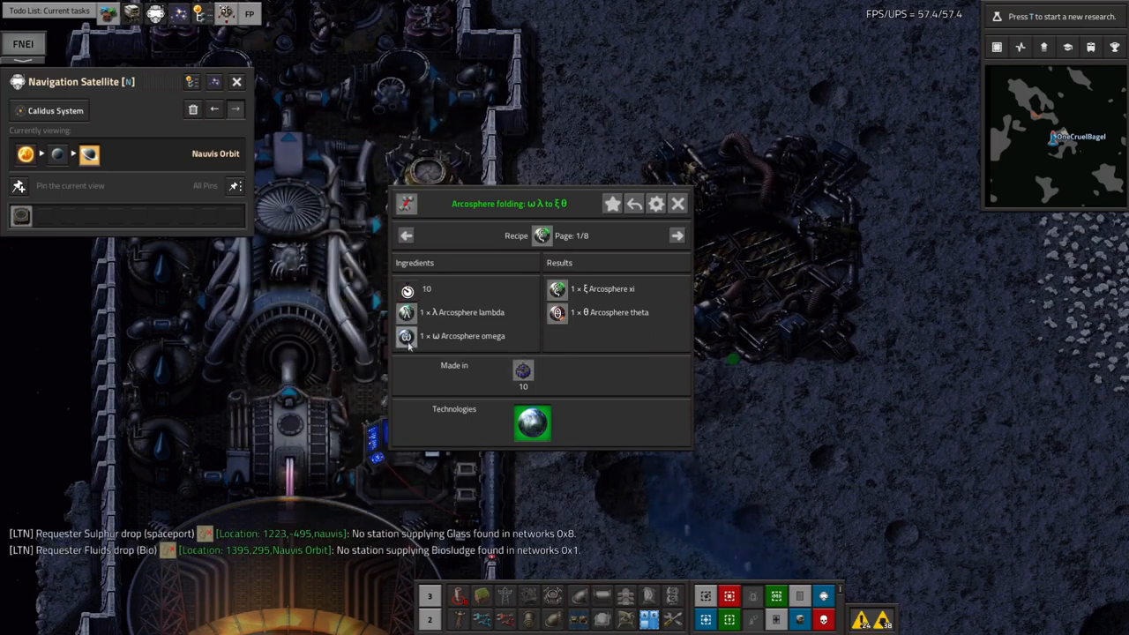
{"action": "mouse_move", "coordinate": [556, 312]}
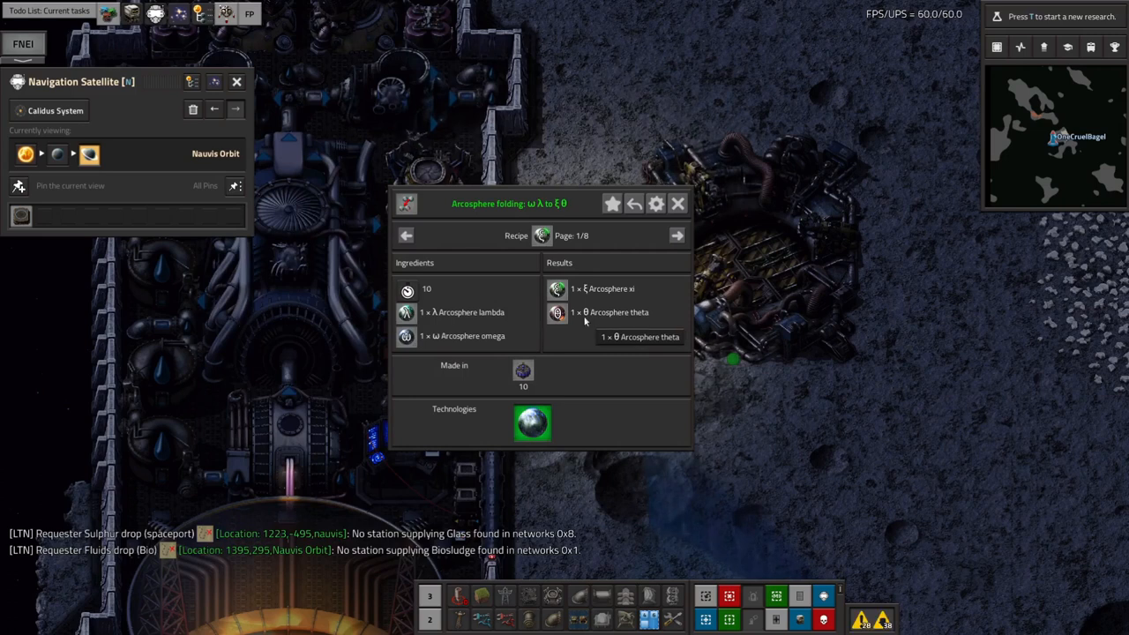
{"action": "mouse_move", "coordinate": [600, 288]}
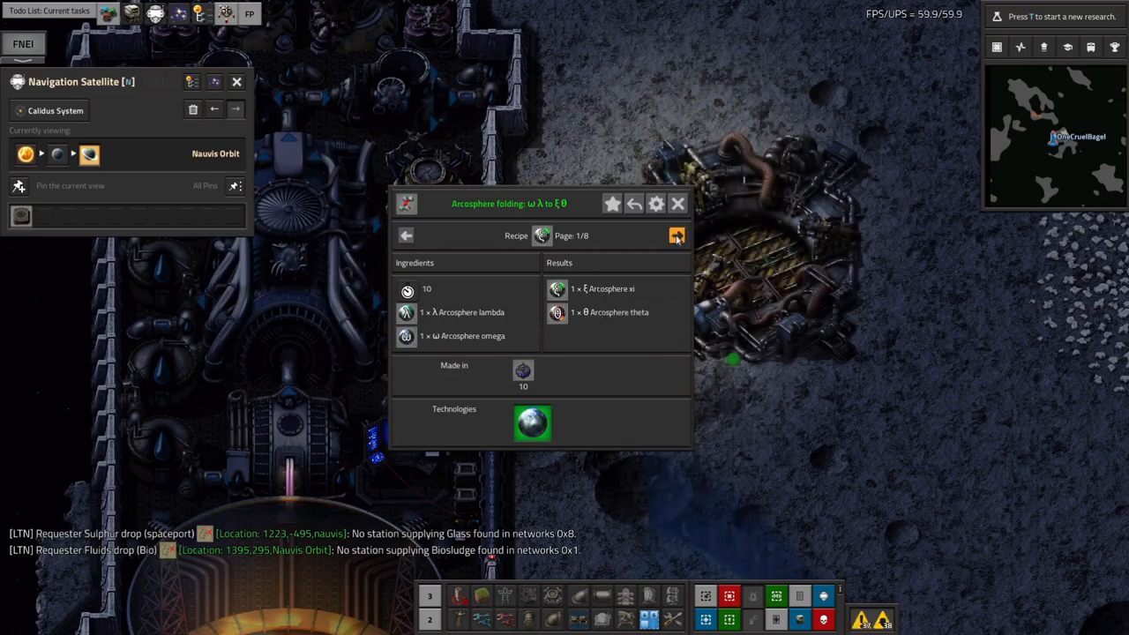
{"action": "mouse_move", "coordinate": [458, 335]}
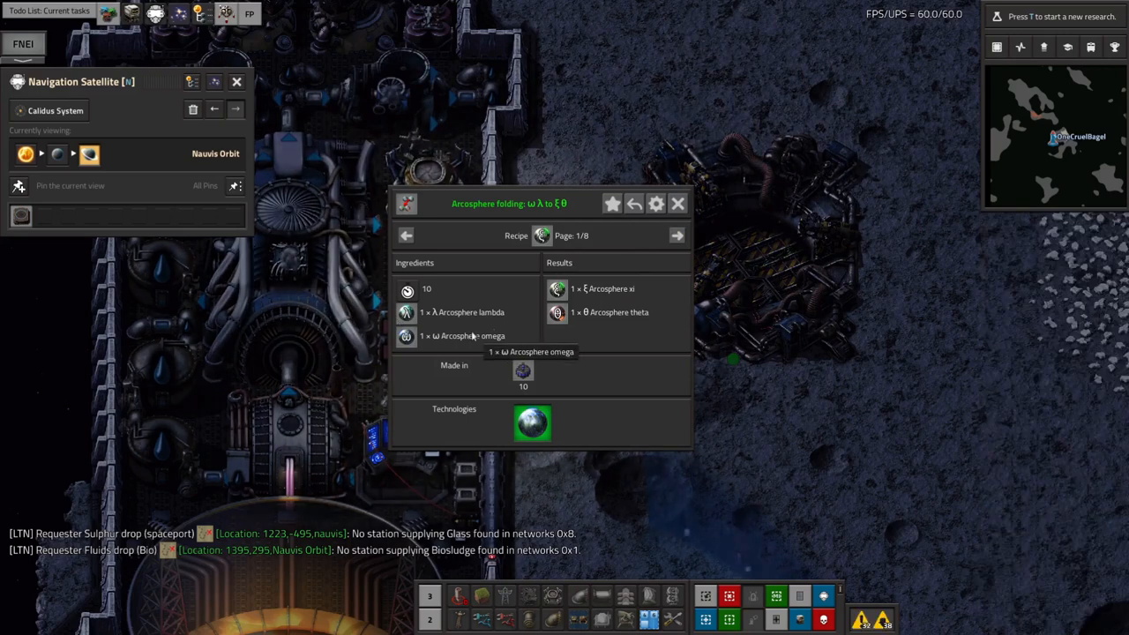
{"action": "mouse_move", "coordinate": [477, 328]}
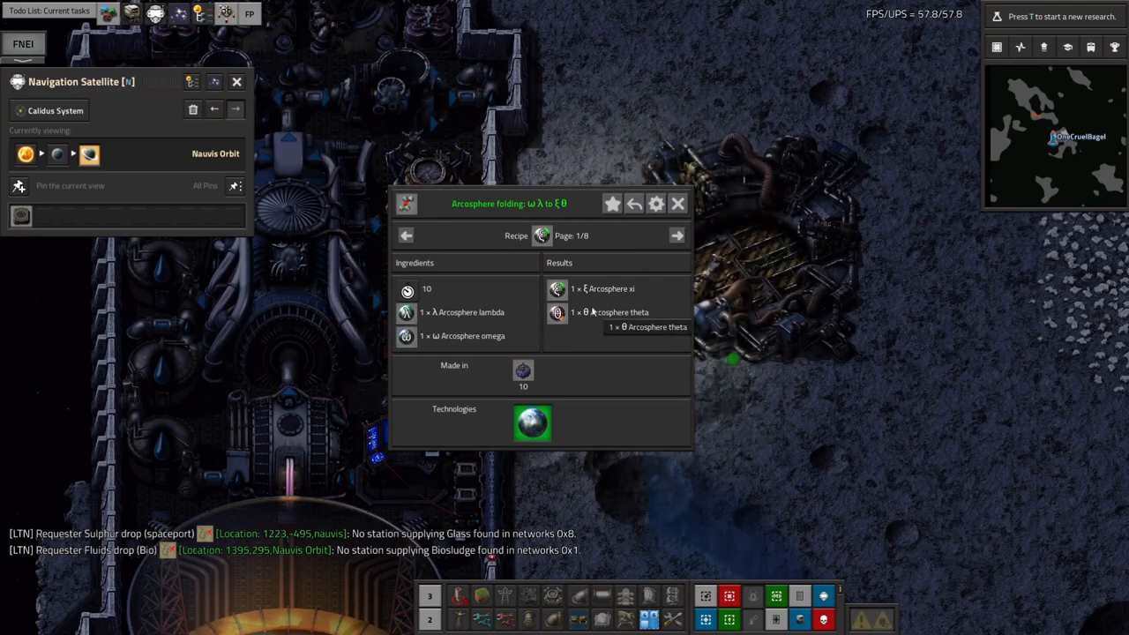
{"action": "mouse_move", "coordinate": [607, 307]}
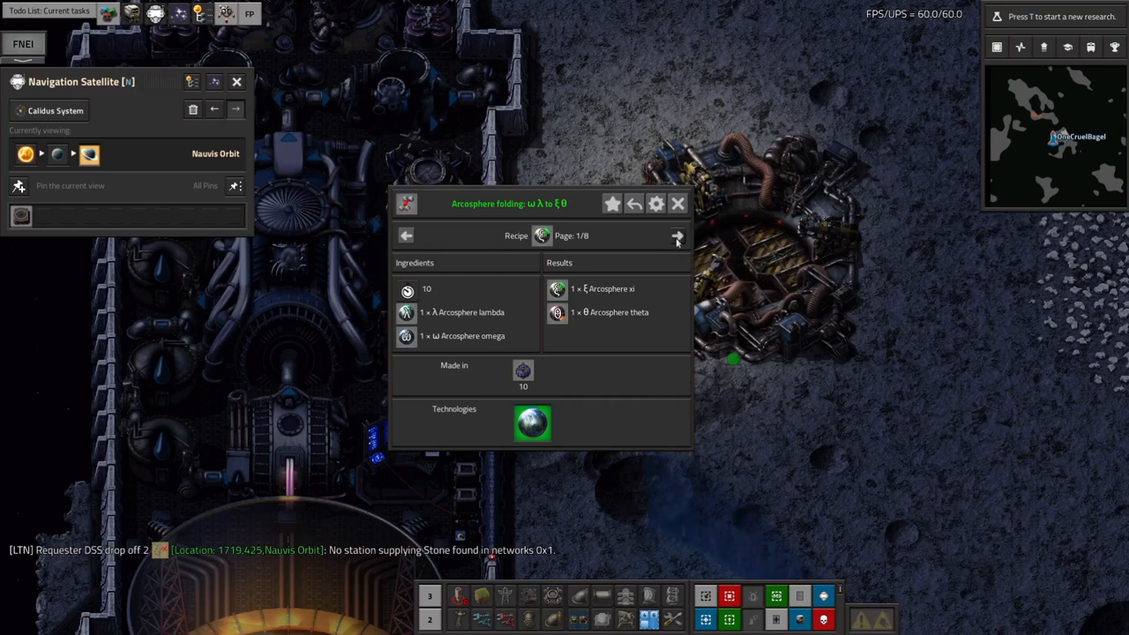
- Flip through the folding, inversion and polarisation recipes, stopping on Arcosphere inversion page 3/8
{"action": "left_click", "coordinate": [677, 235]}
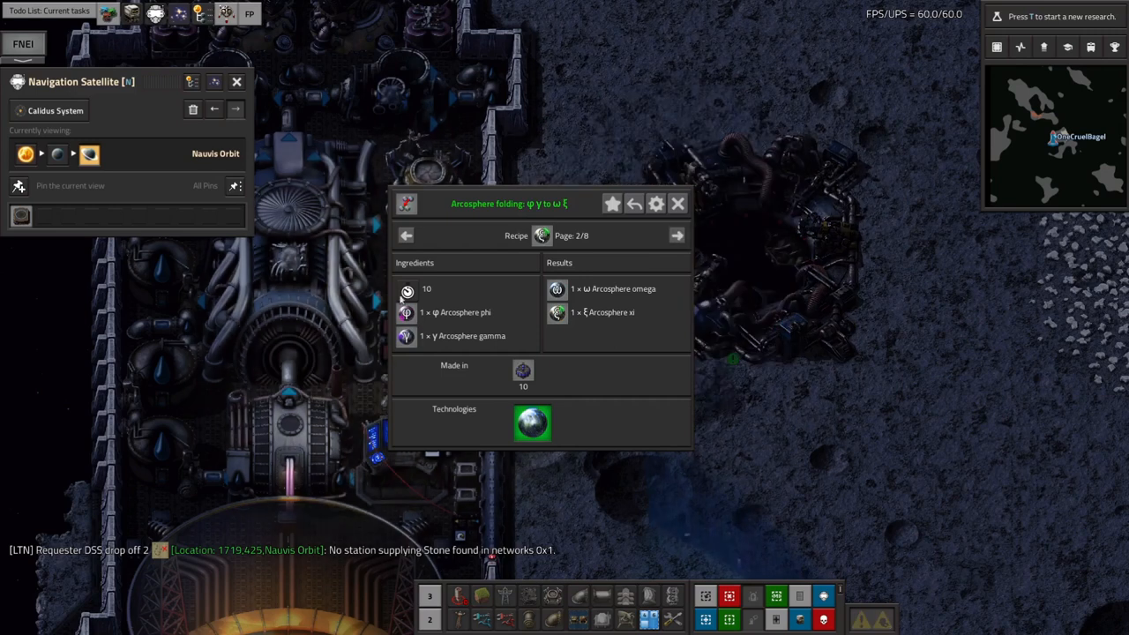
{"action": "left_click", "coordinate": [405, 235]}
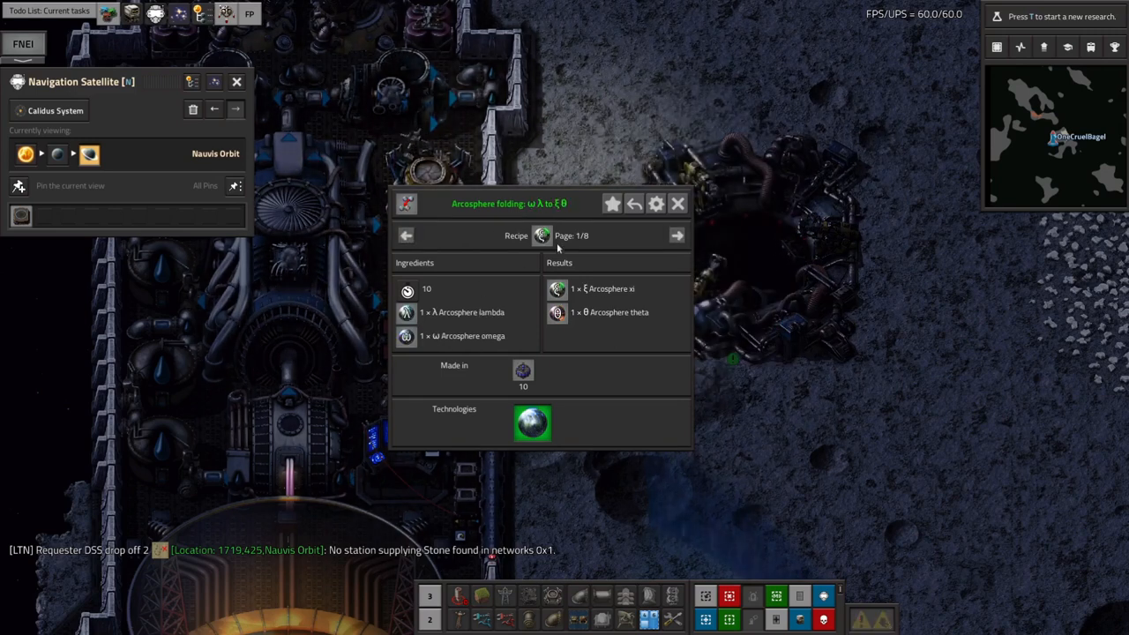
{"action": "left_click", "coordinate": [677, 235]}
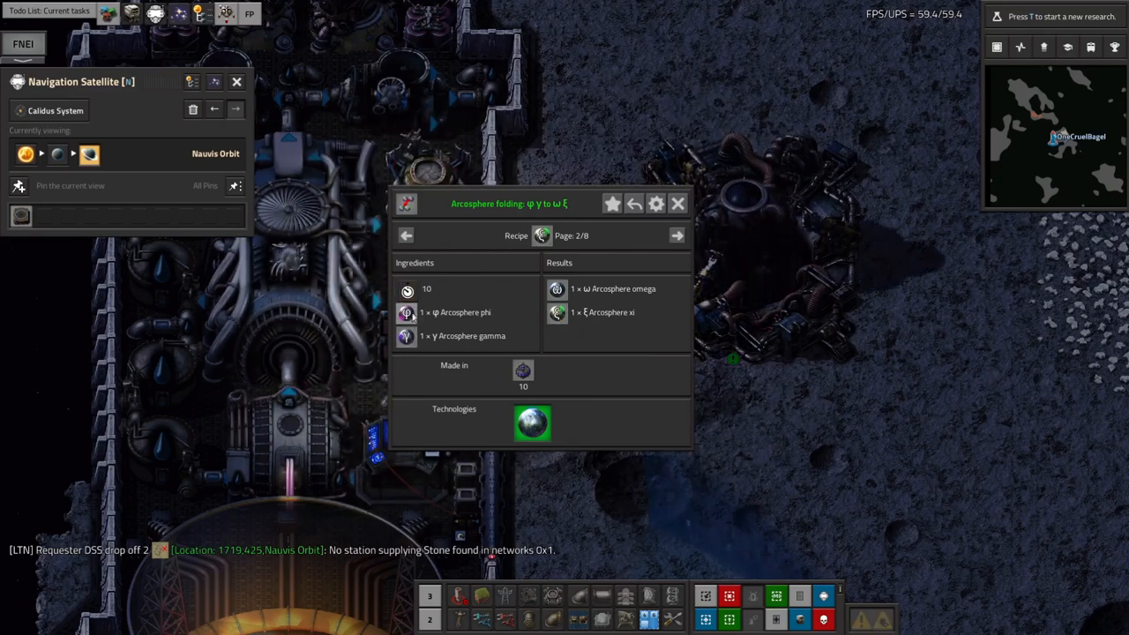
{"action": "left_click", "coordinate": [404, 235]}
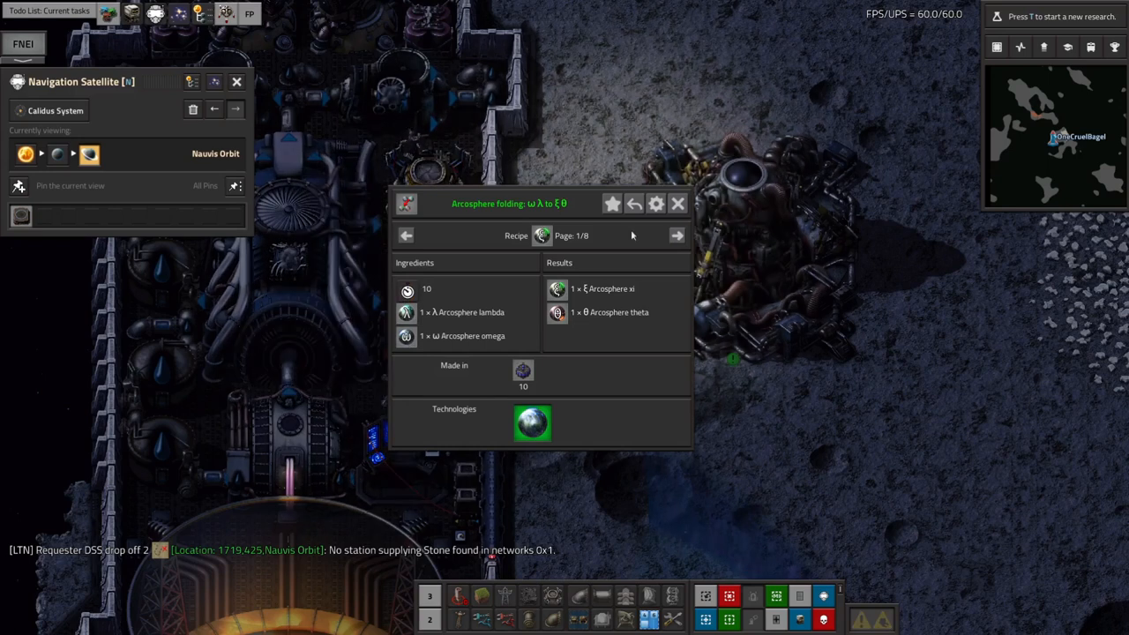
{"action": "left_click", "coordinate": [676, 234]}
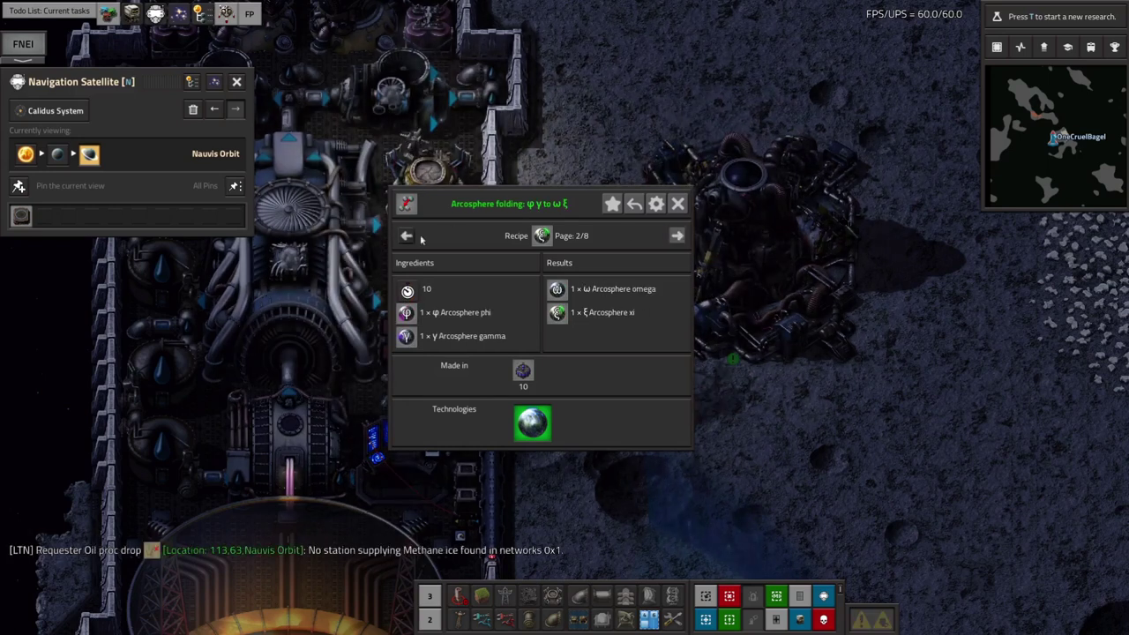
{"action": "left_click", "coordinate": [406, 235]}
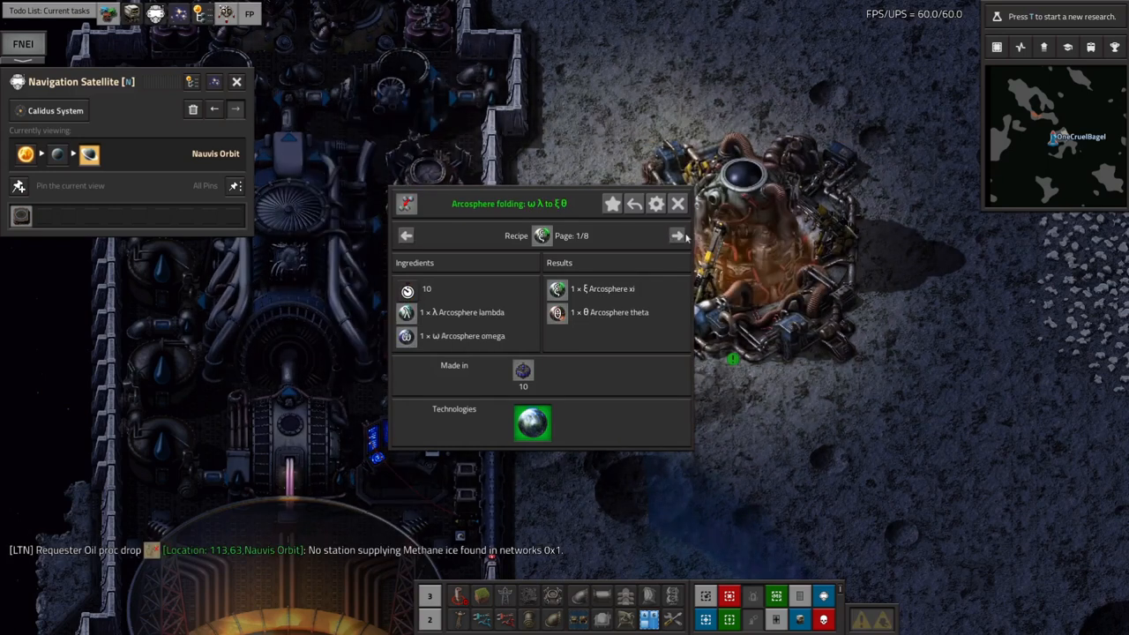
{"action": "left_click", "coordinate": [676, 236]}
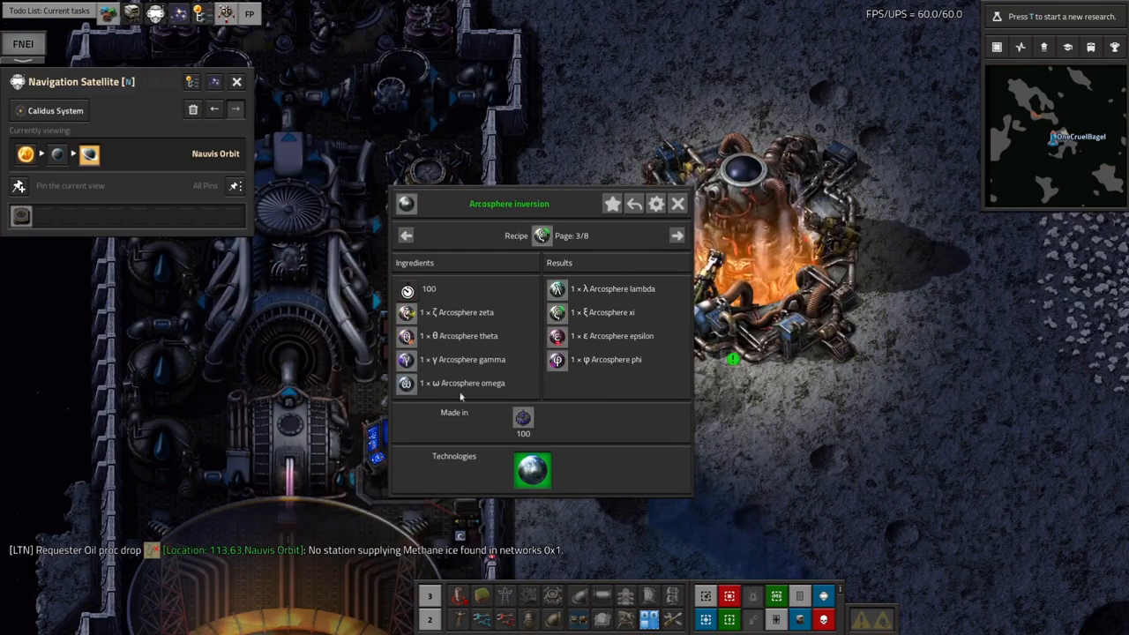
{"action": "left_click", "coordinate": [676, 235]}
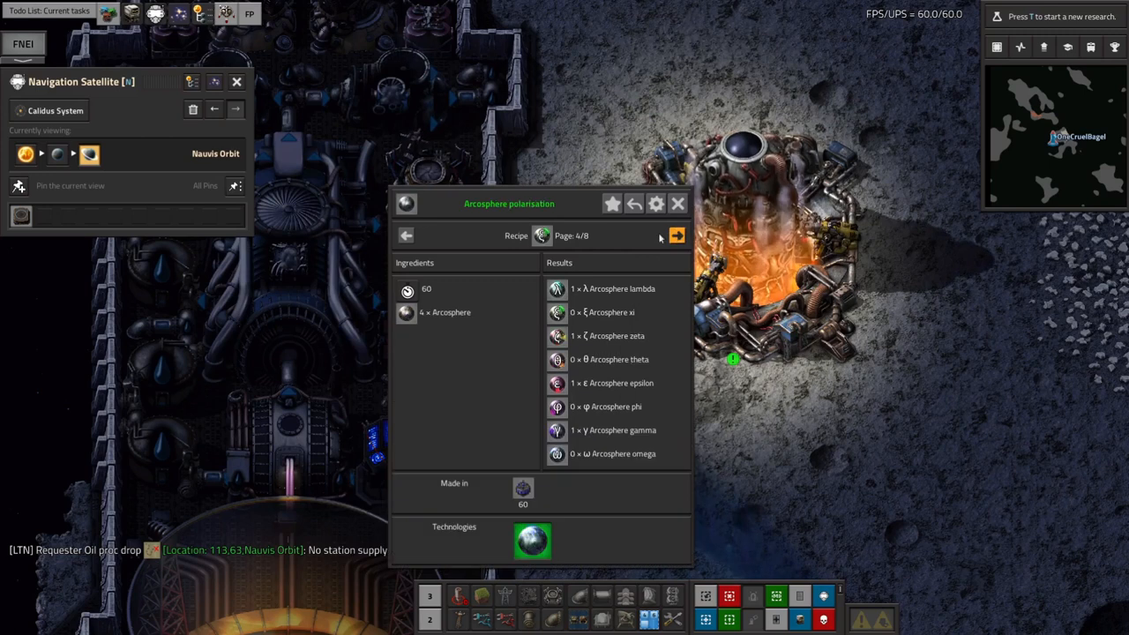
{"action": "left_click", "coordinate": [406, 235]}
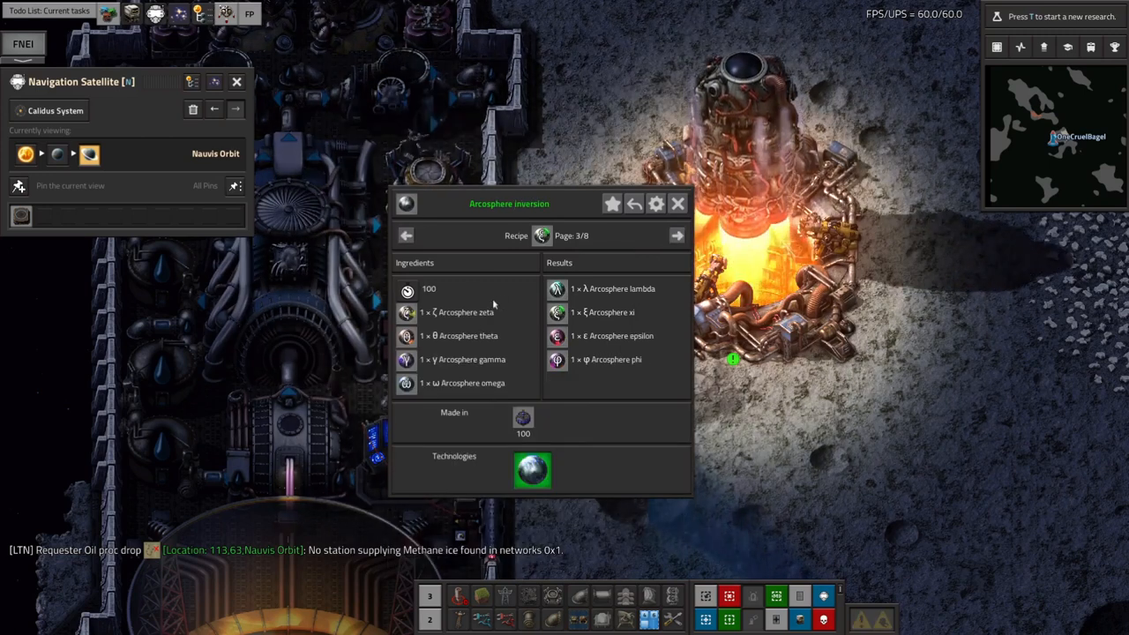
{"action": "mouse_move", "coordinate": [568, 311]}
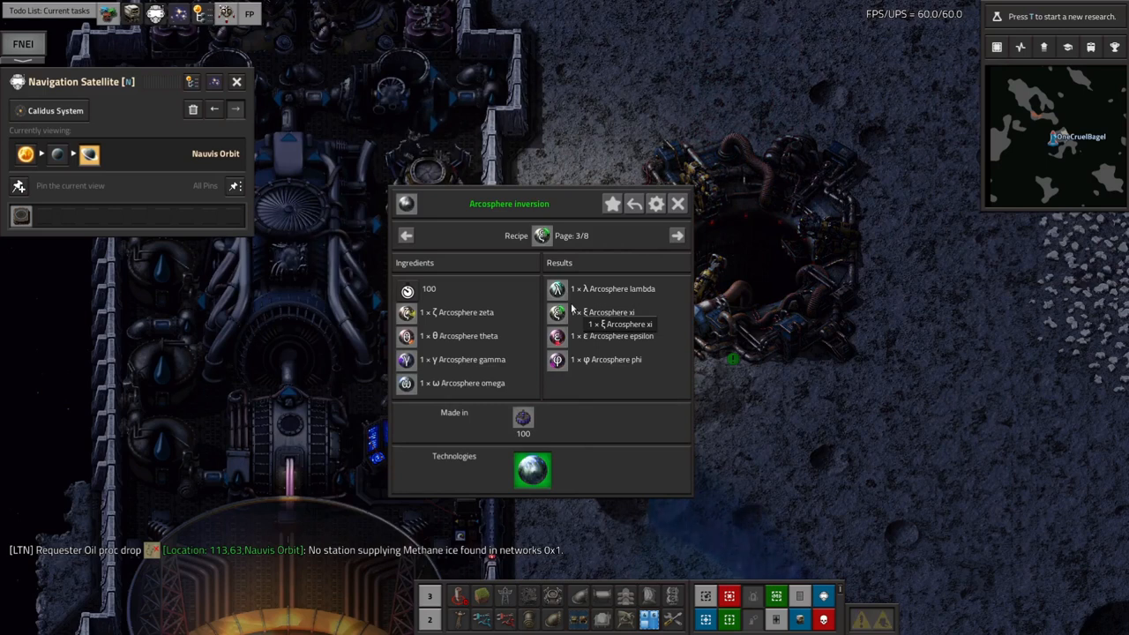
{"action": "mouse_move", "coordinate": [532, 470]}
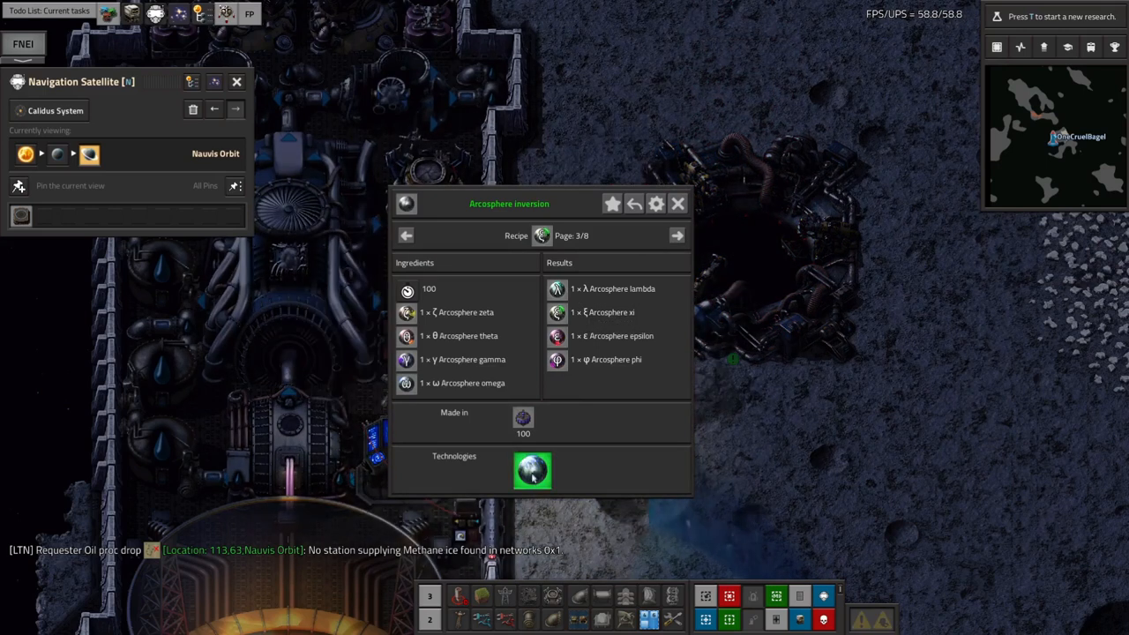
{"action": "mouse_move", "coordinate": [617, 309]}
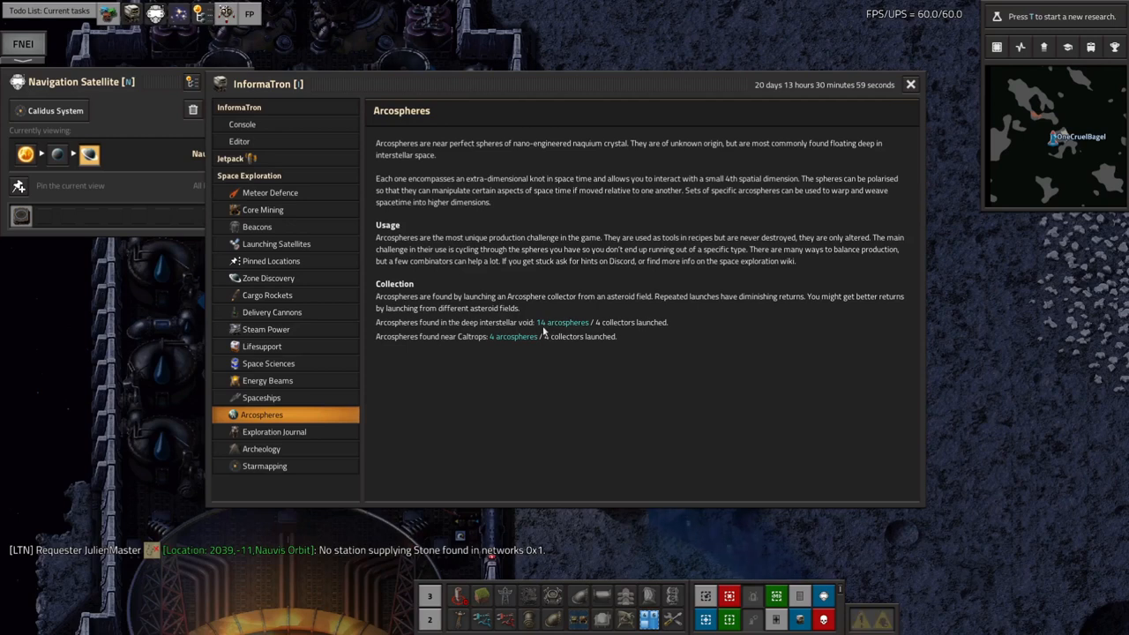
{"action": "mouse_move", "coordinate": [545, 344]}
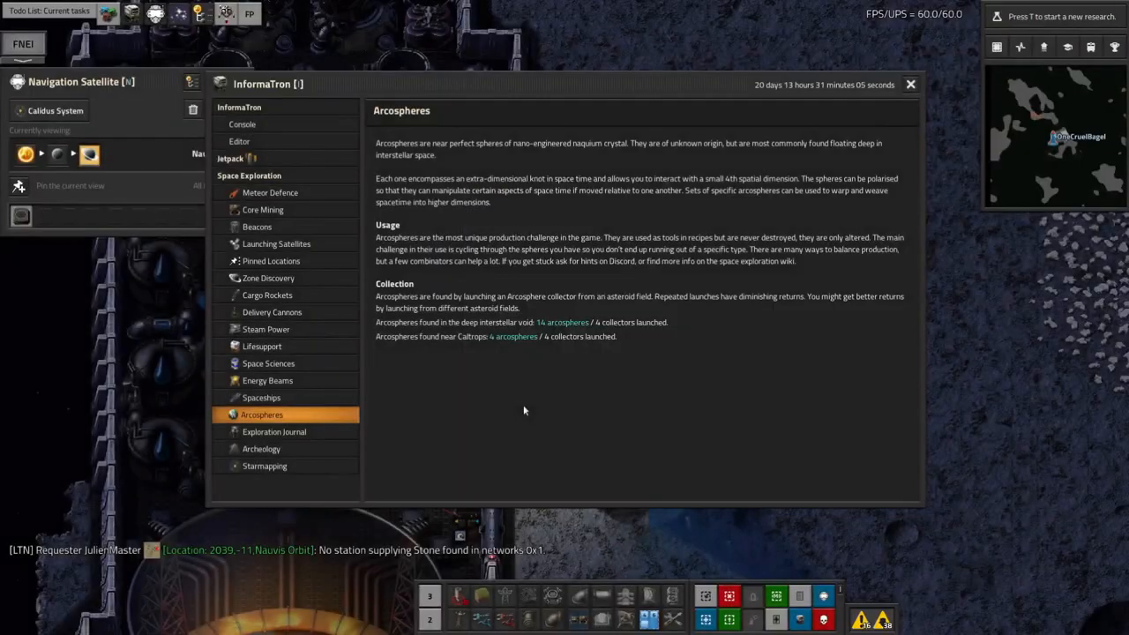
- Close the InformaTron Arcospheres guide, returning to the Nauvis Orbit map
{"action": "left_click", "coordinate": [910, 83]}
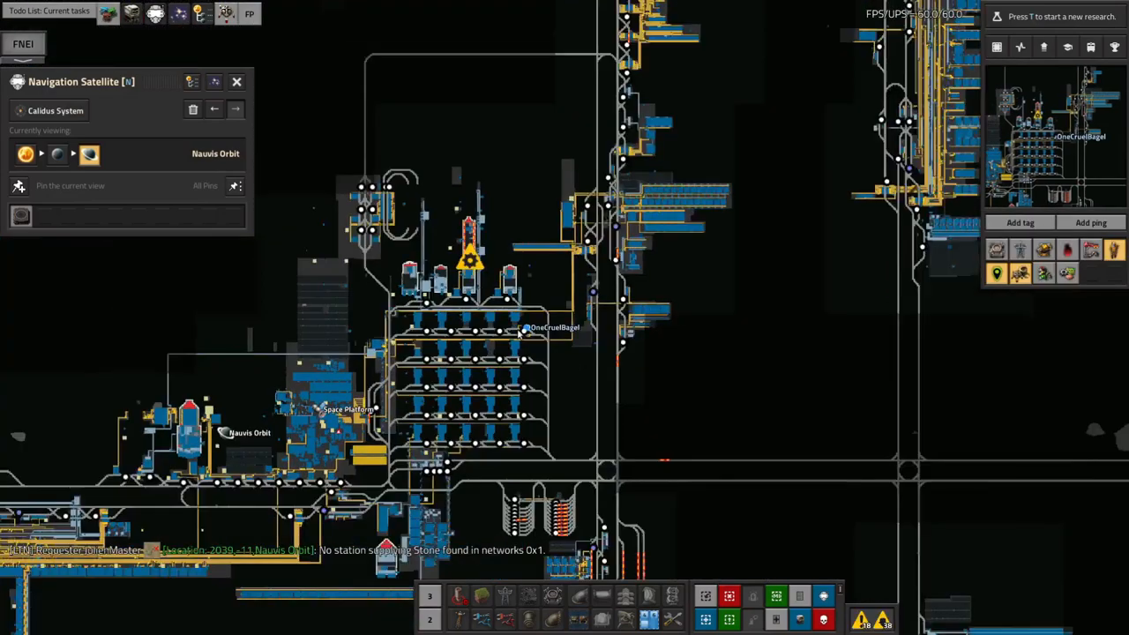
- Zoom the map out across the whole Nauvis Orbit rail network and outposts
{"action": "scroll", "scroll_direction": "down", "scroll_amount": 3}
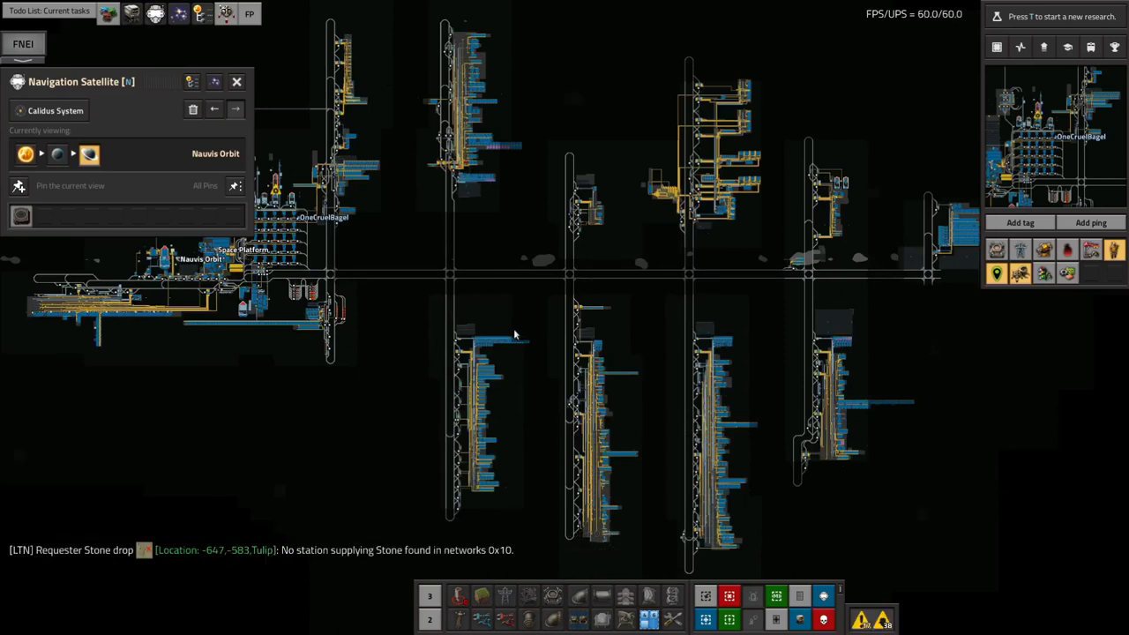
{"action": "key", "text": "t"}
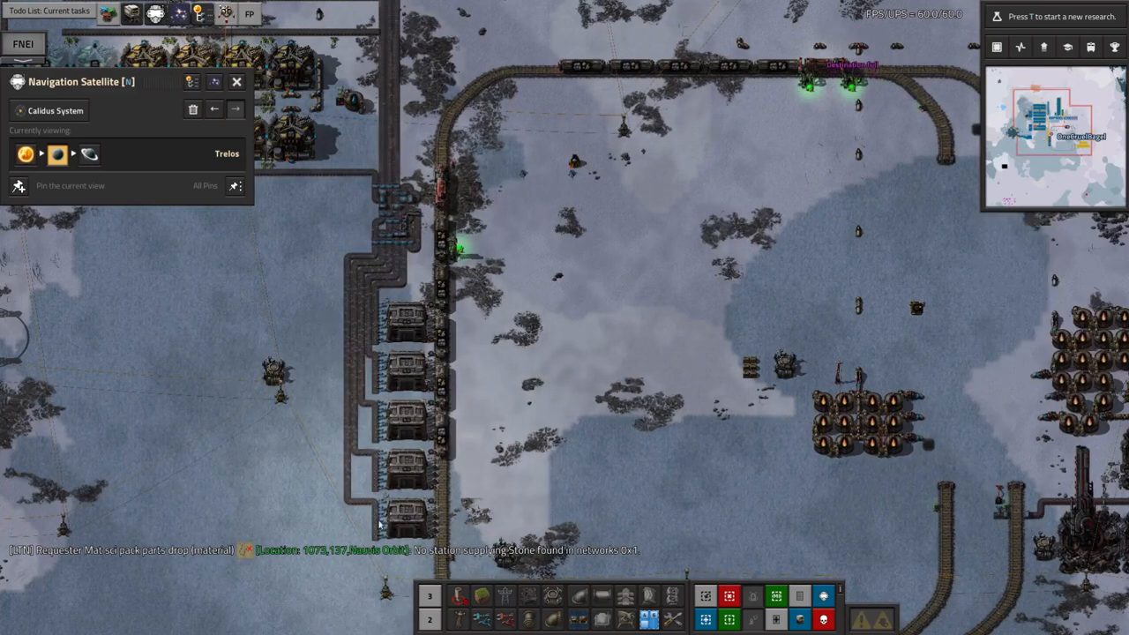
- Switch the Navigation Satellite view to the snowy surface of Trelos
{"action": "left_click", "coordinate": [405, 419]}
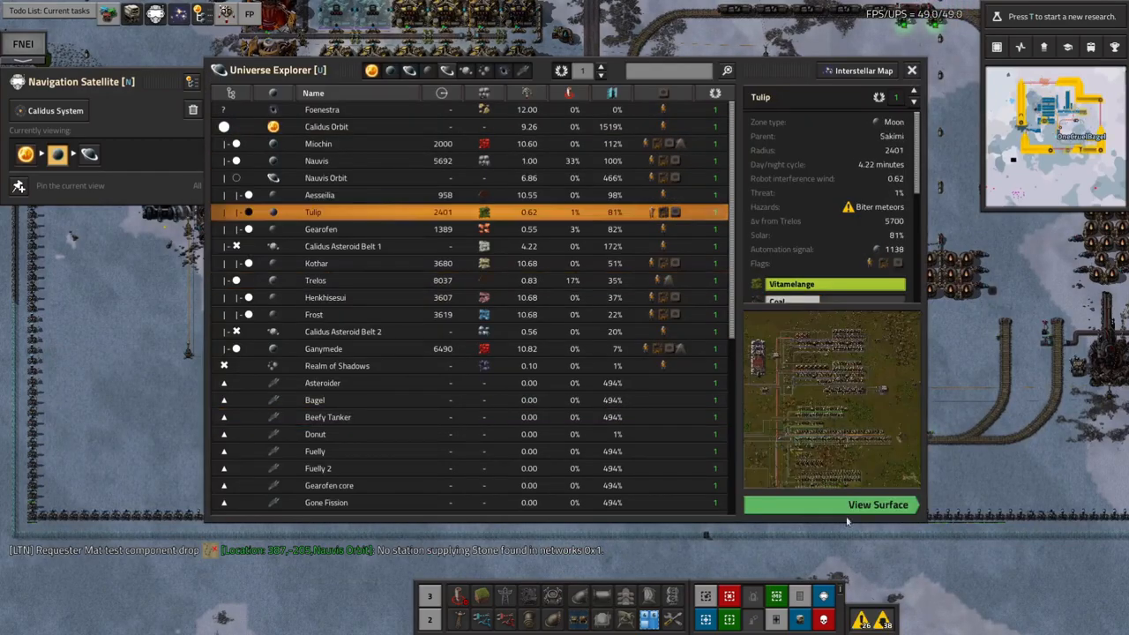
- View Tulip's surface with its cargo landing pads from the Universe Explorer
{"action": "left_click", "coordinate": [876, 504]}
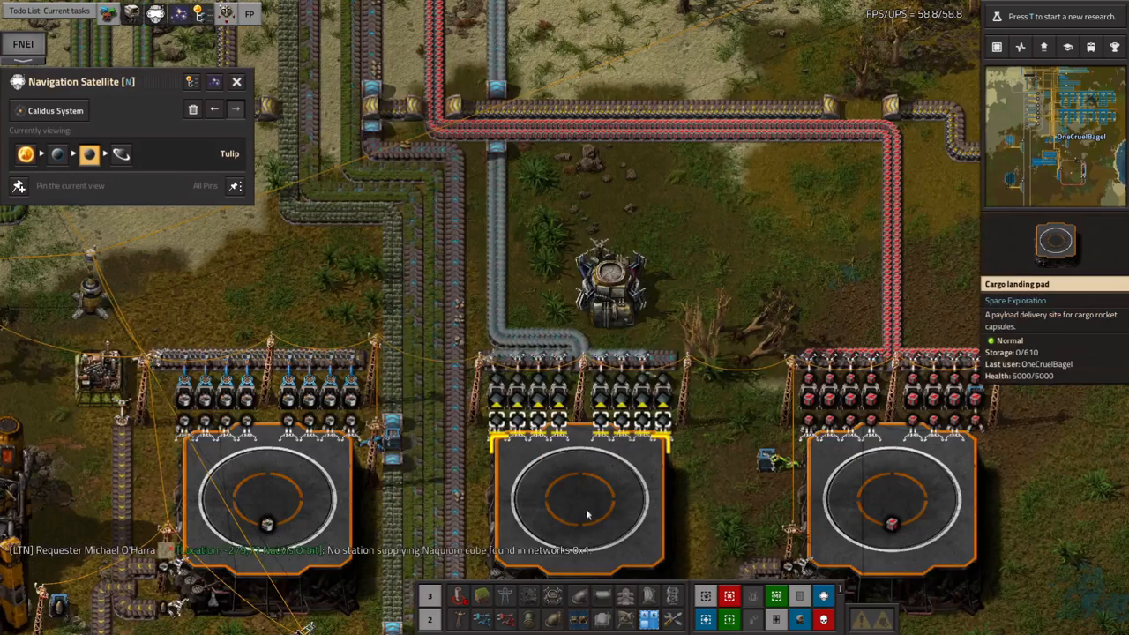
{"action": "scroll", "scroll_direction": "down", "scroll_amount": 3}
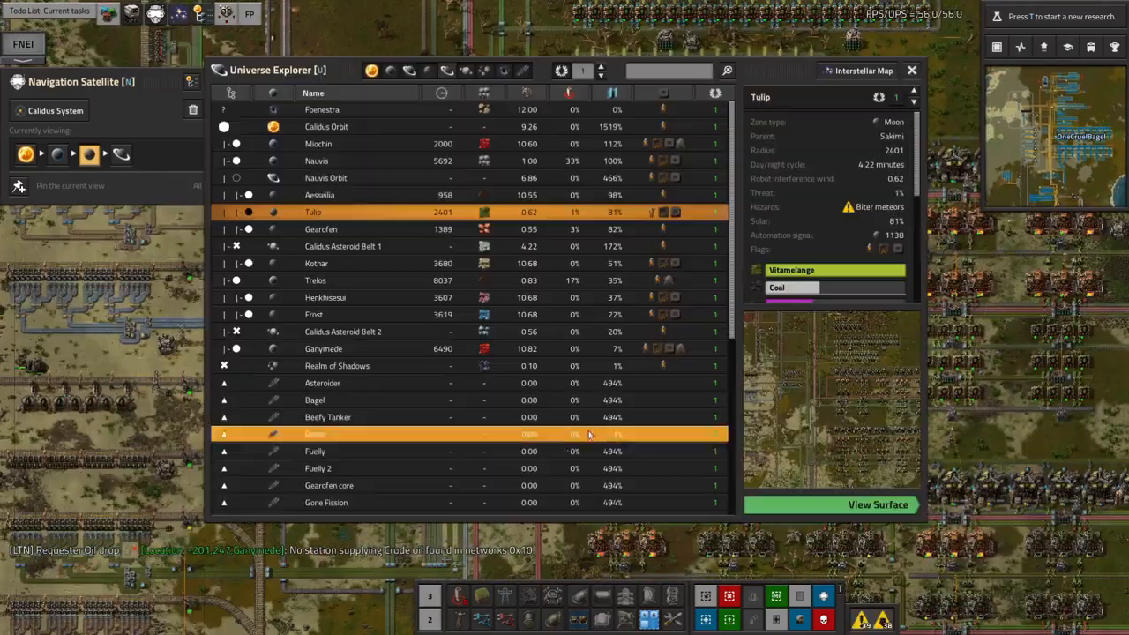
- Move the satellite view to Nauvis and its cargo rocket silos
{"action": "left_click", "coordinate": [315, 160]}
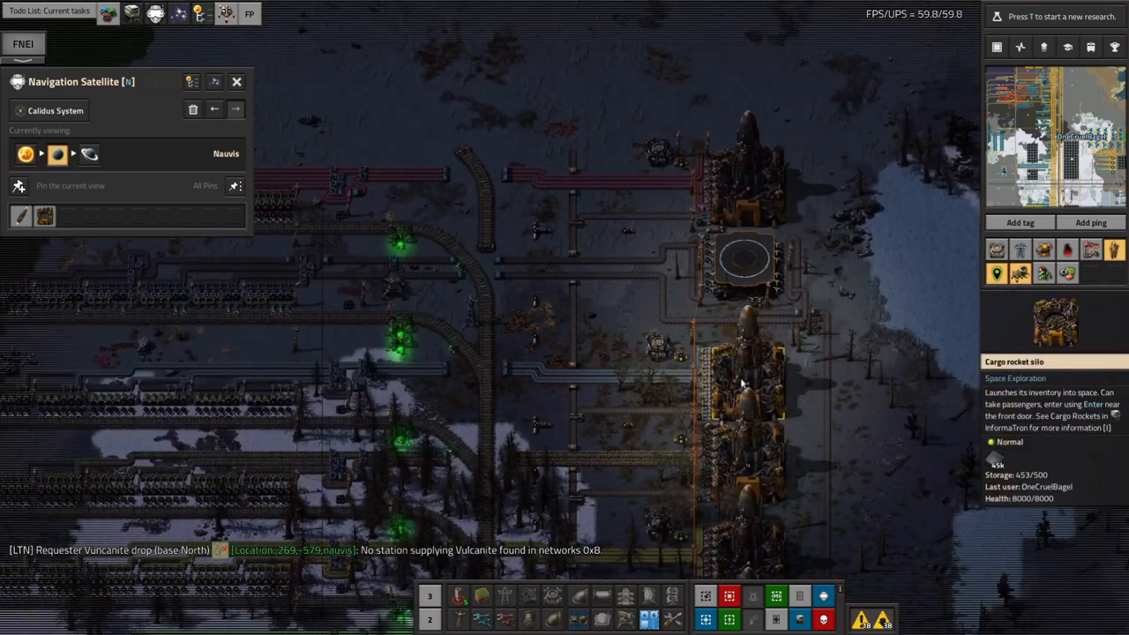
{"action": "mouse_move", "coordinate": [736, 379]}
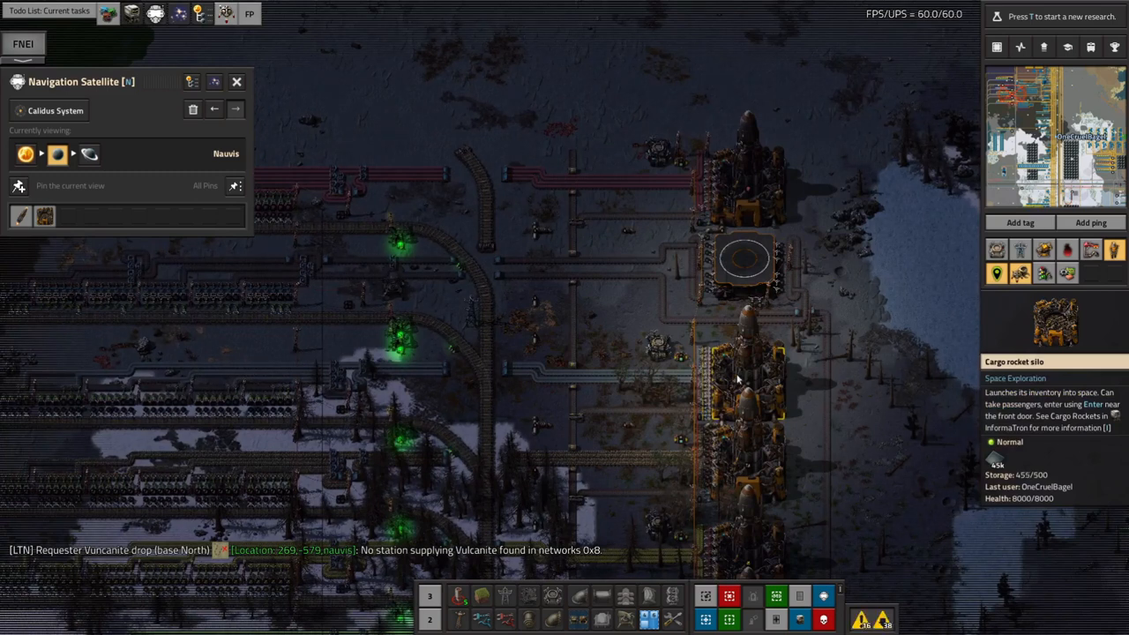
{"action": "mouse_move", "coordinate": [785, 382]}
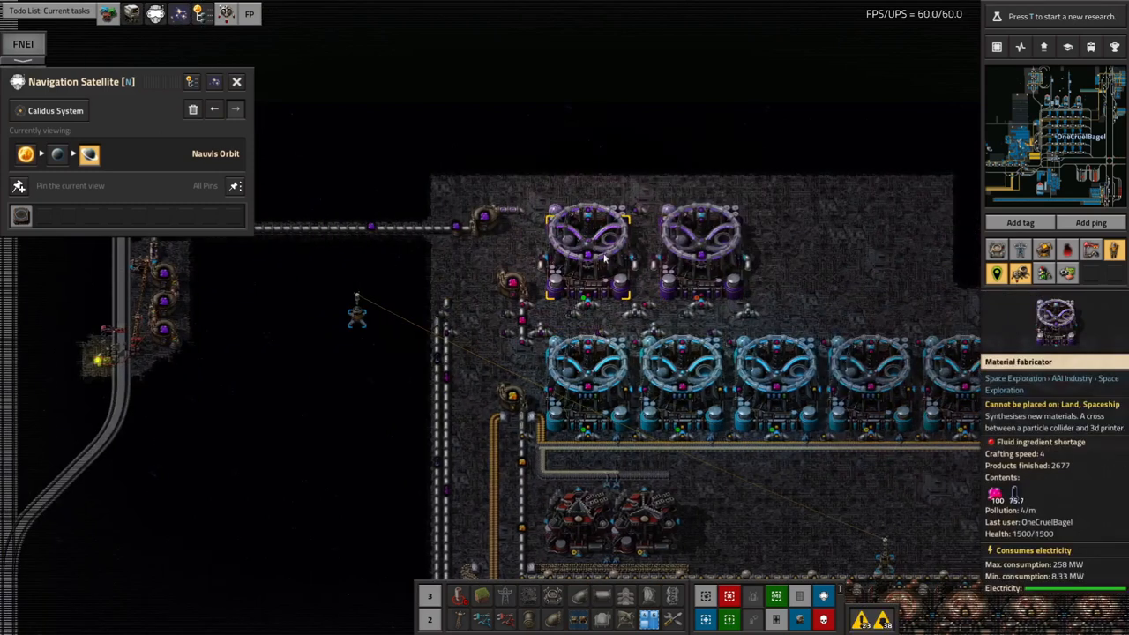
- Look up the material fabricator recipe in FNEI, then return to the Nauvis Orbit landing pads
{"action": "left_click", "coordinate": [23, 43]}
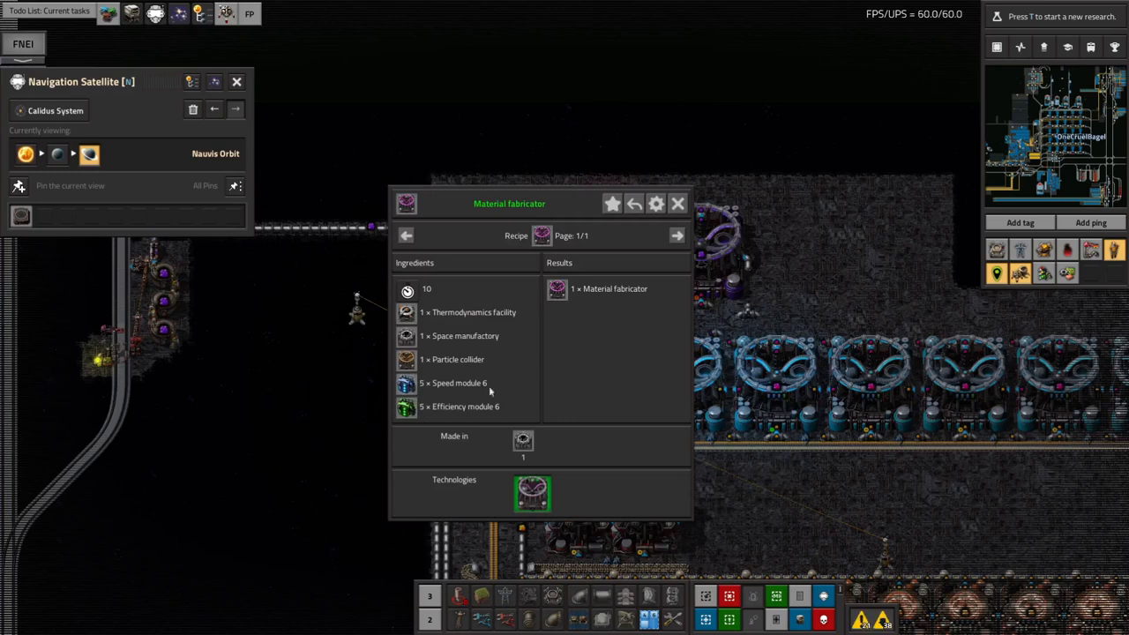
{"action": "left_click", "coordinate": [676, 203]}
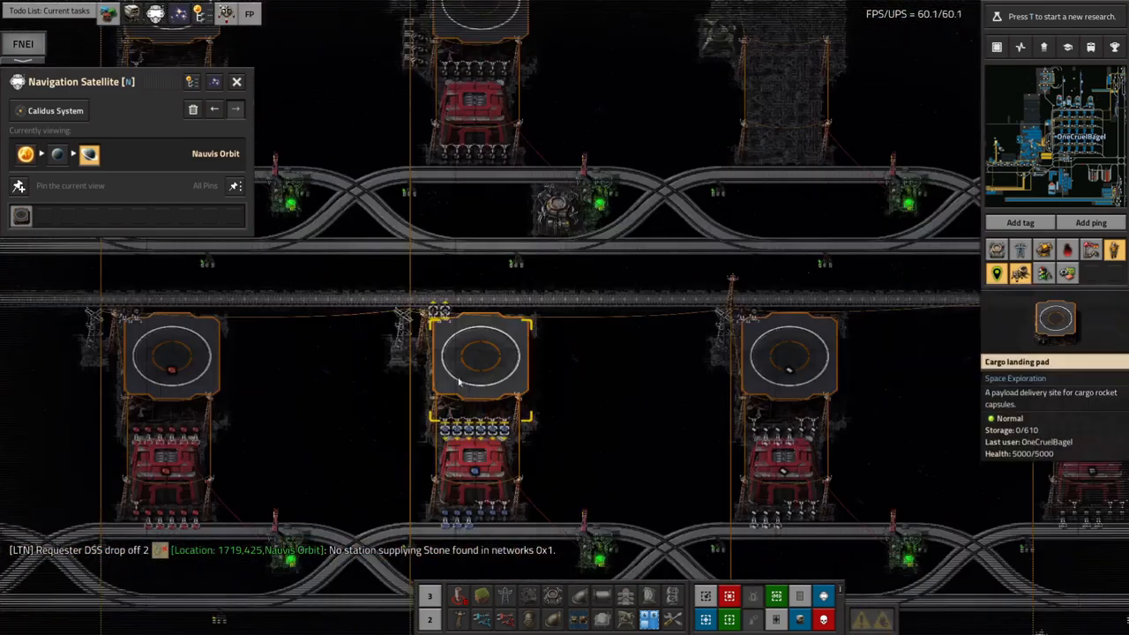
{"action": "mouse_move", "coordinate": [485, 379]}
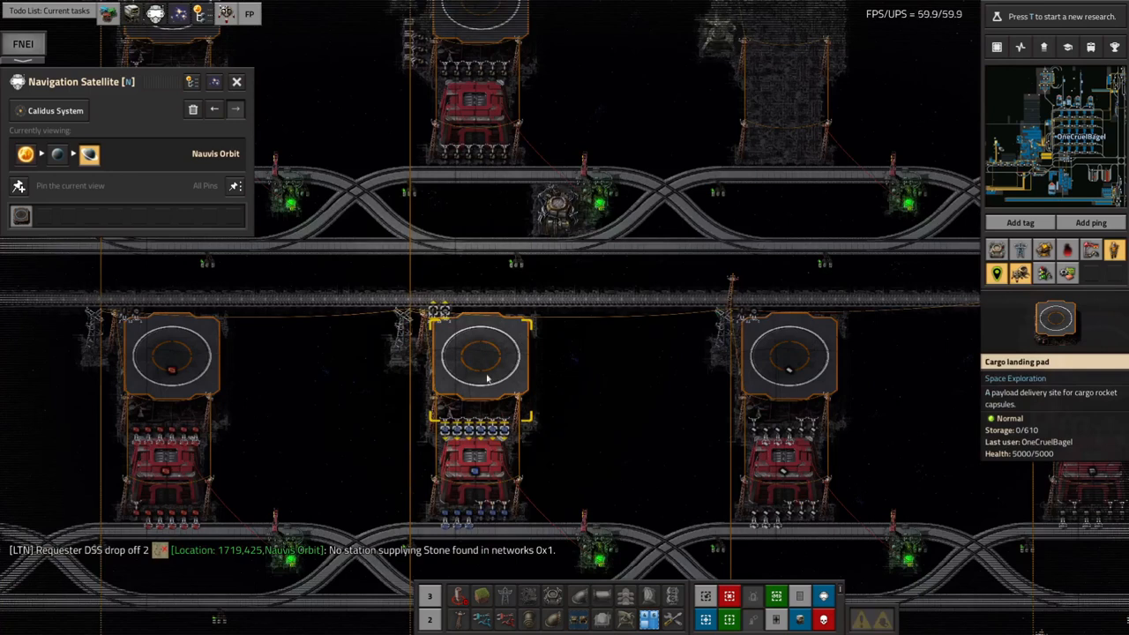
{"action": "mouse_move", "coordinate": [485, 375]}
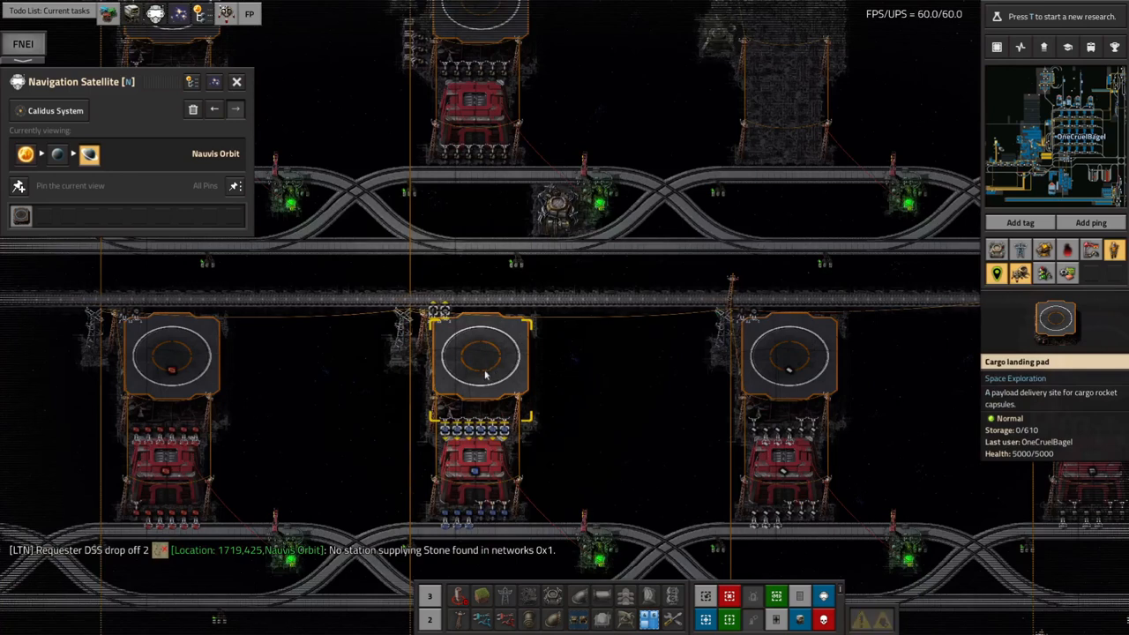
- Select Henkhisesui in the Universe Explorer and view its surface with the cargo rocket silos
{"action": "left_click", "coordinate": [481, 472]}
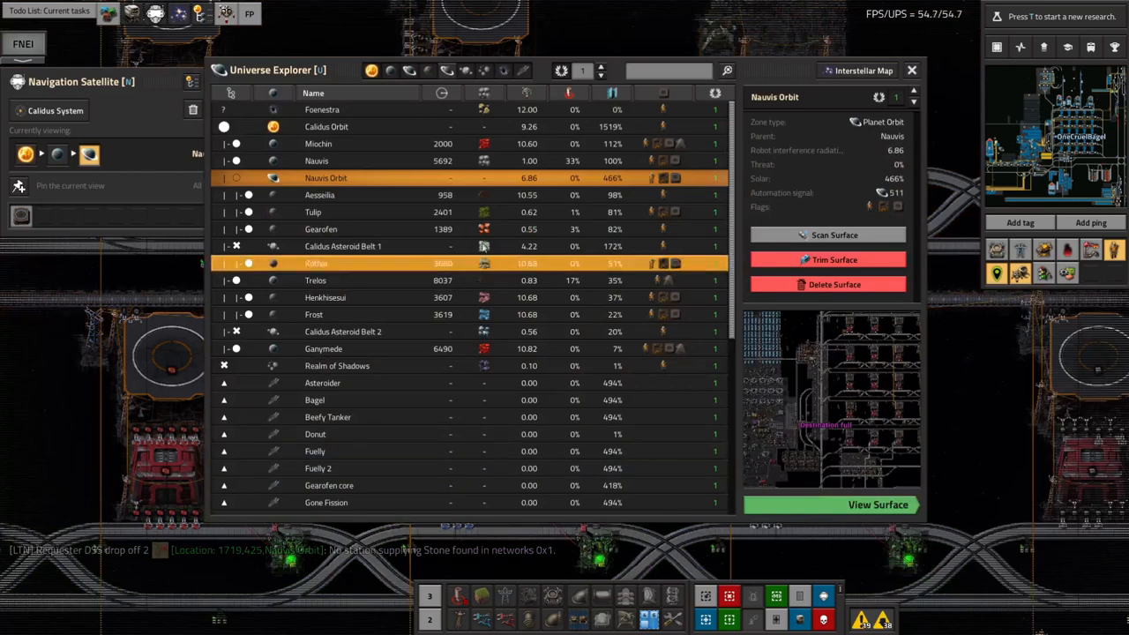
{"action": "left_click", "coordinate": [325, 297]}
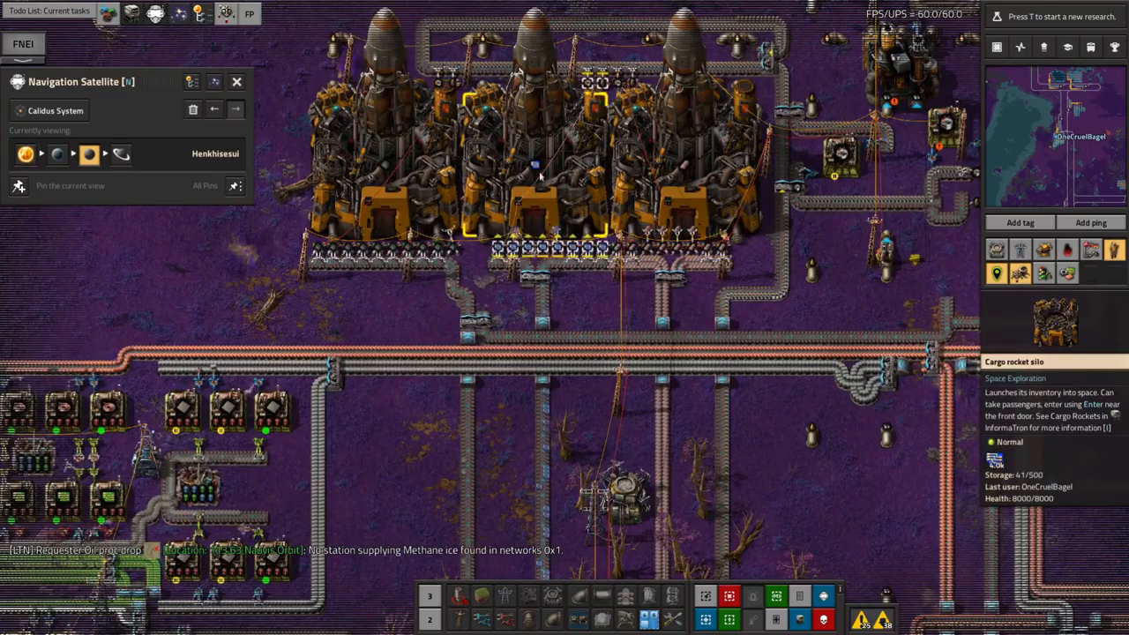
{"action": "mouse_move", "coordinate": [544, 138]}
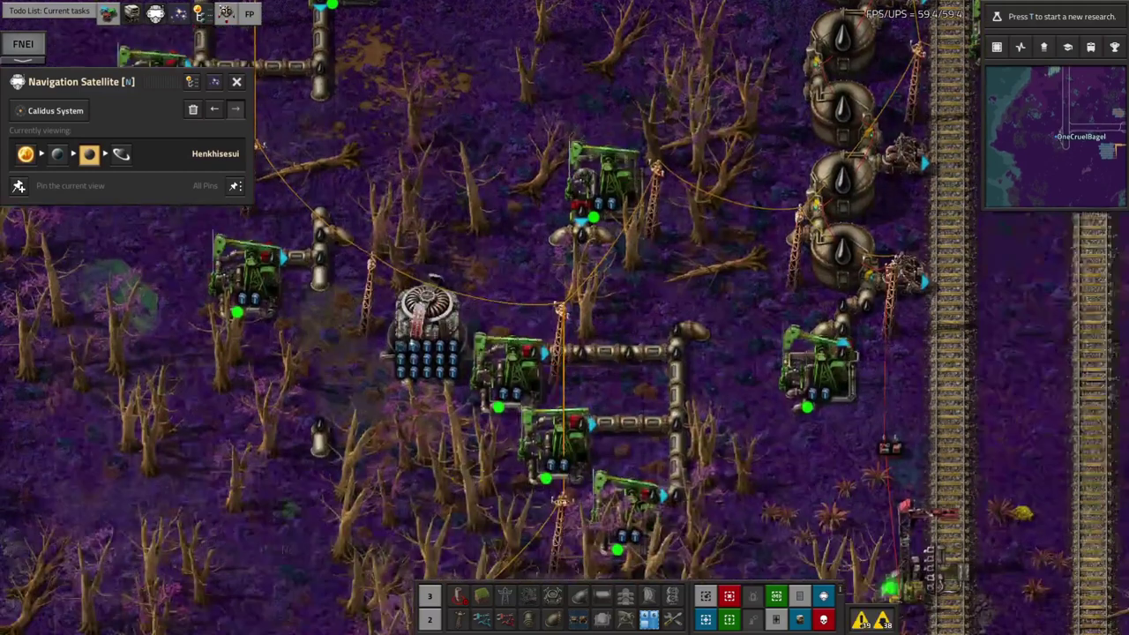
- Inspect a power pole to show the Electric network info at 494 MW satisfaction
{"action": "left_click", "coordinate": [496, 331]}
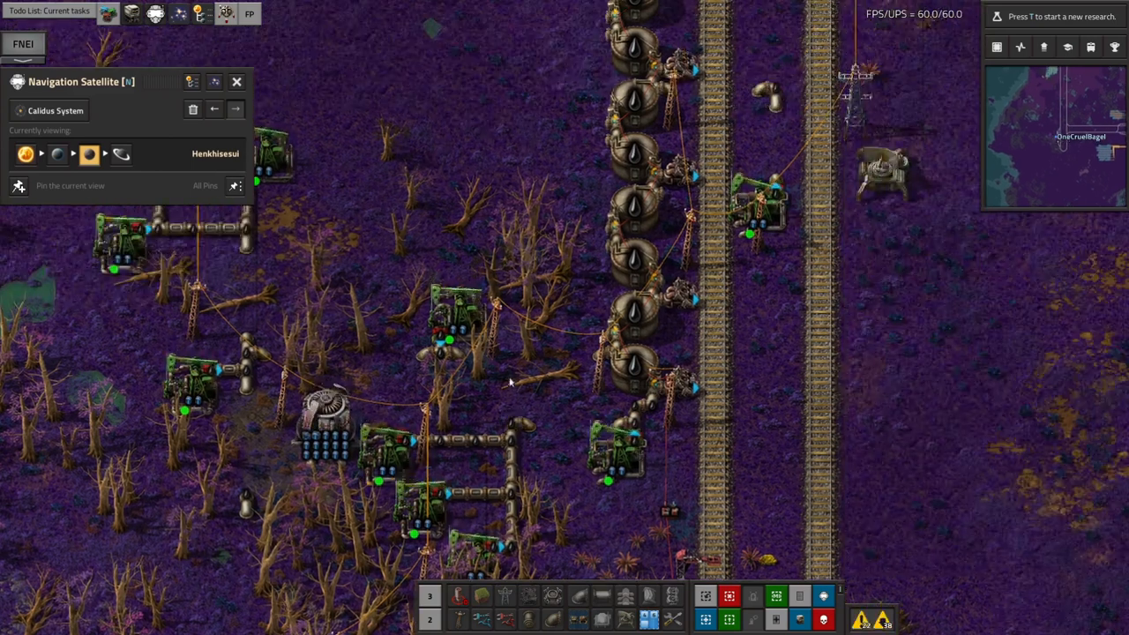
{"action": "left_click", "coordinate": [458, 327]}
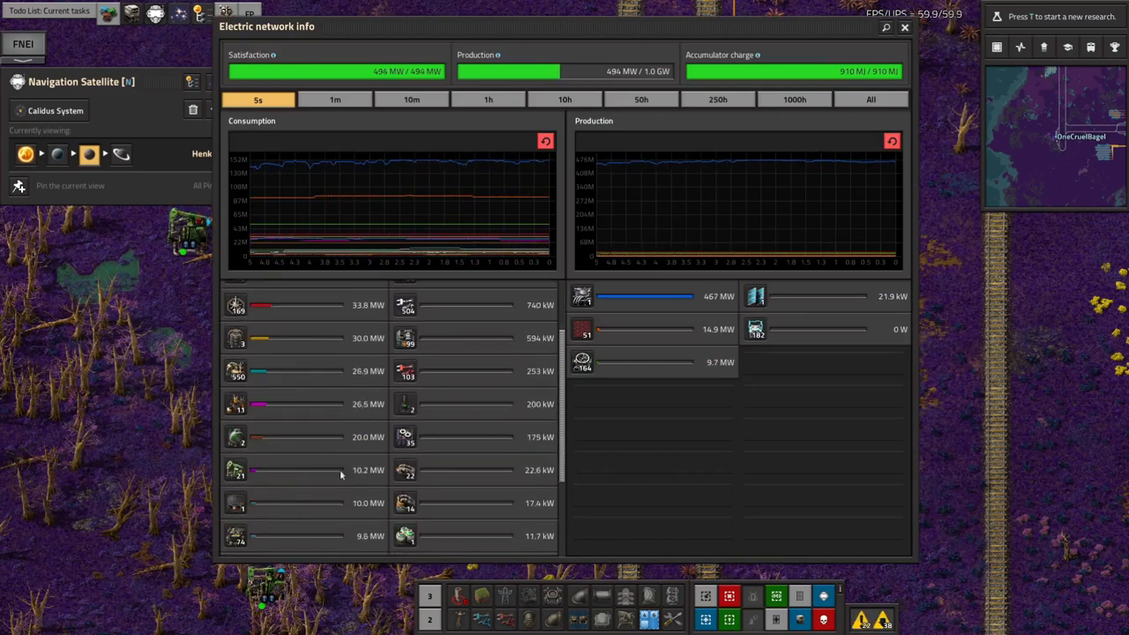
- Close the Electric network info panel over Henkhisesui
{"action": "left_click", "coordinate": [903, 27]}
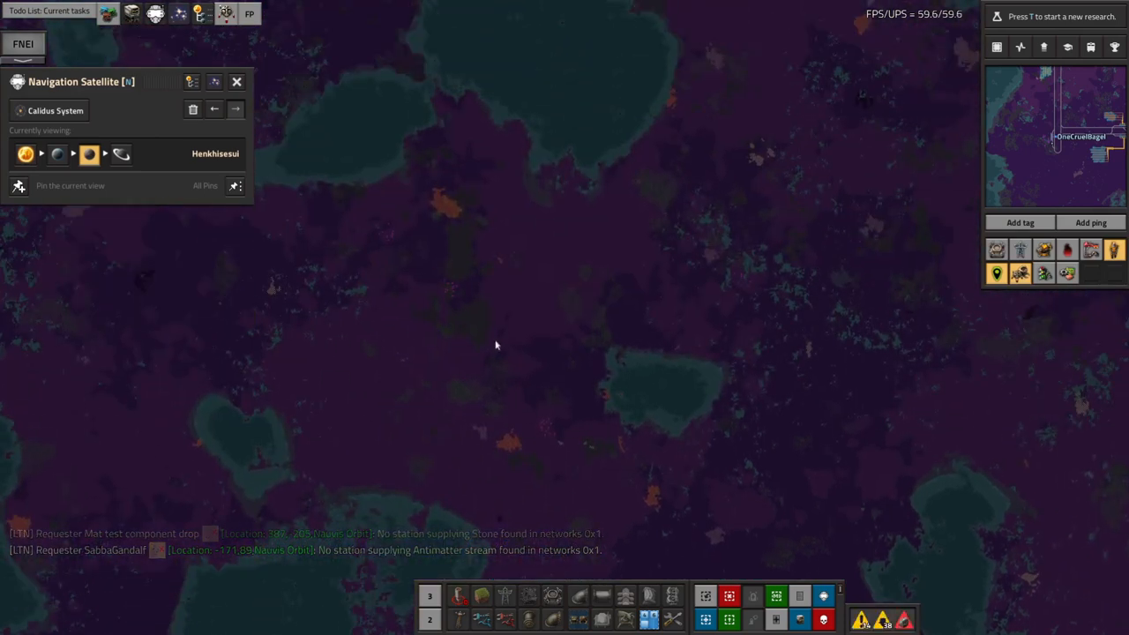
{"action": "mouse_move", "coordinate": [544, 428]}
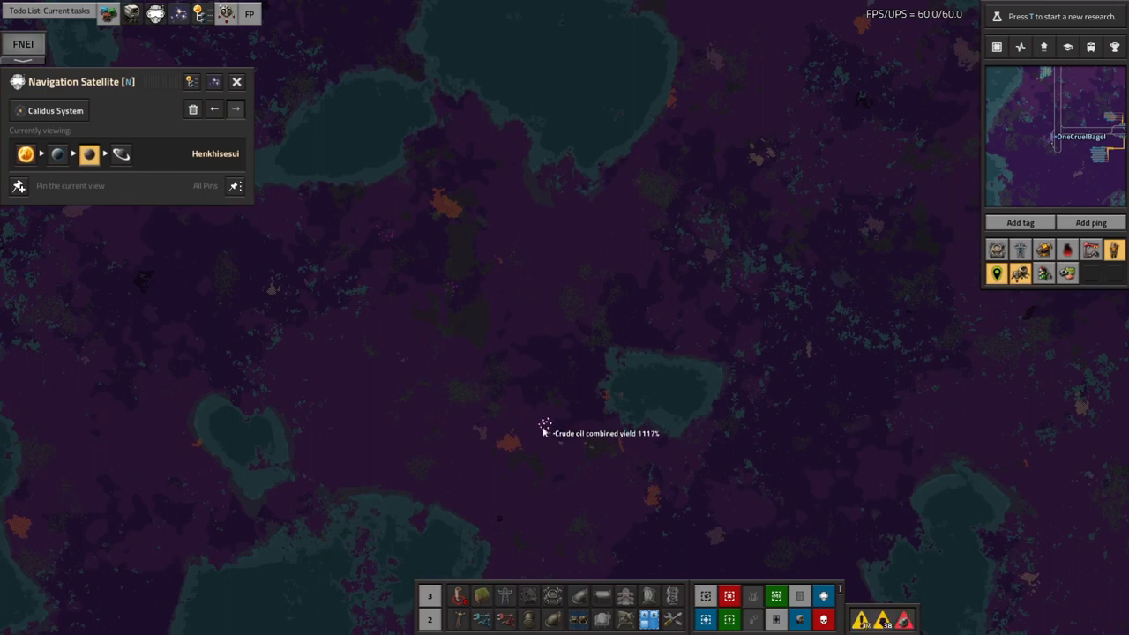
{"action": "mouse_move", "coordinate": [408, 252]}
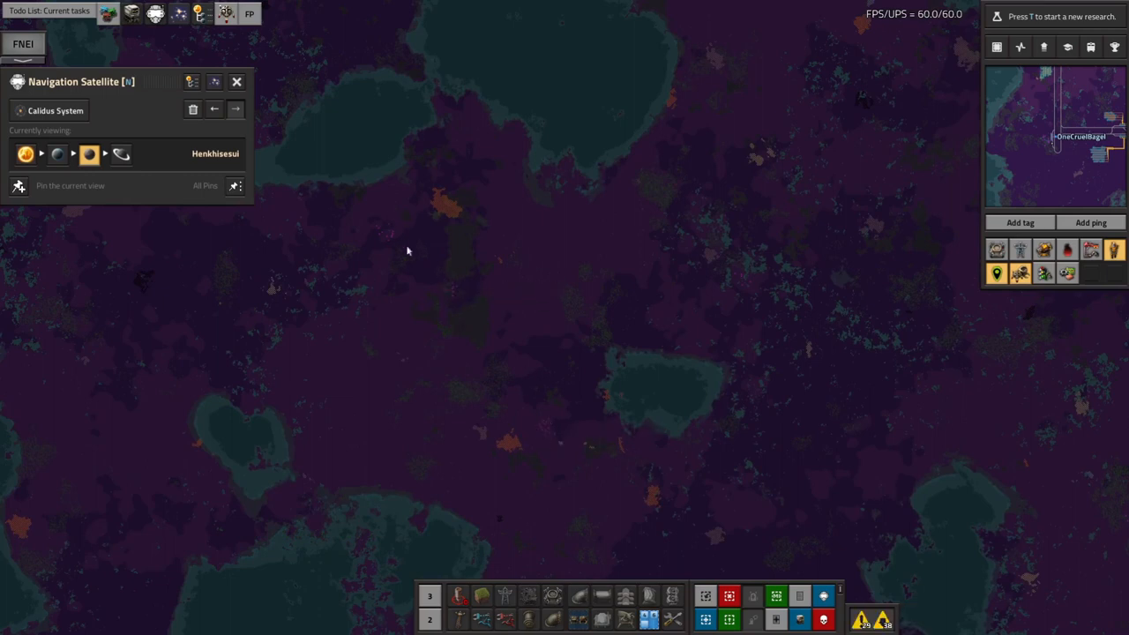
{"action": "mouse_move", "coordinate": [385, 233]}
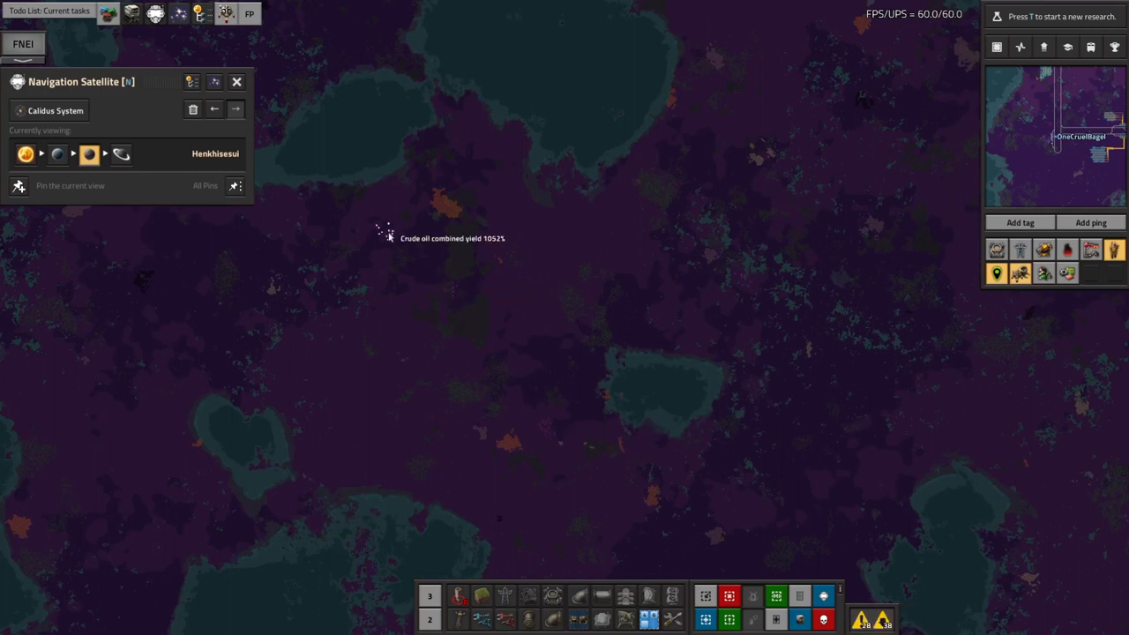
{"action": "mouse_move", "coordinate": [430, 280]}
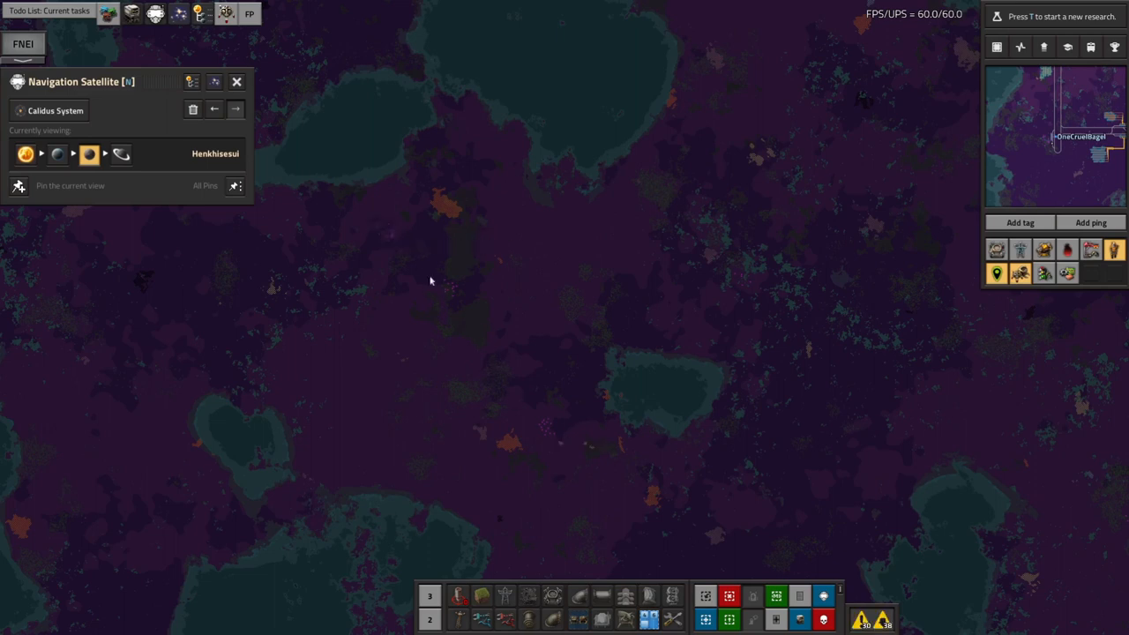
{"action": "mouse_move", "coordinate": [387, 223]}
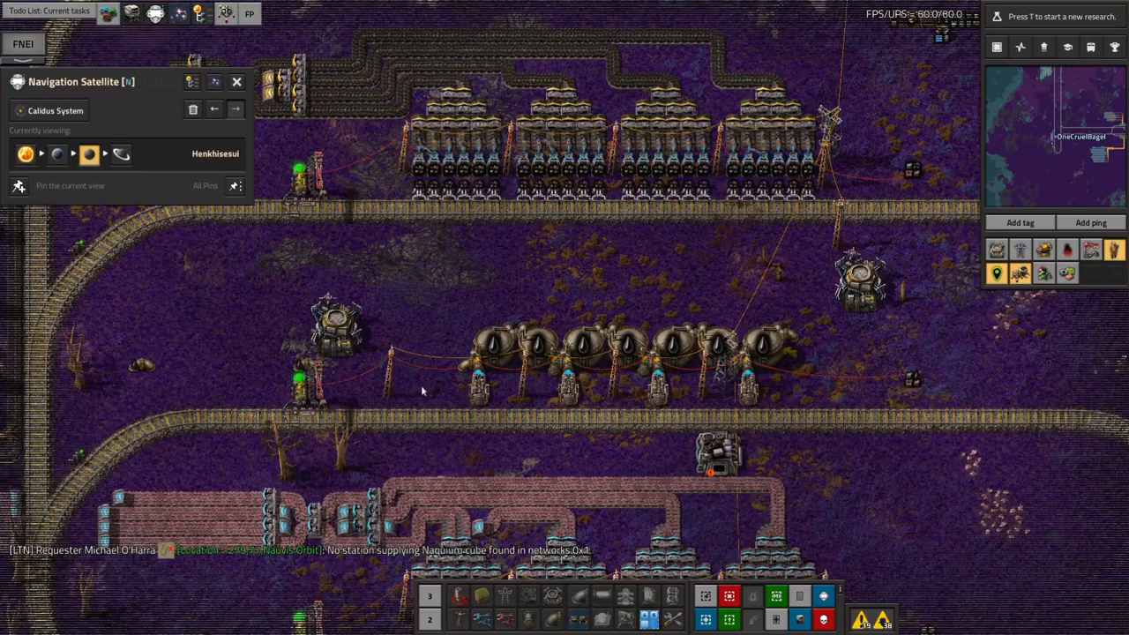
- Inspect the assembler block's basic beacon, working with 8 module slots
{"action": "left_click", "coordinate": [335, 330]}
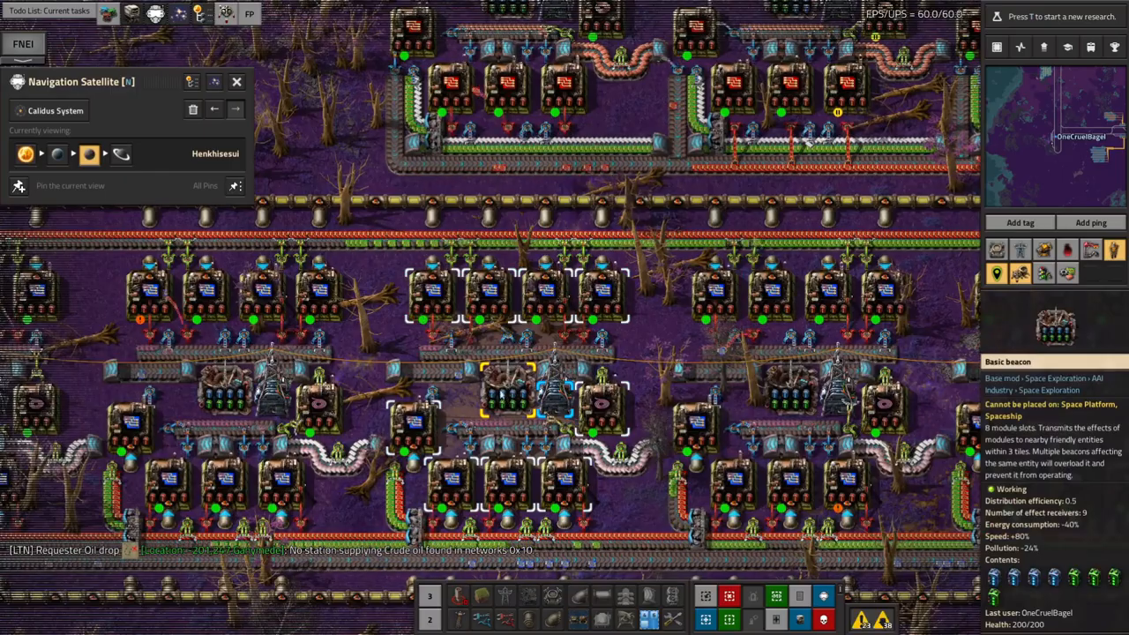
{"action": "mouse_move", "coordinate": [507, 339]}
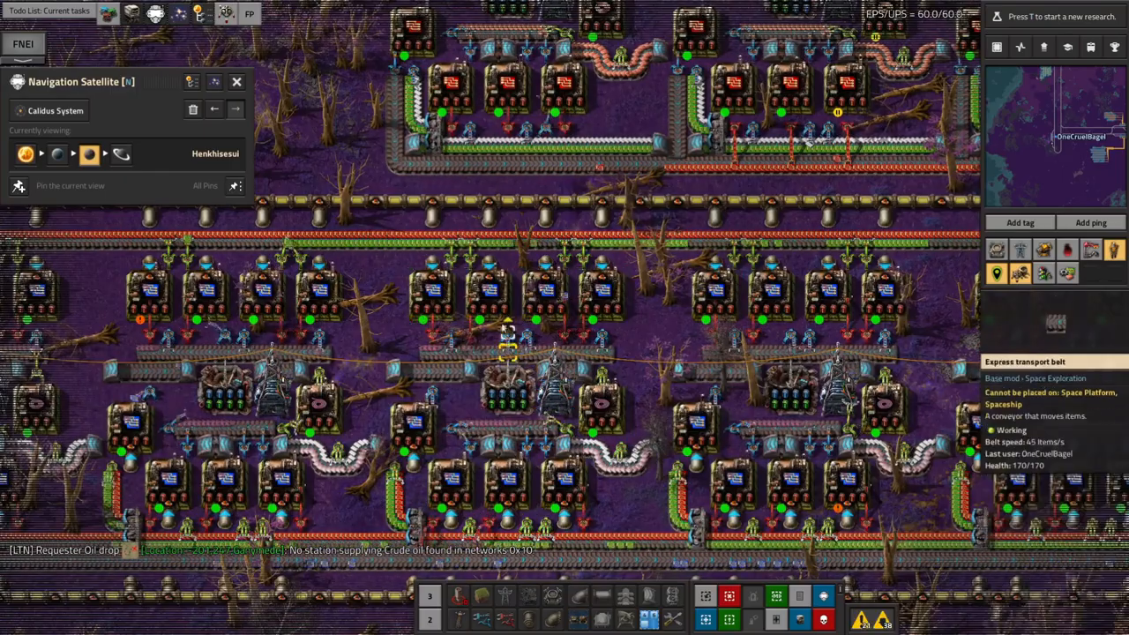
{"action": "mouse_move", "coordinate": [432, 291]}
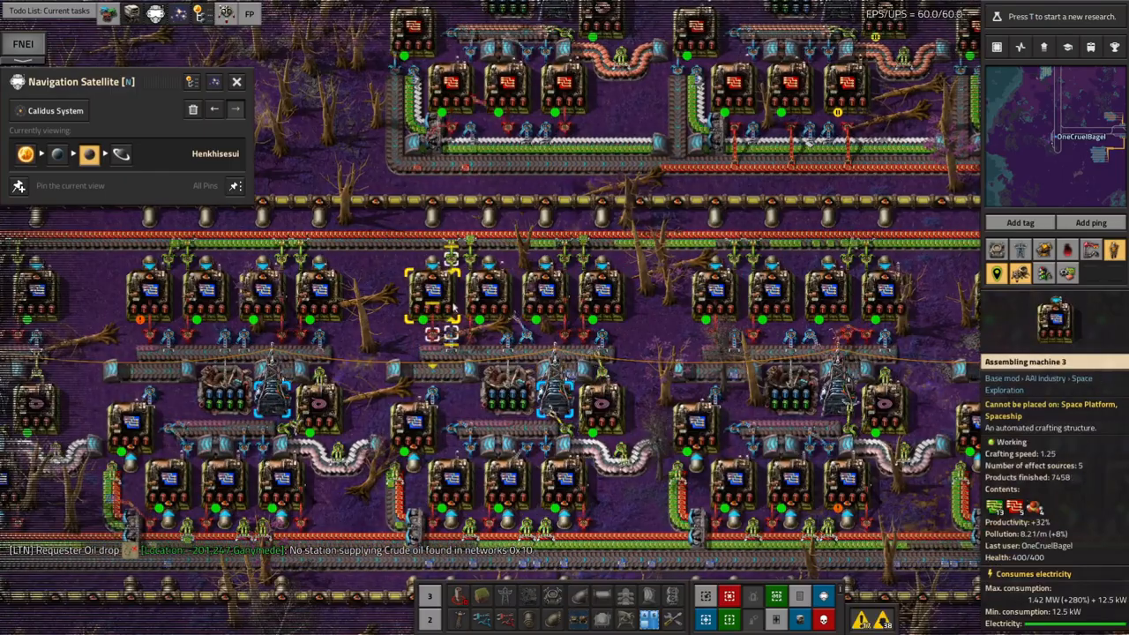
{"action": "mouse_move", "coordinate": [490, 304]}
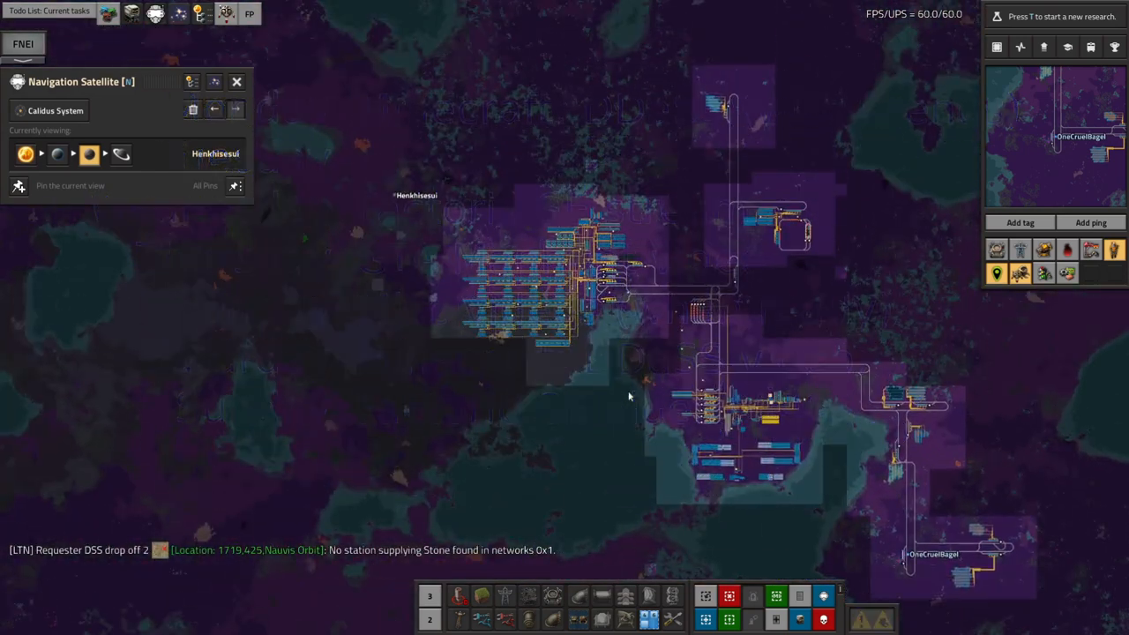
{"action": "mouse_move", "coordinate": [625, 390]}
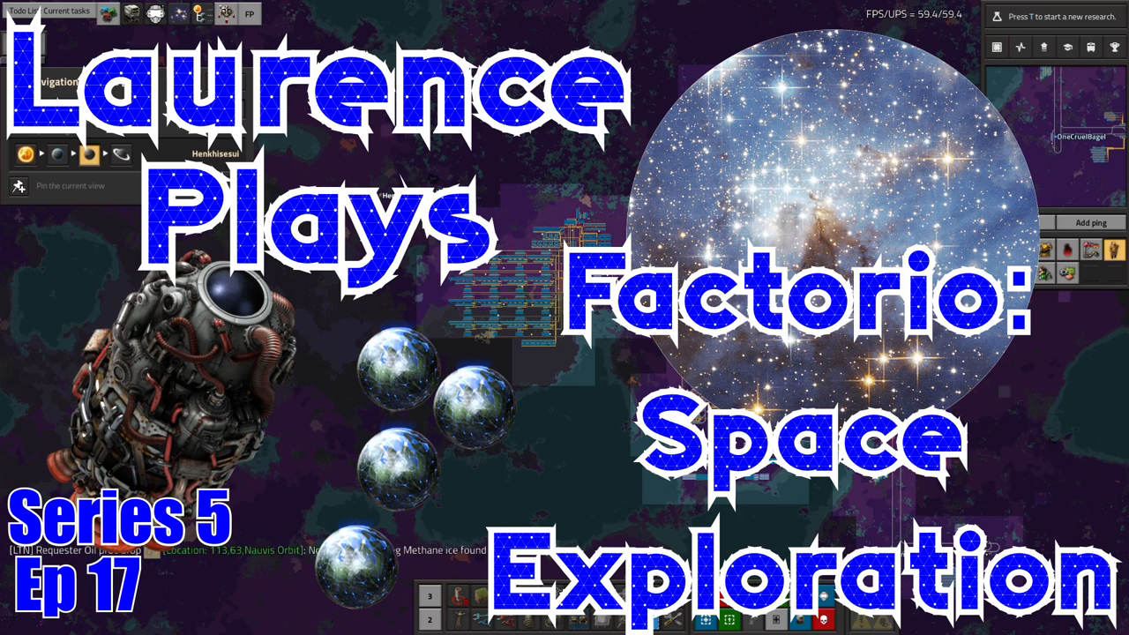
{"action": "mouse_move", "coordinate": [658, 379]}
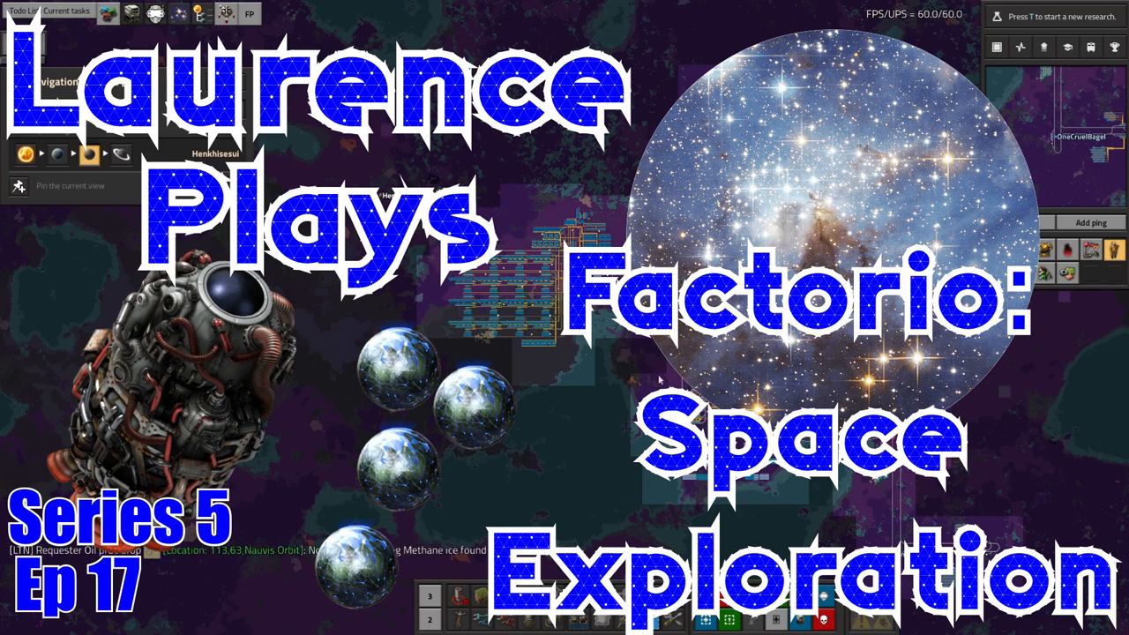